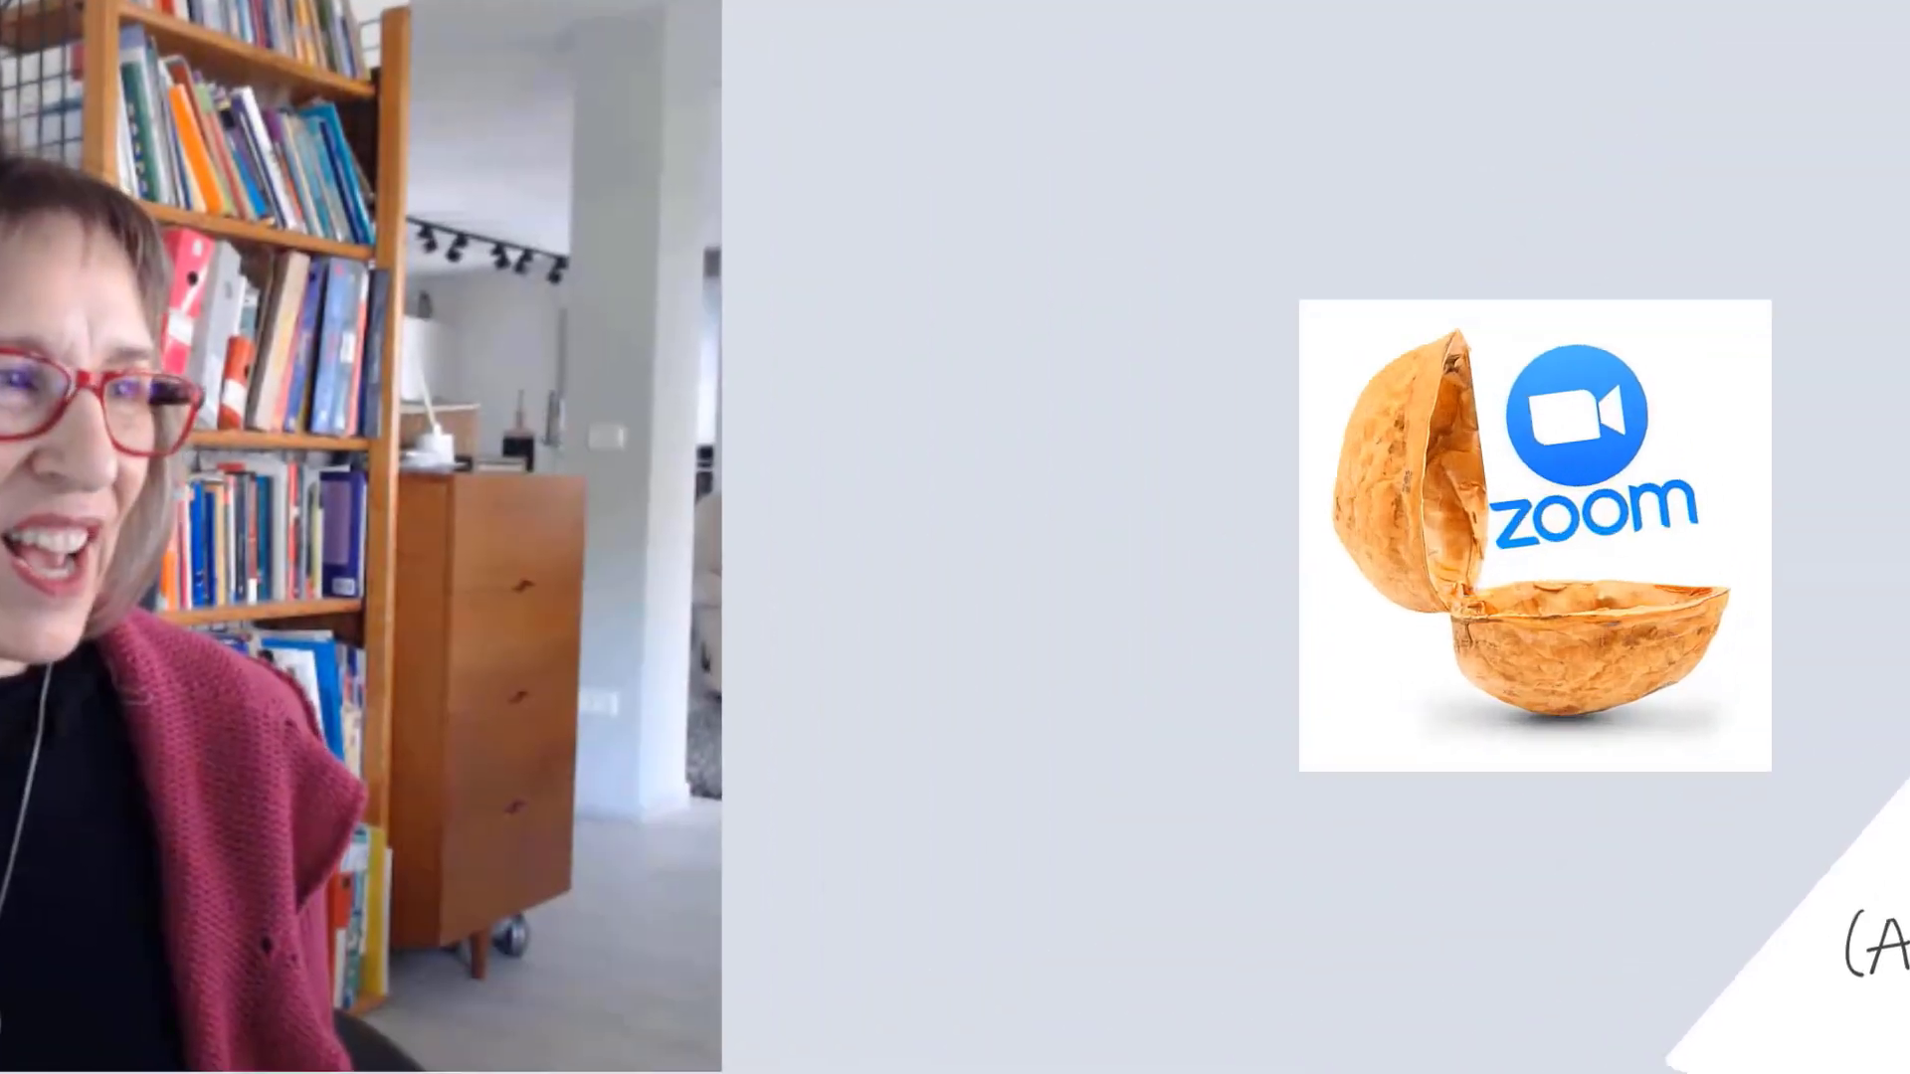
# - Search for zoom in Chrome and sign in on zoom.us to reach the account page
pyautogui.write('zoom')
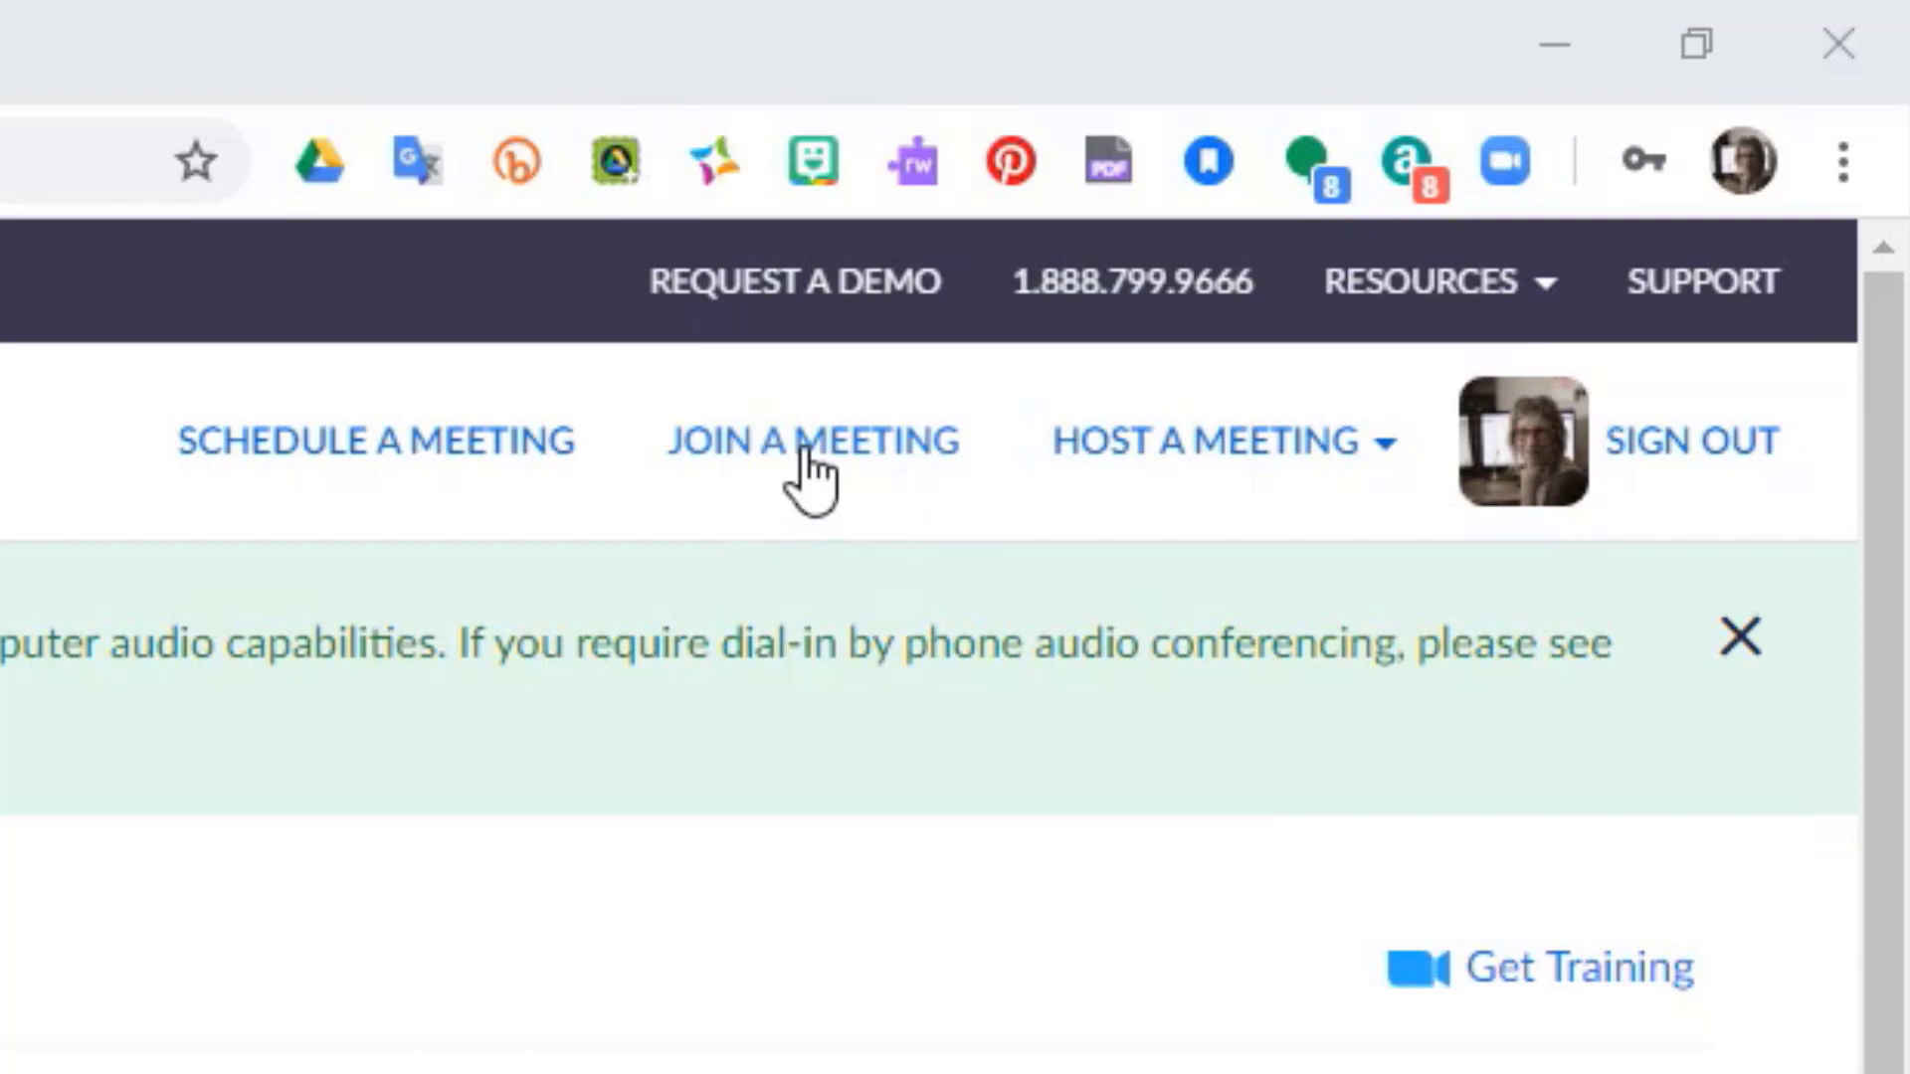
# - Host a new meeting with video on from the Host a Meeting menu
pyautogui.click(1201, 440)
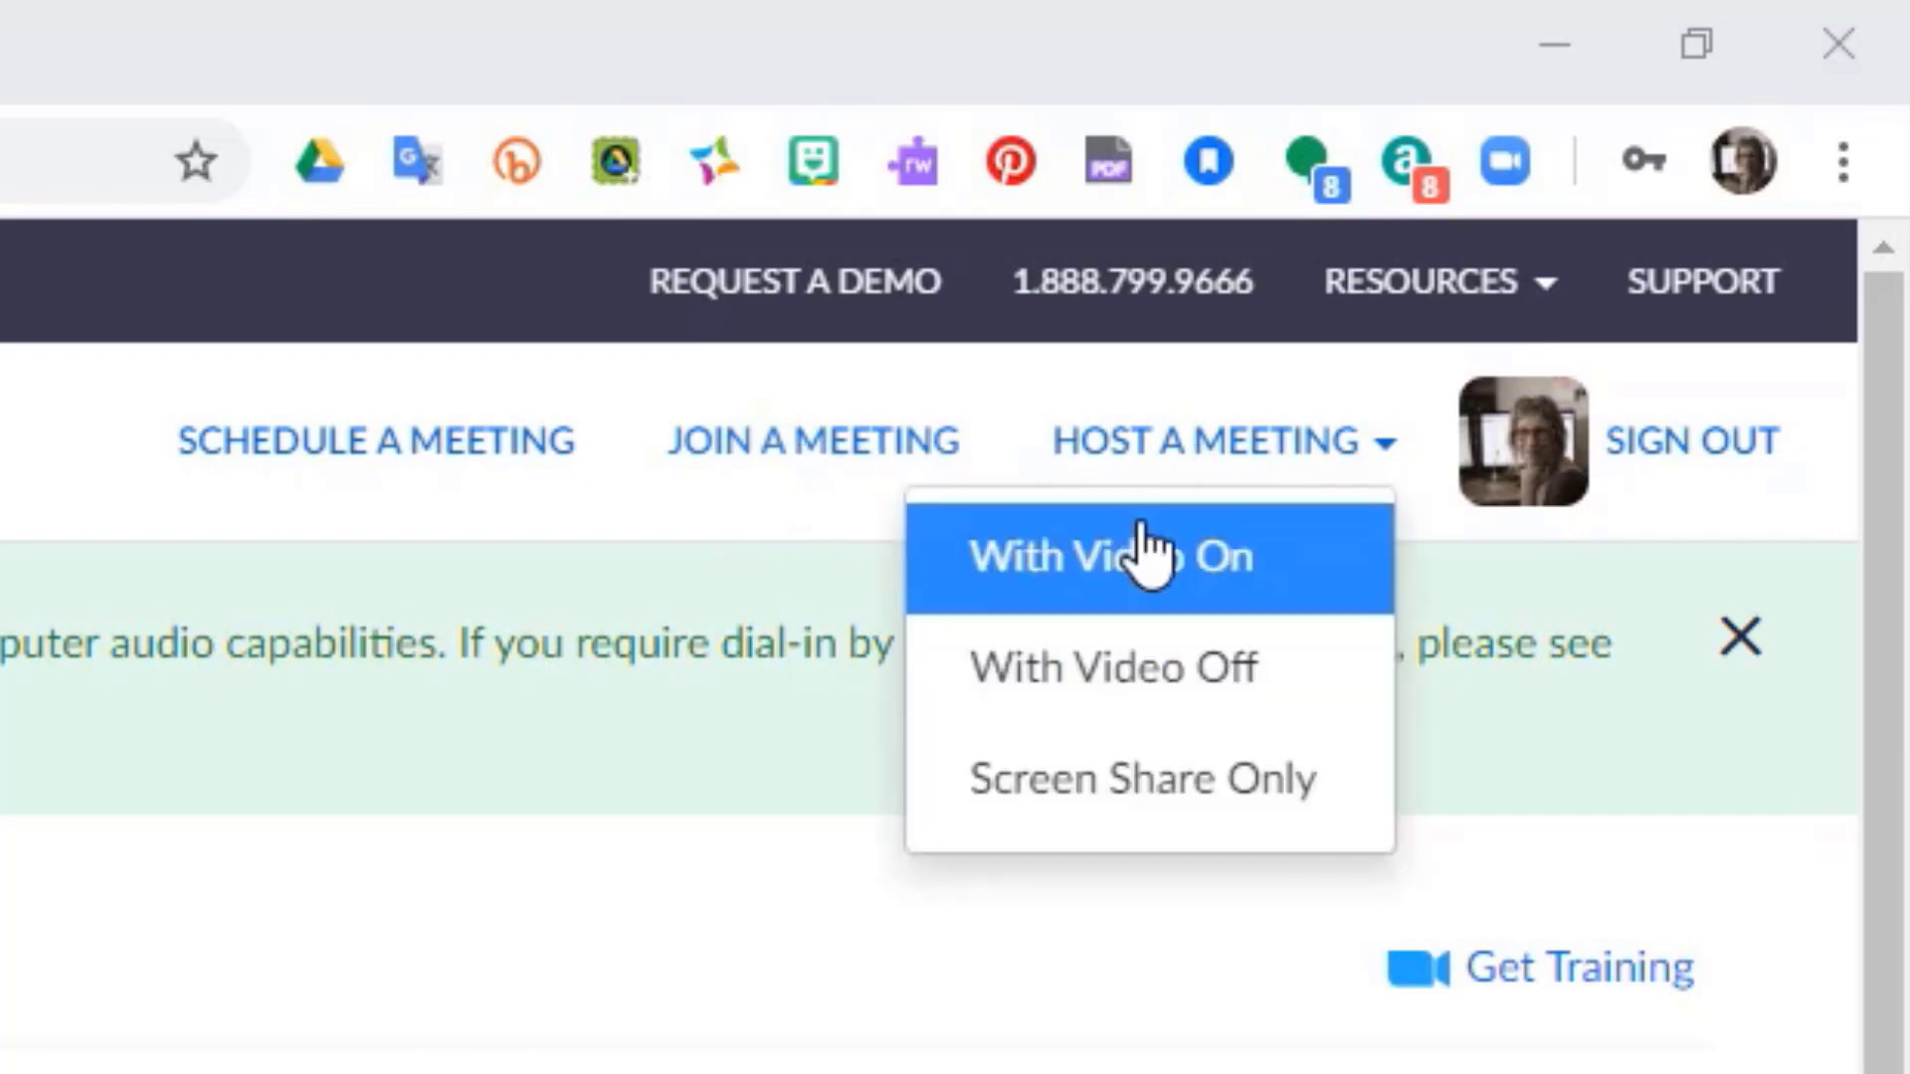
pyautogui.click(1140, 557)
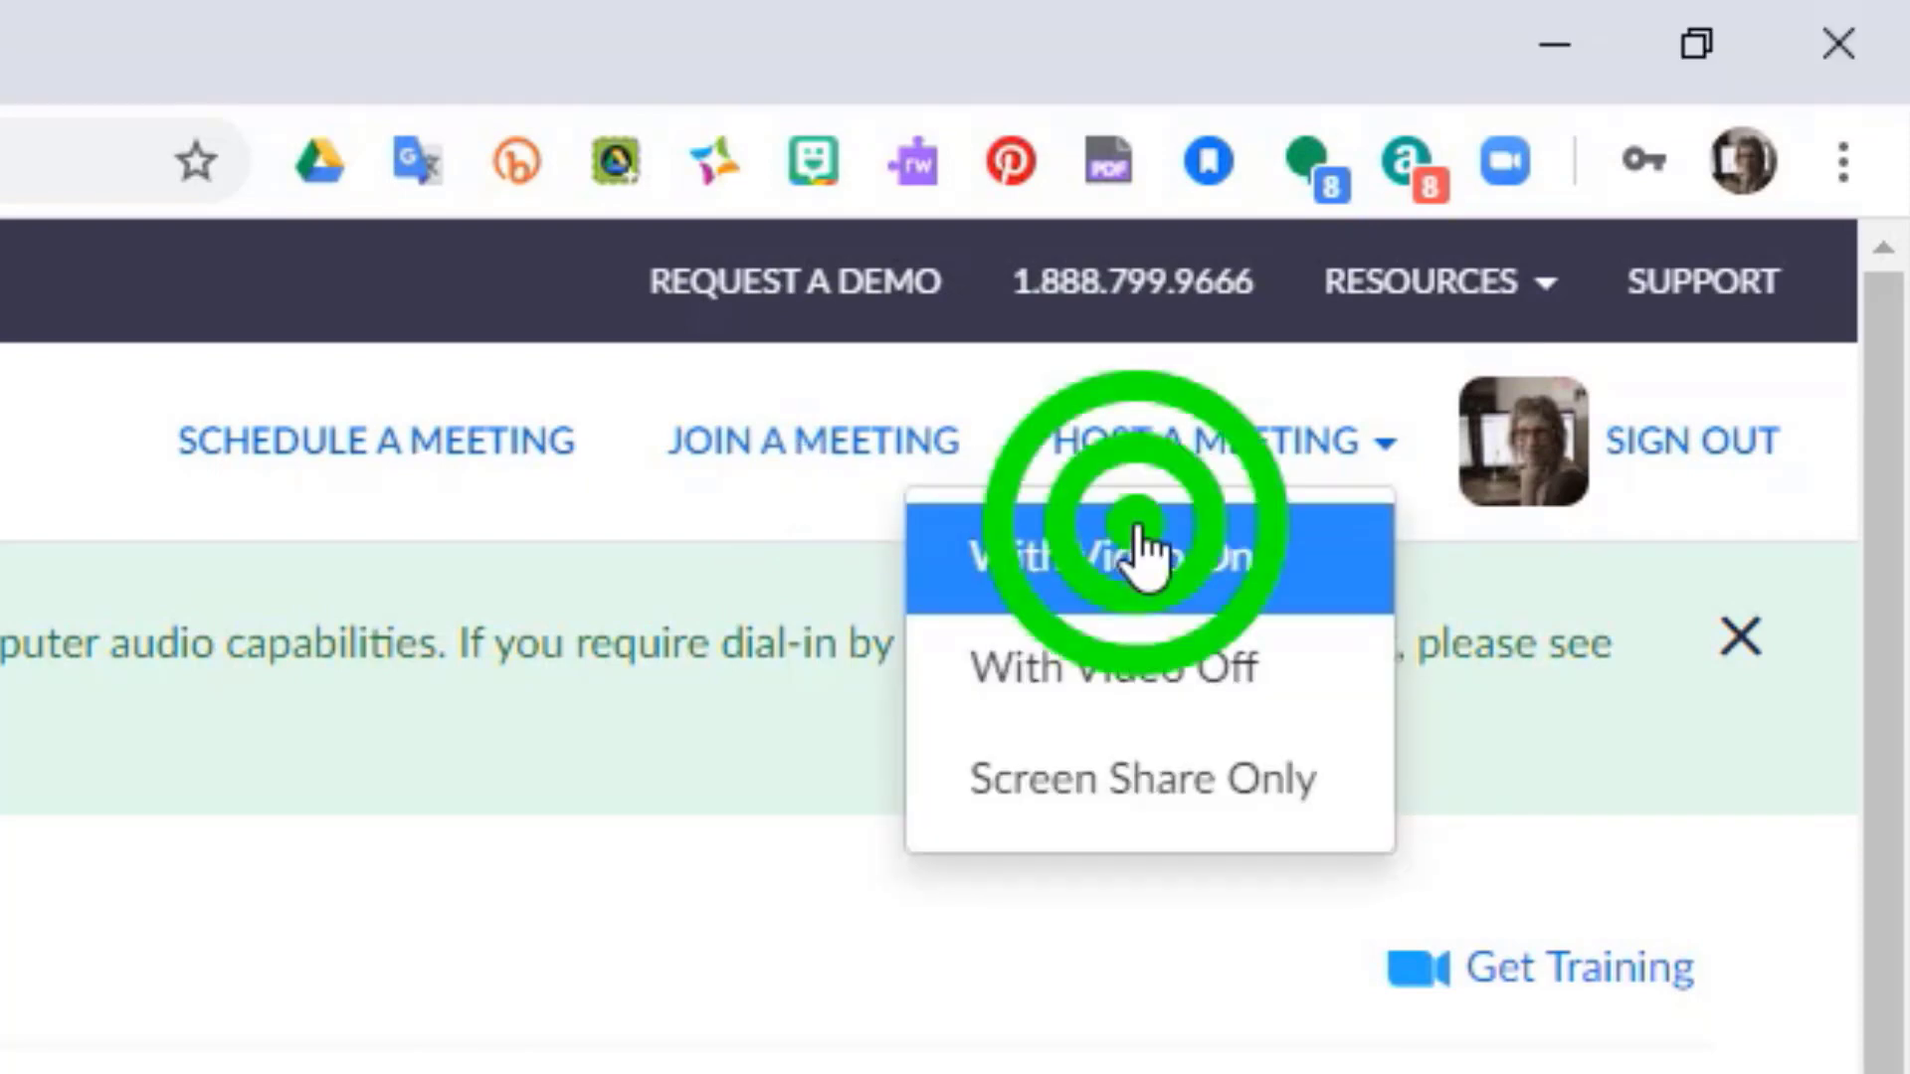
pyautogui.click(1109, 550)
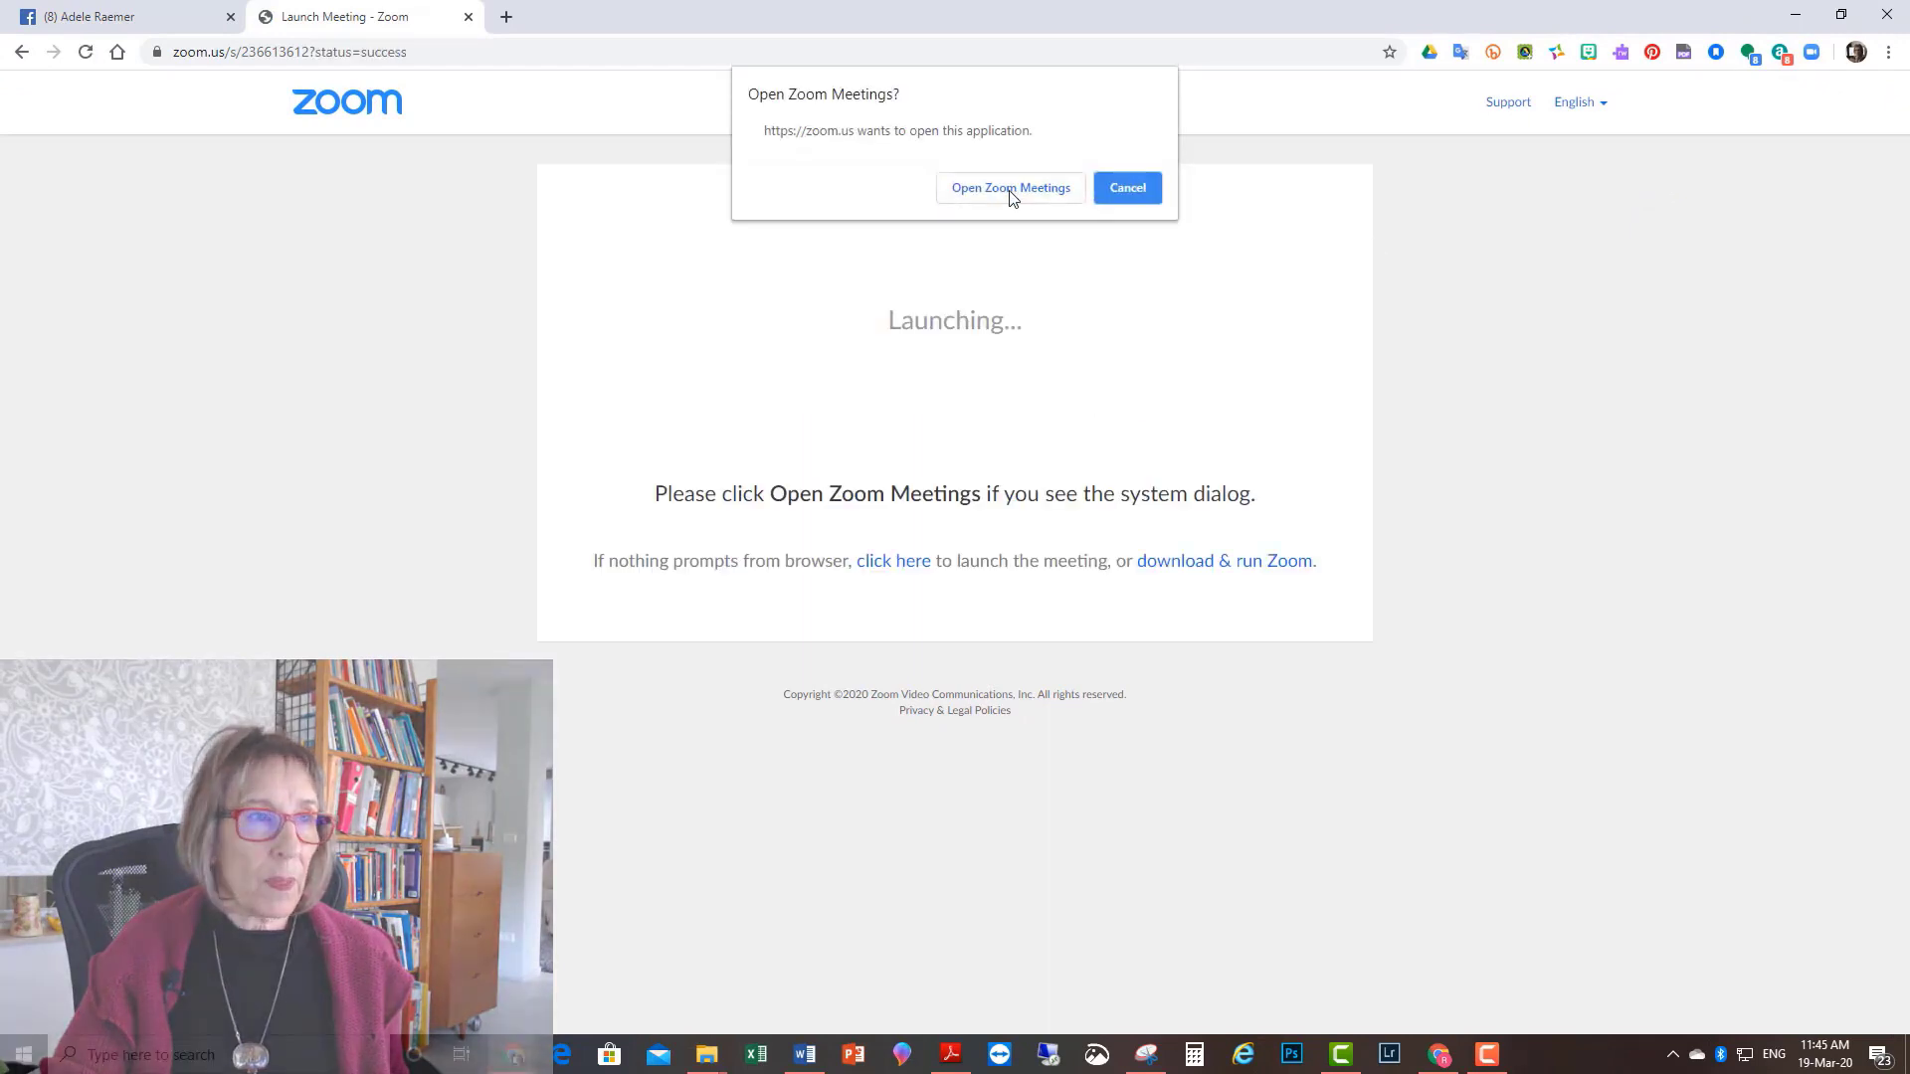
# - Let Chrome open Zoom Meetings so the hosted meeting launches in the app
pyautogui.click(1008, 188)
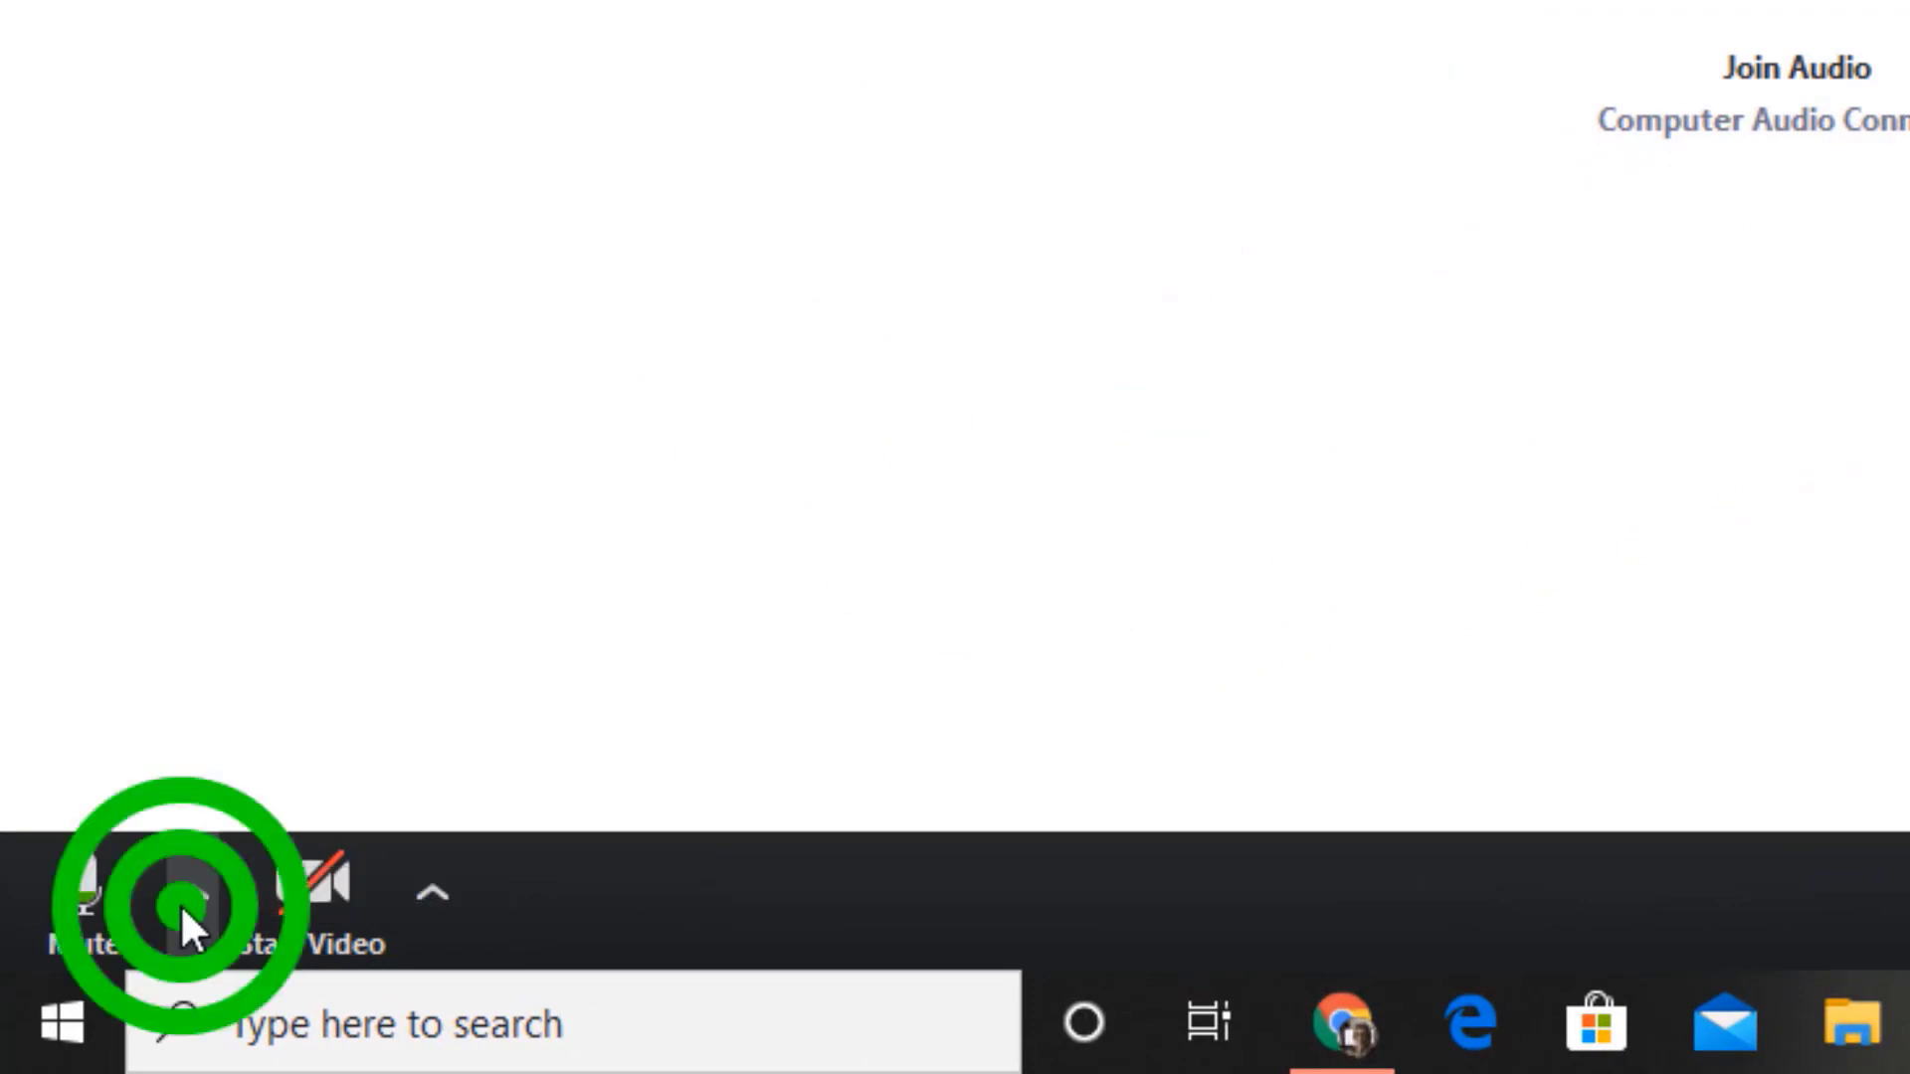
# - Bring up the invite window for meeting 238-834-360
pyautogui.click(191, 893)
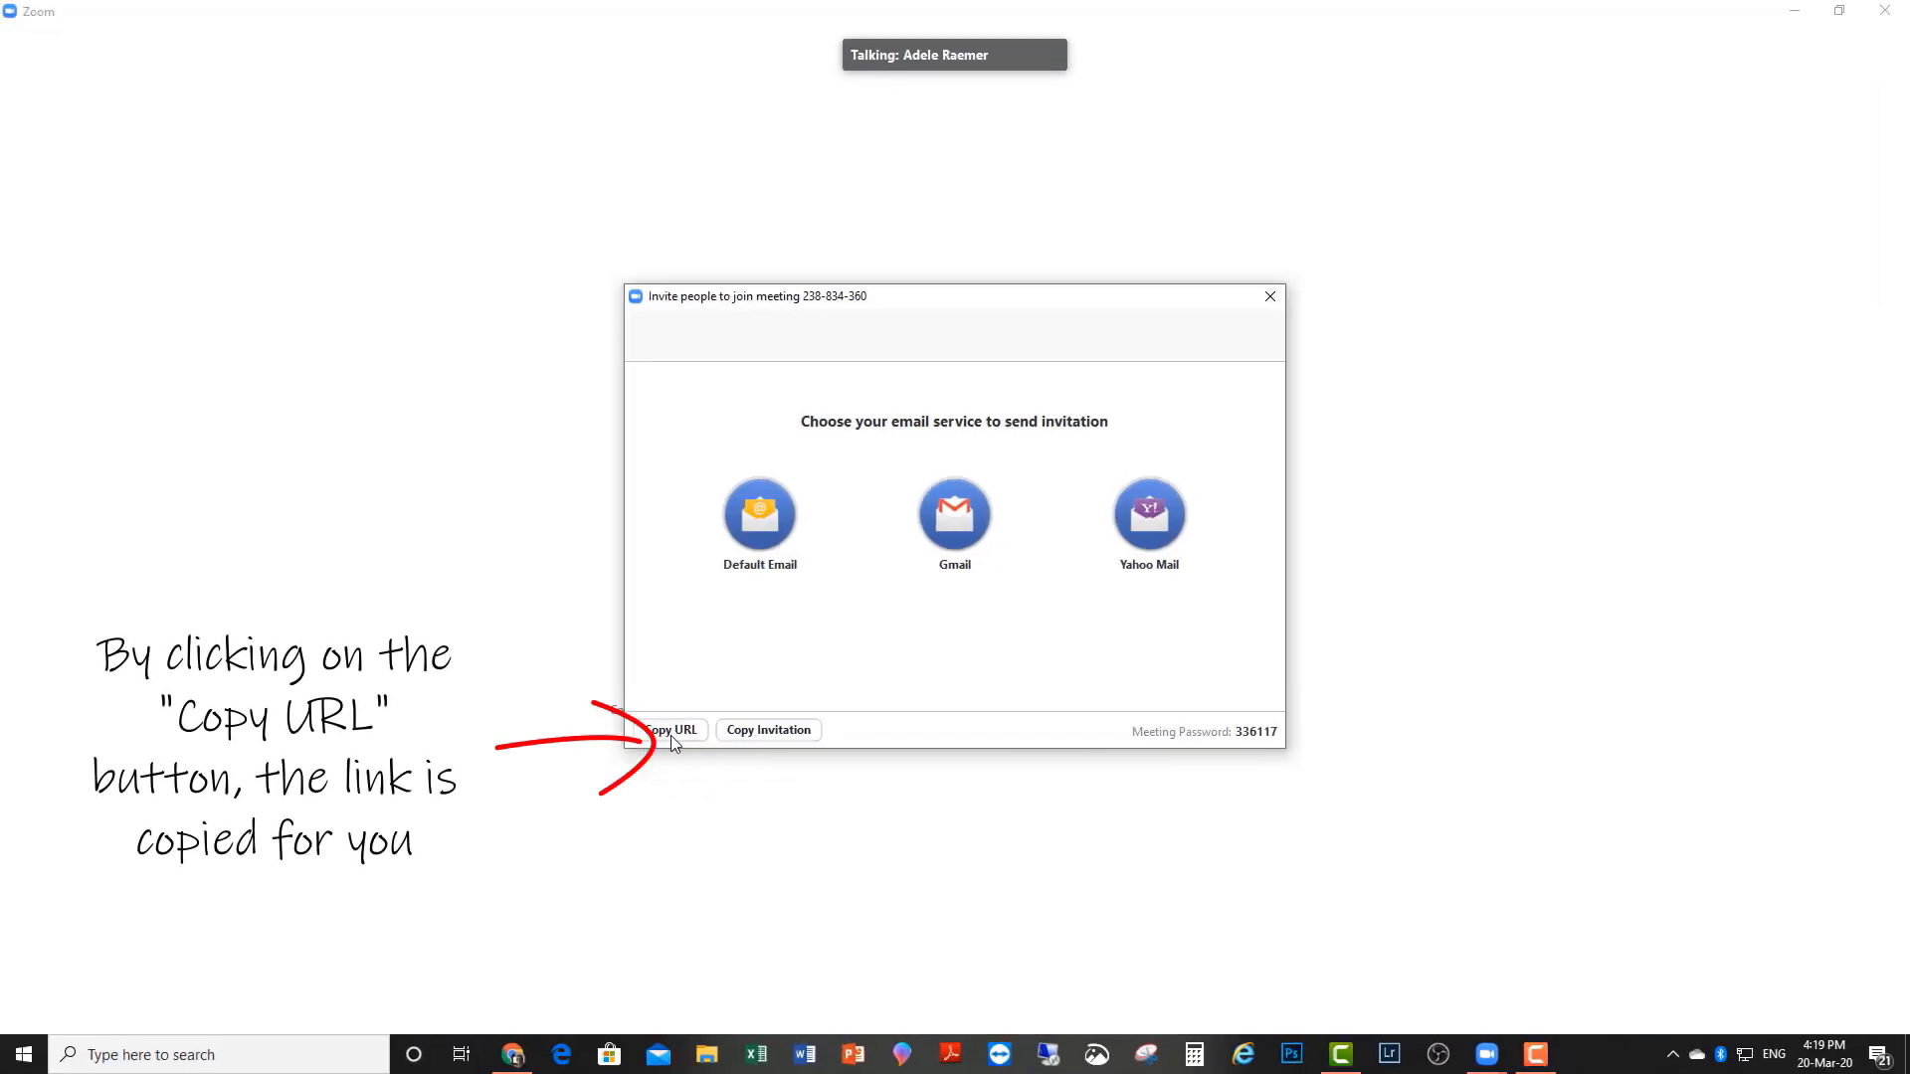
# - Copy the meeting URL and close the invitation window
pyautogui.click(668, 729)
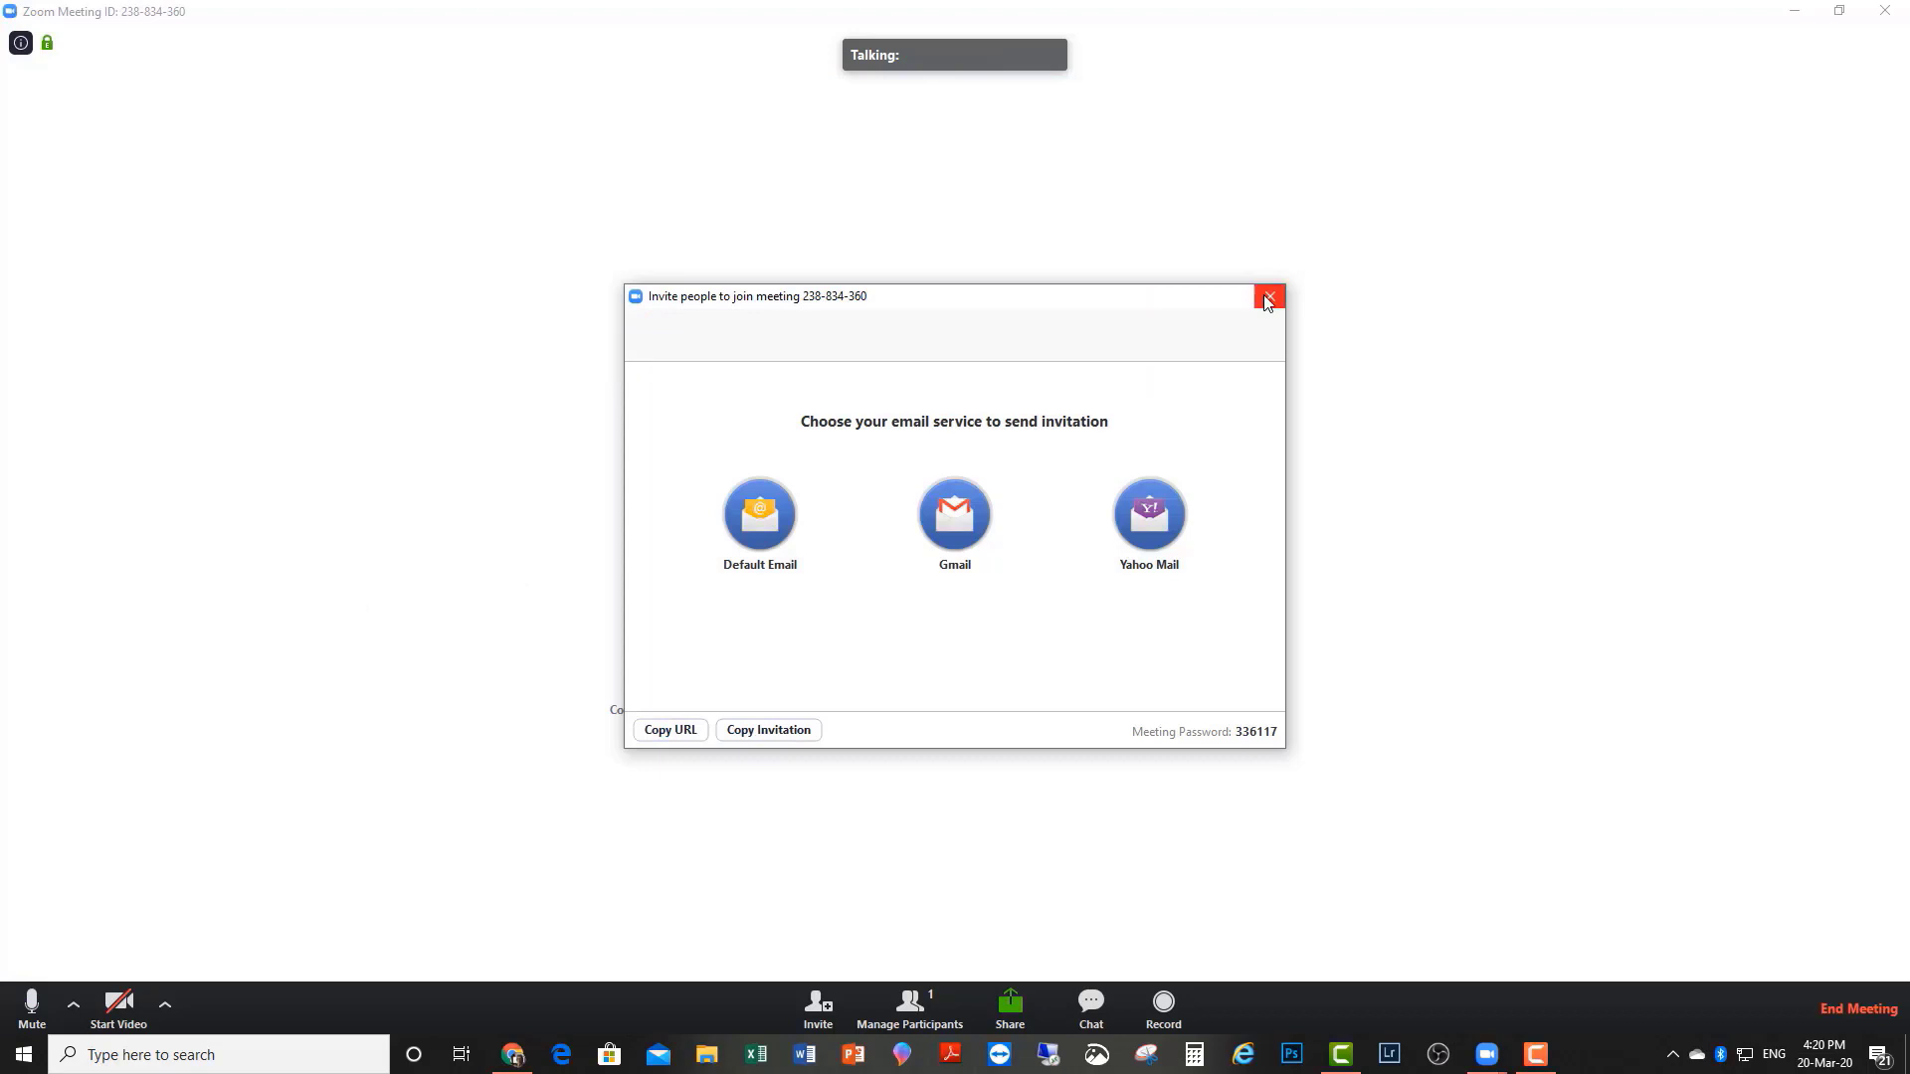
pyautogui.click(1265, 298)
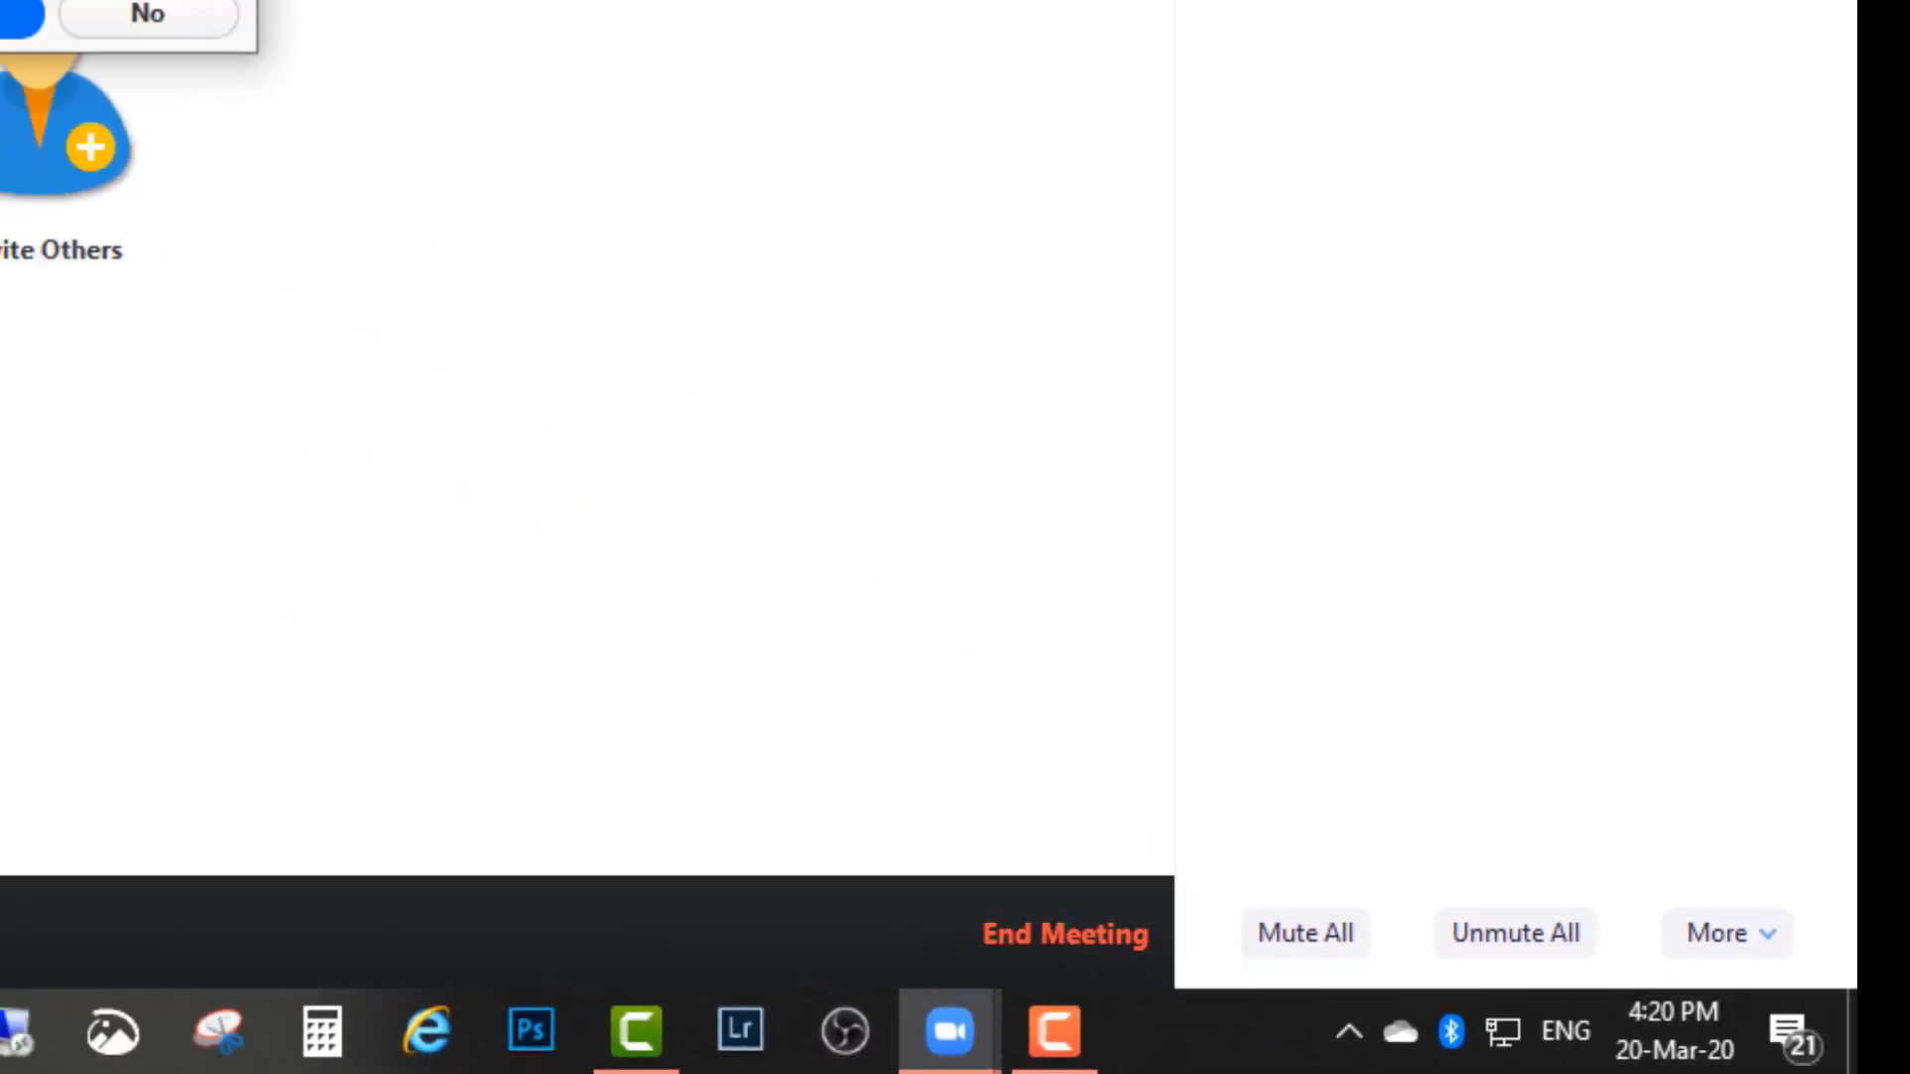
# - Mute all participants while allowing self-unmuting, then unmute everyone again
pyautogui.click(1304, 933)
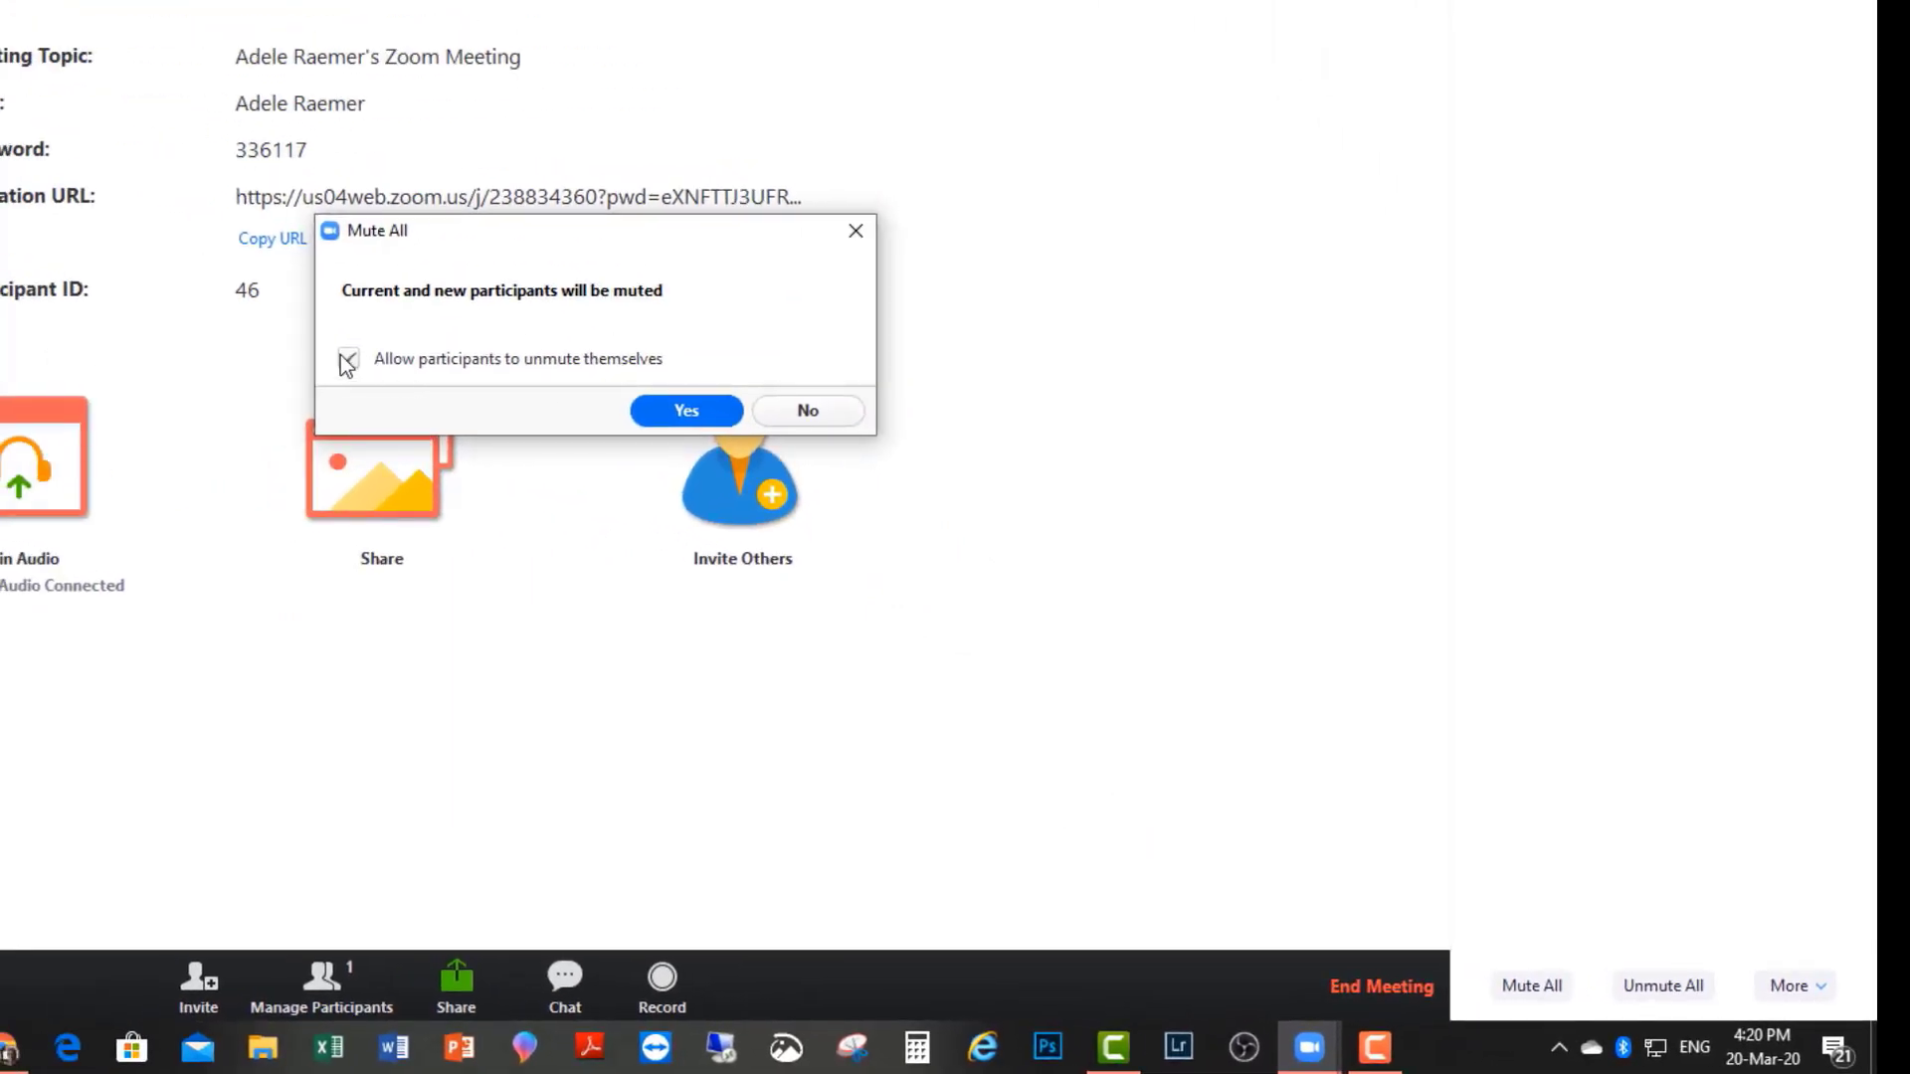
pyautogui.click(348, 358)
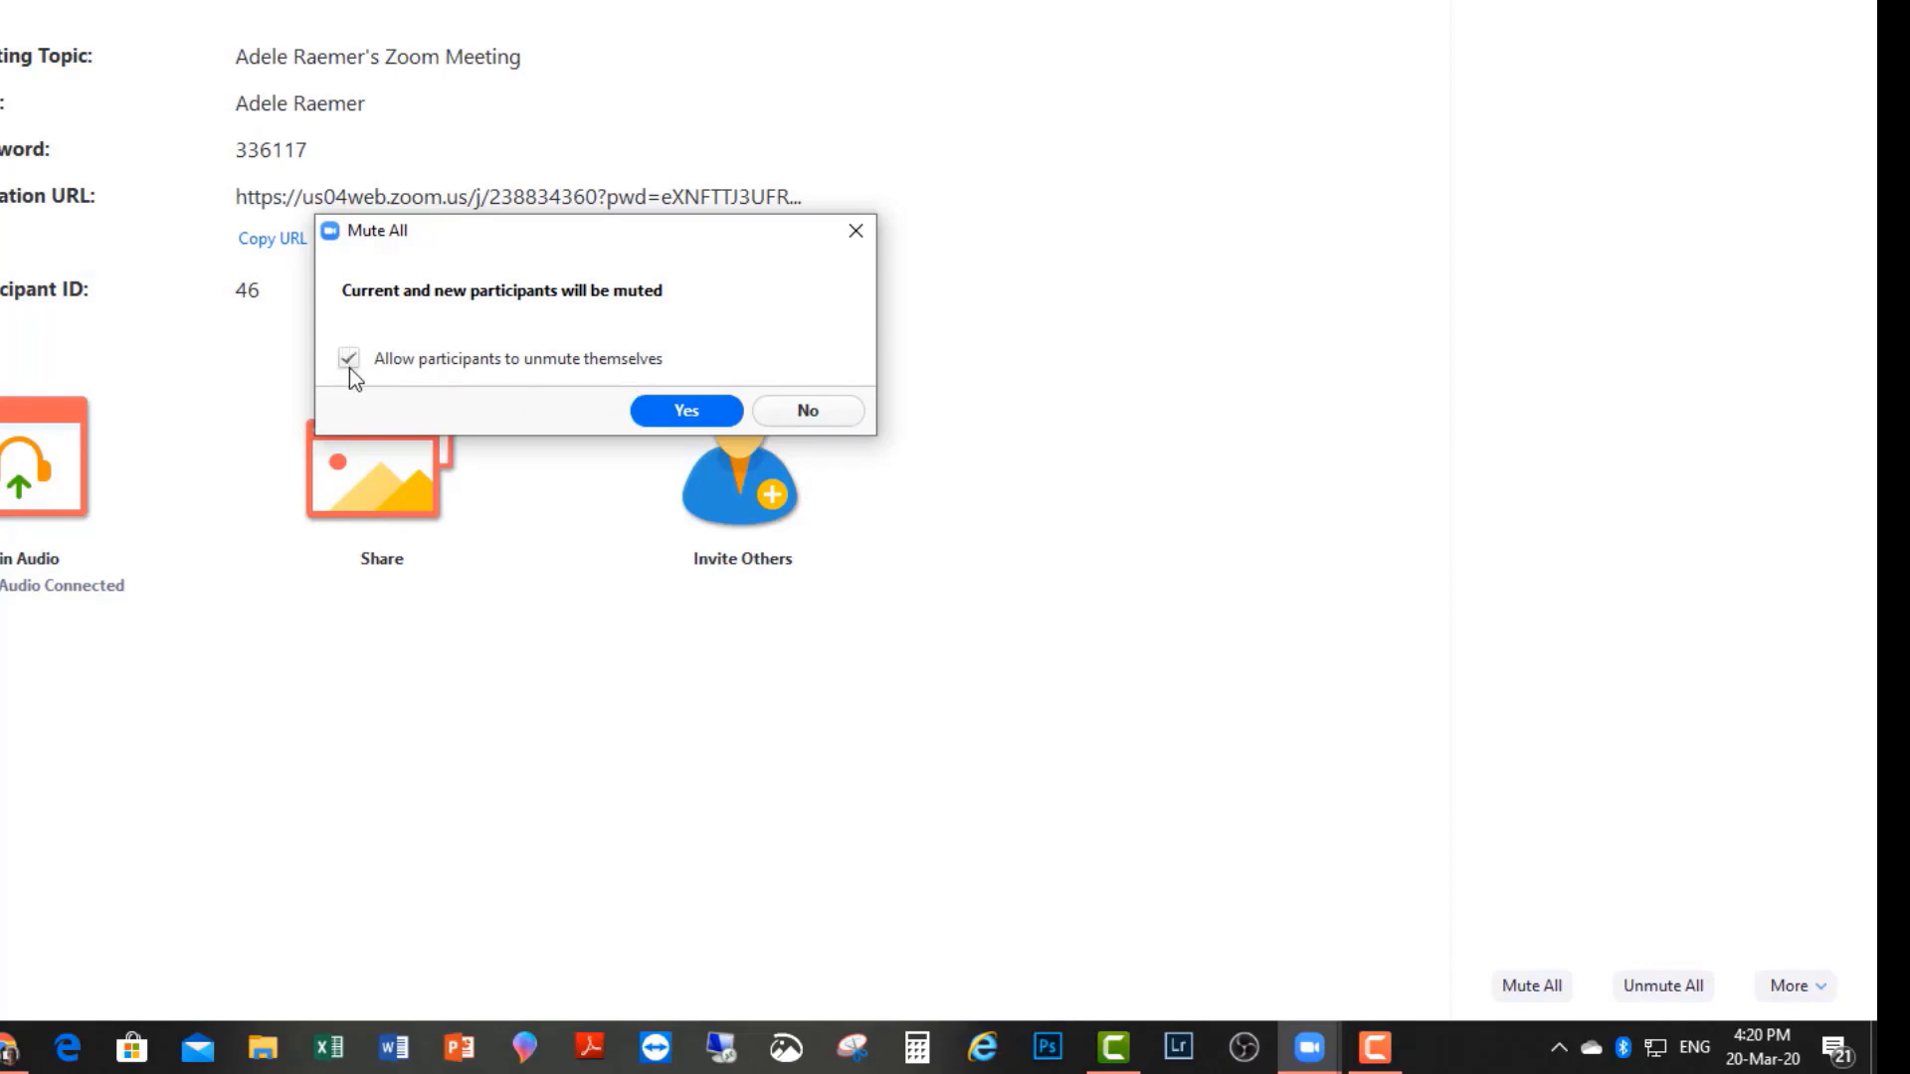
pyautogui.click(348, 358)
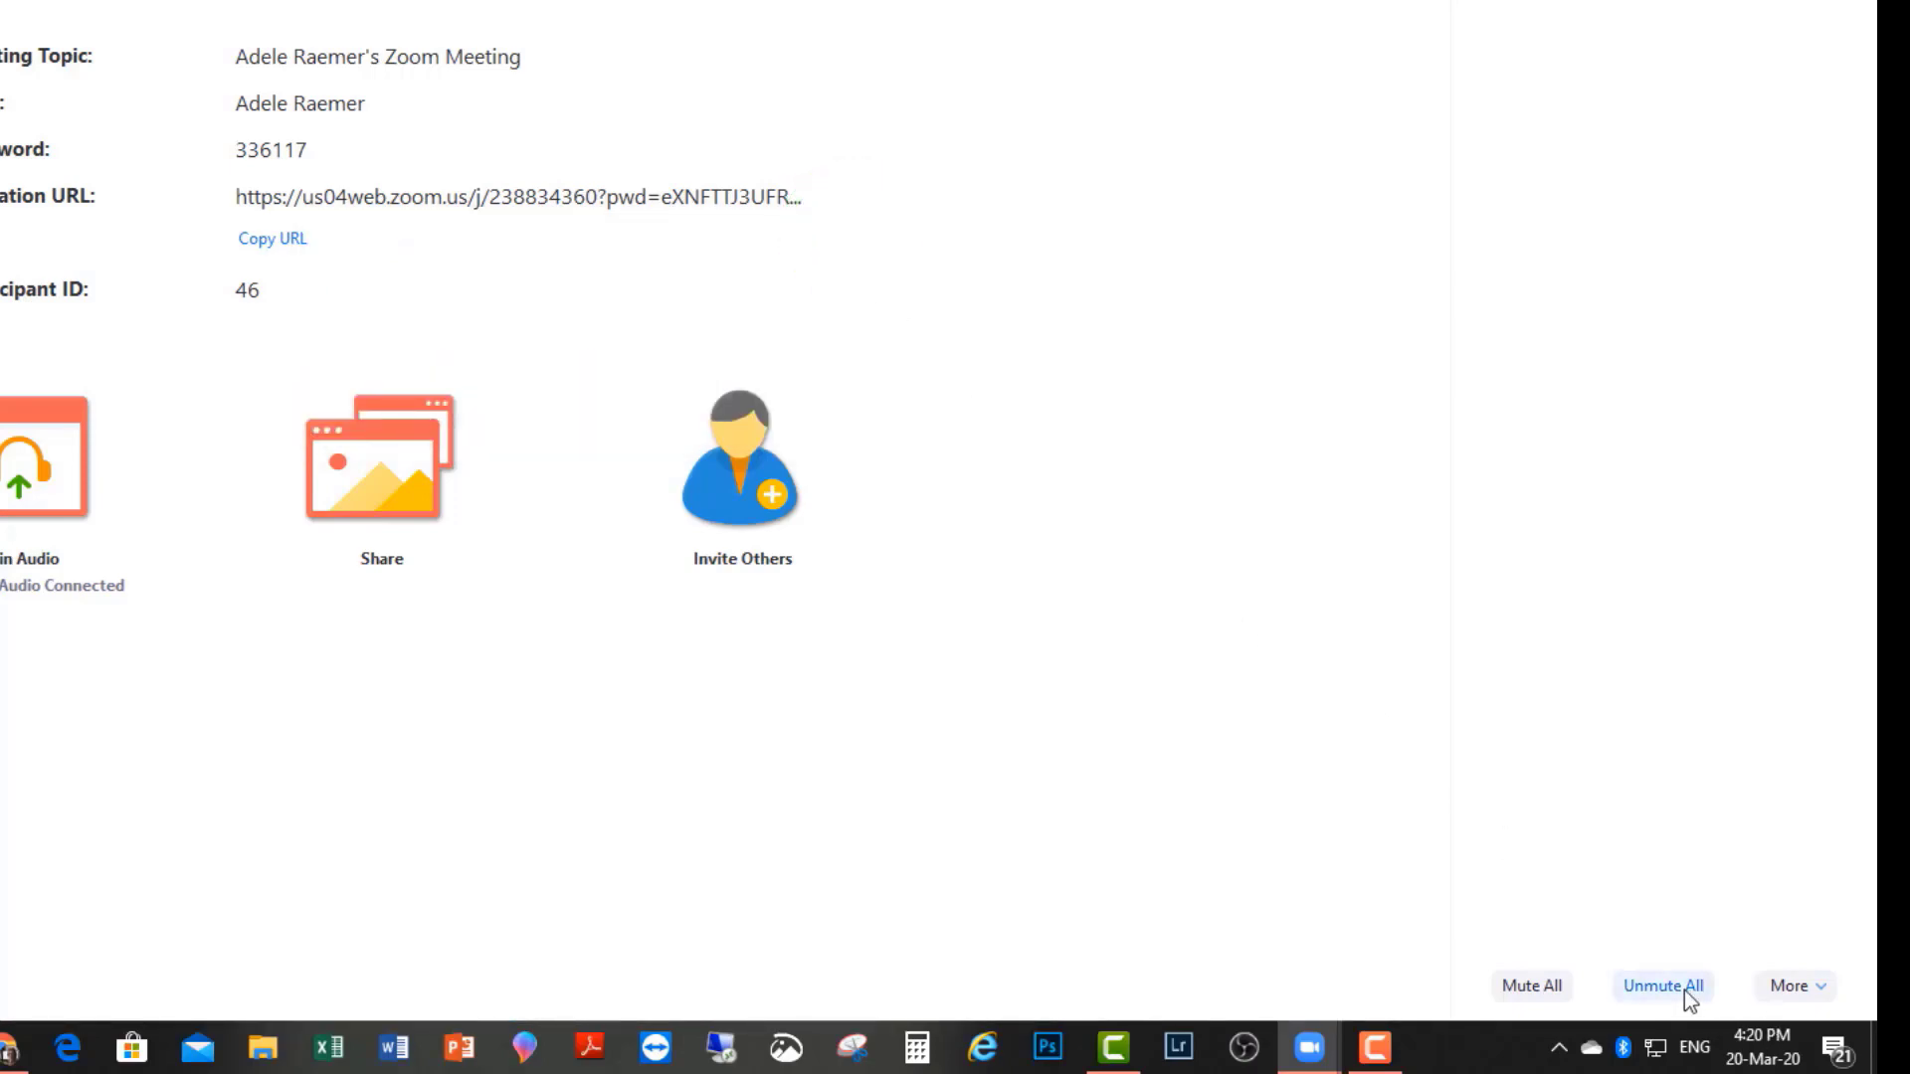
pyautogui.click(1660, 986)
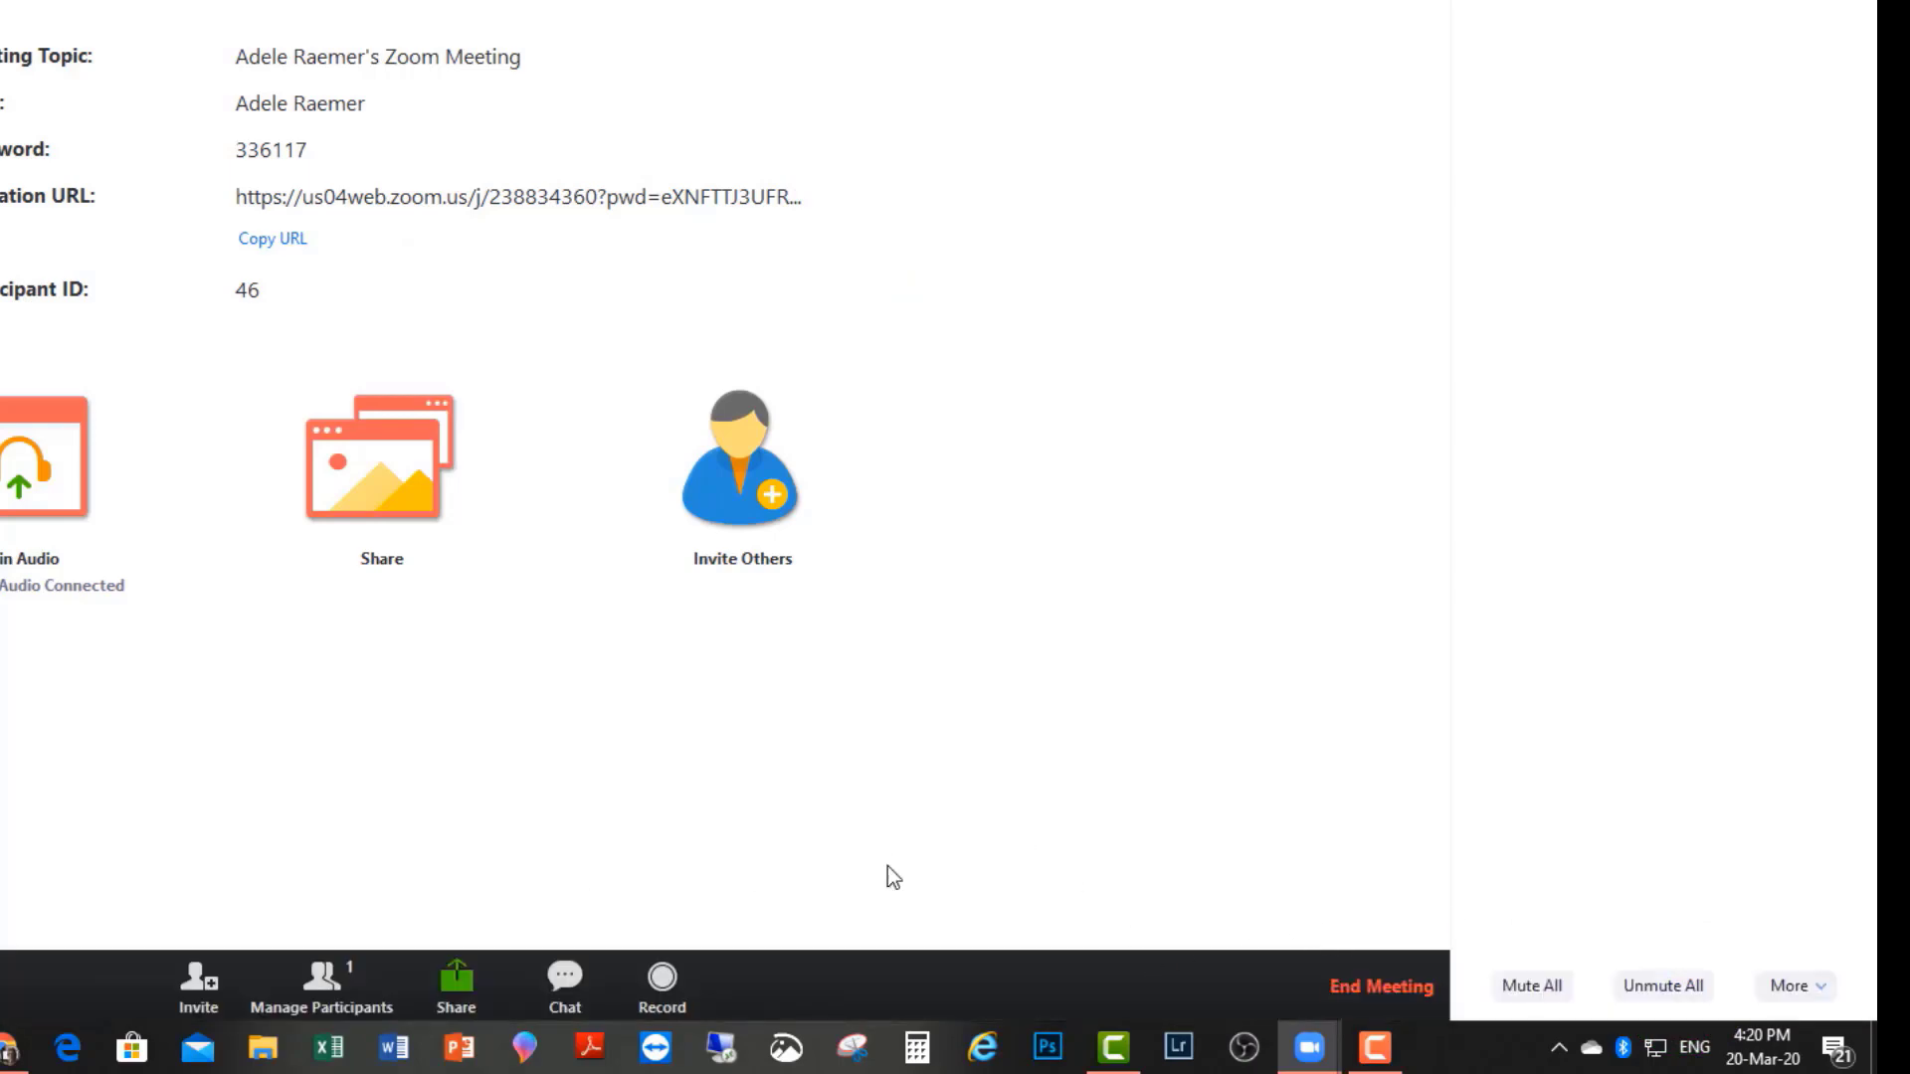
pyautogui.click(1792, 986)
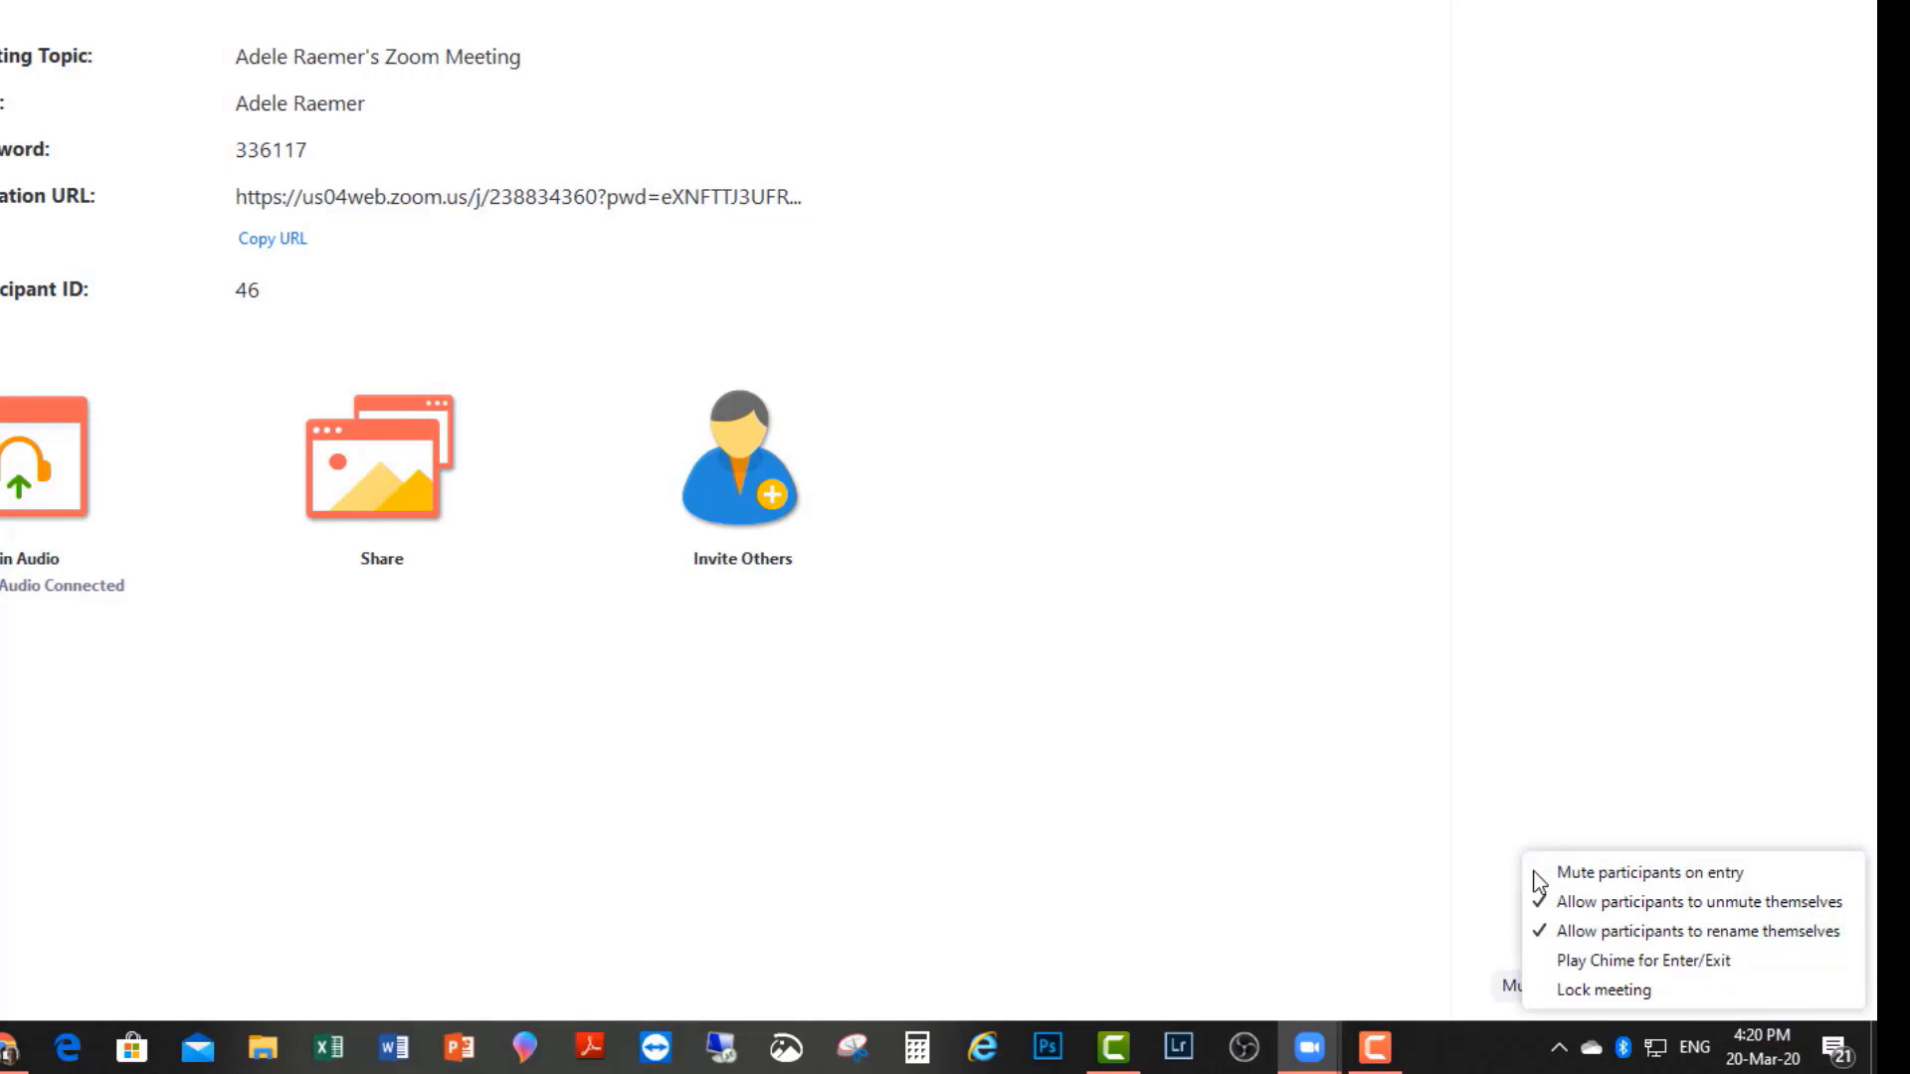
# - Enable muting participants on entry, confirm it, and unmute all again
pyautogui.click(1649, 873)
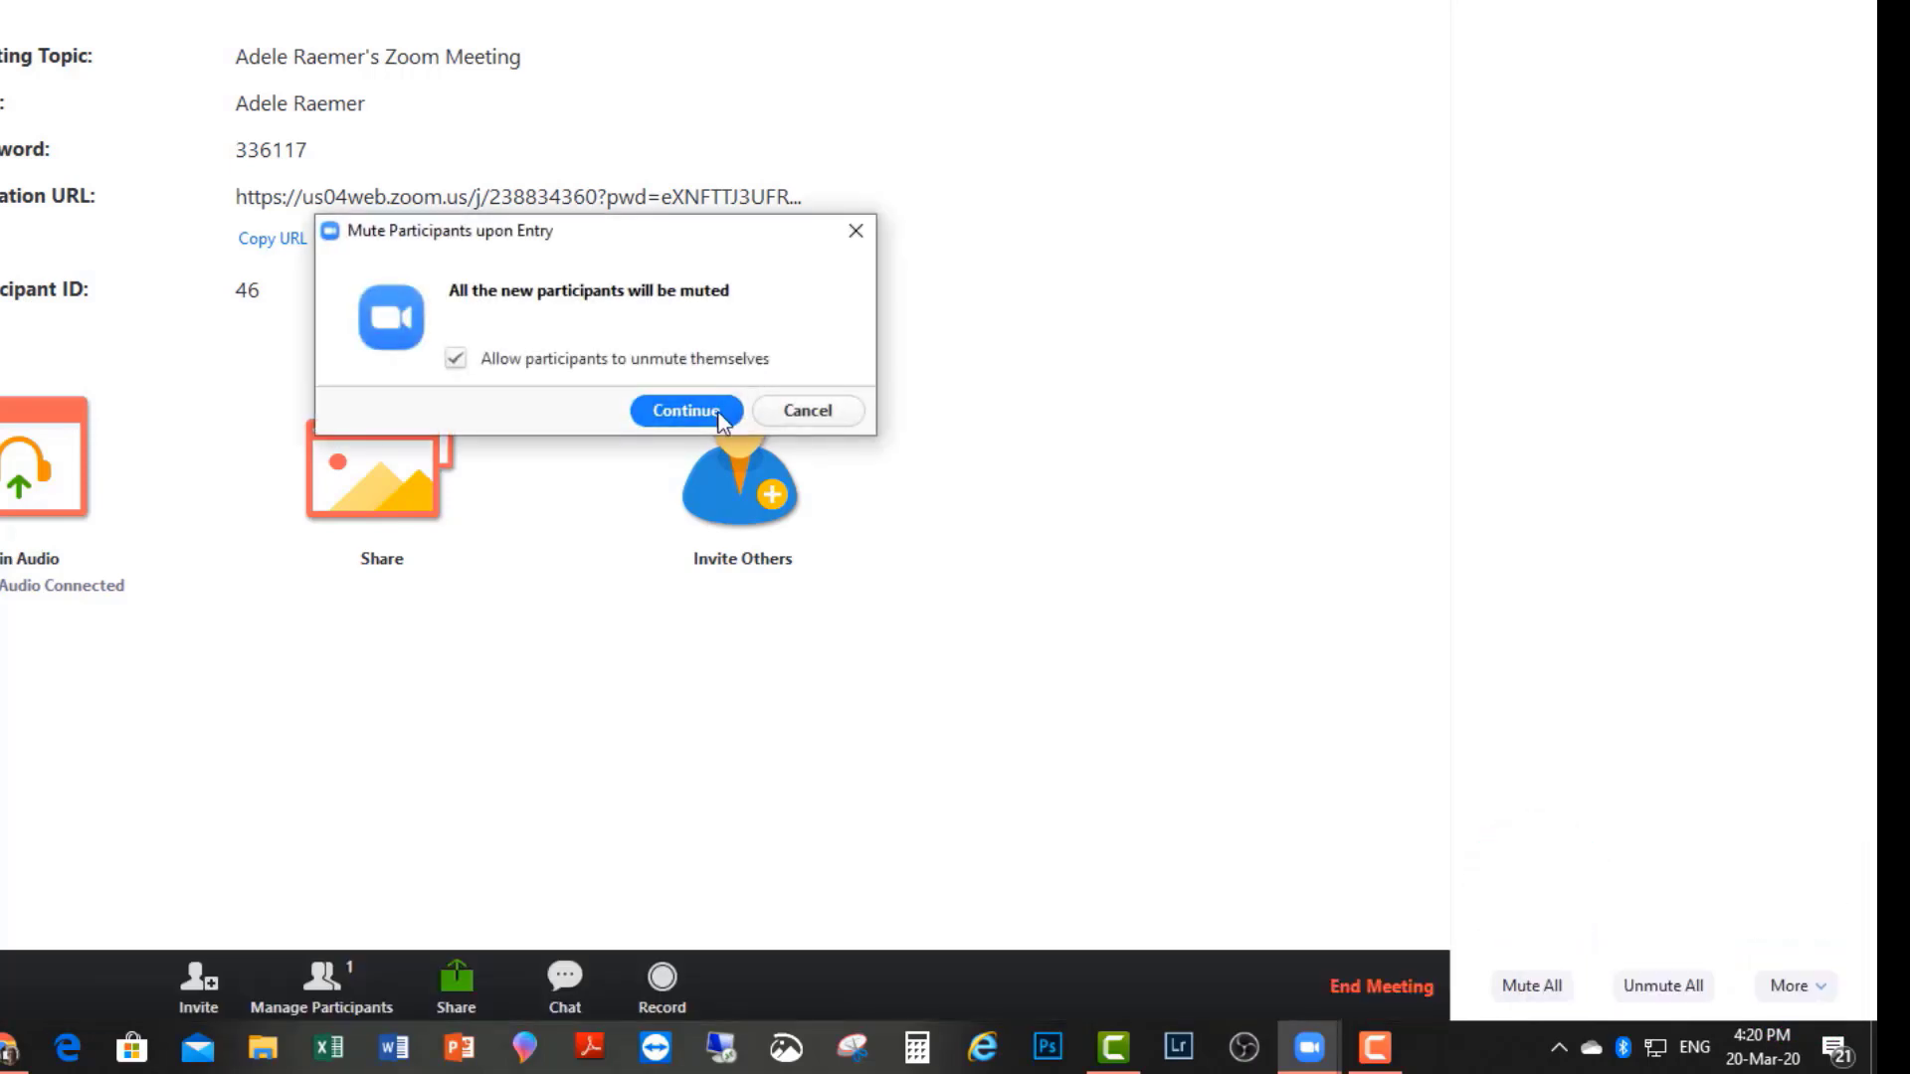
pyautogui.click(686, 411)
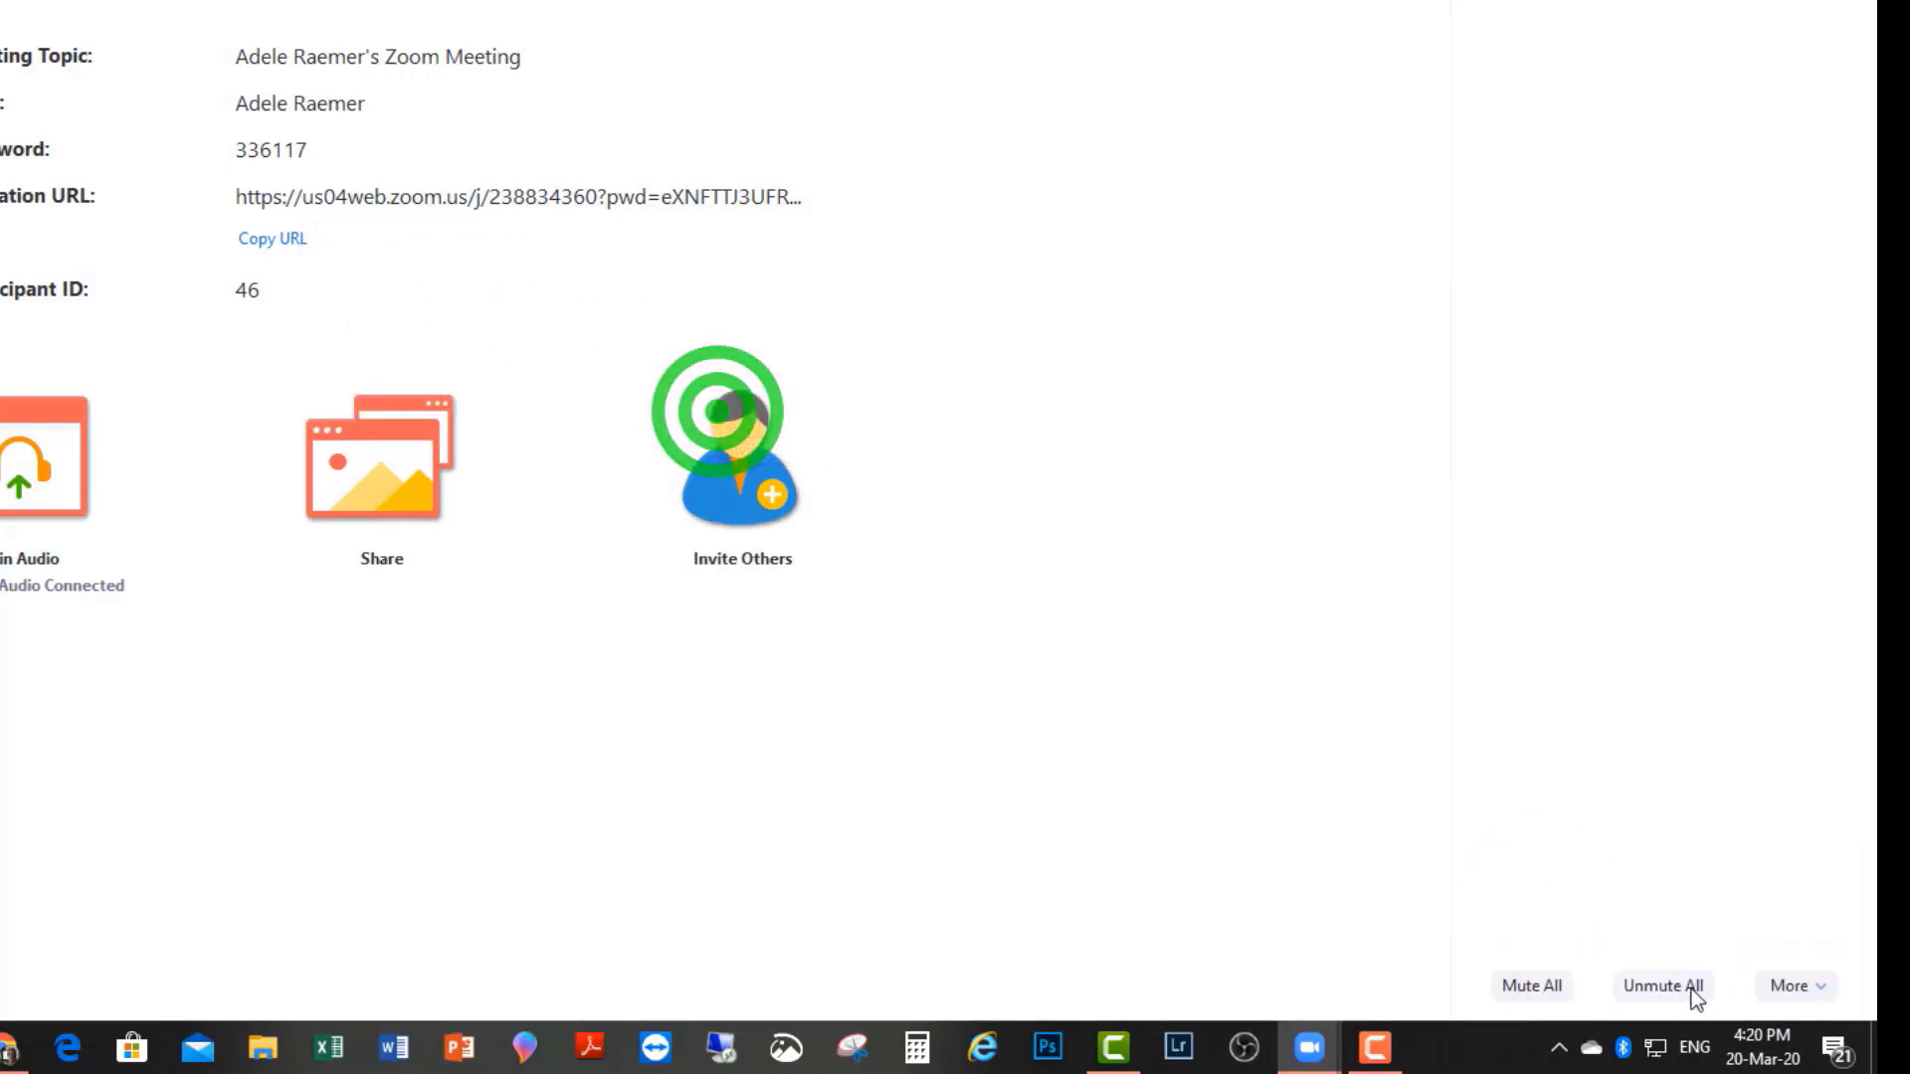
pyautogui.click(1795, 986)
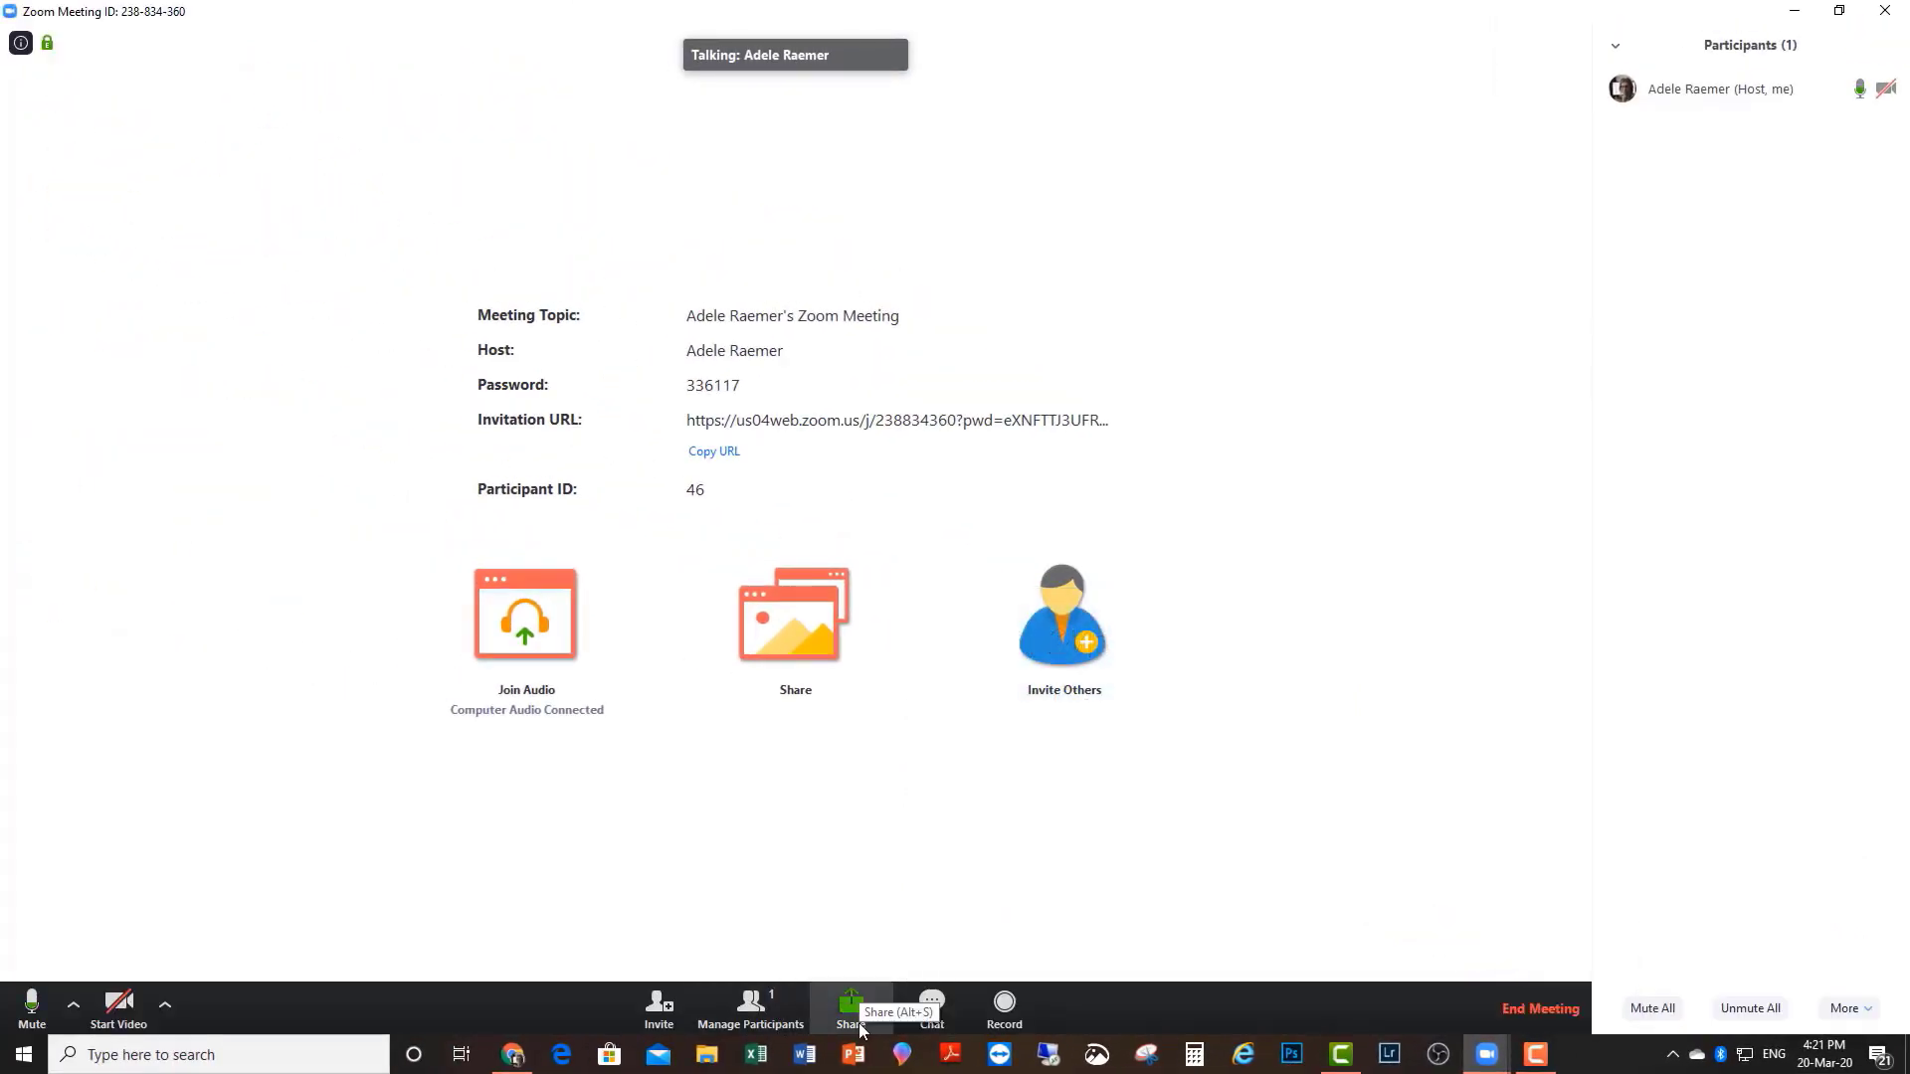
# - Bring up the picker of windows and screens to share, then open the chat
pyautogui.click(848, 1005)
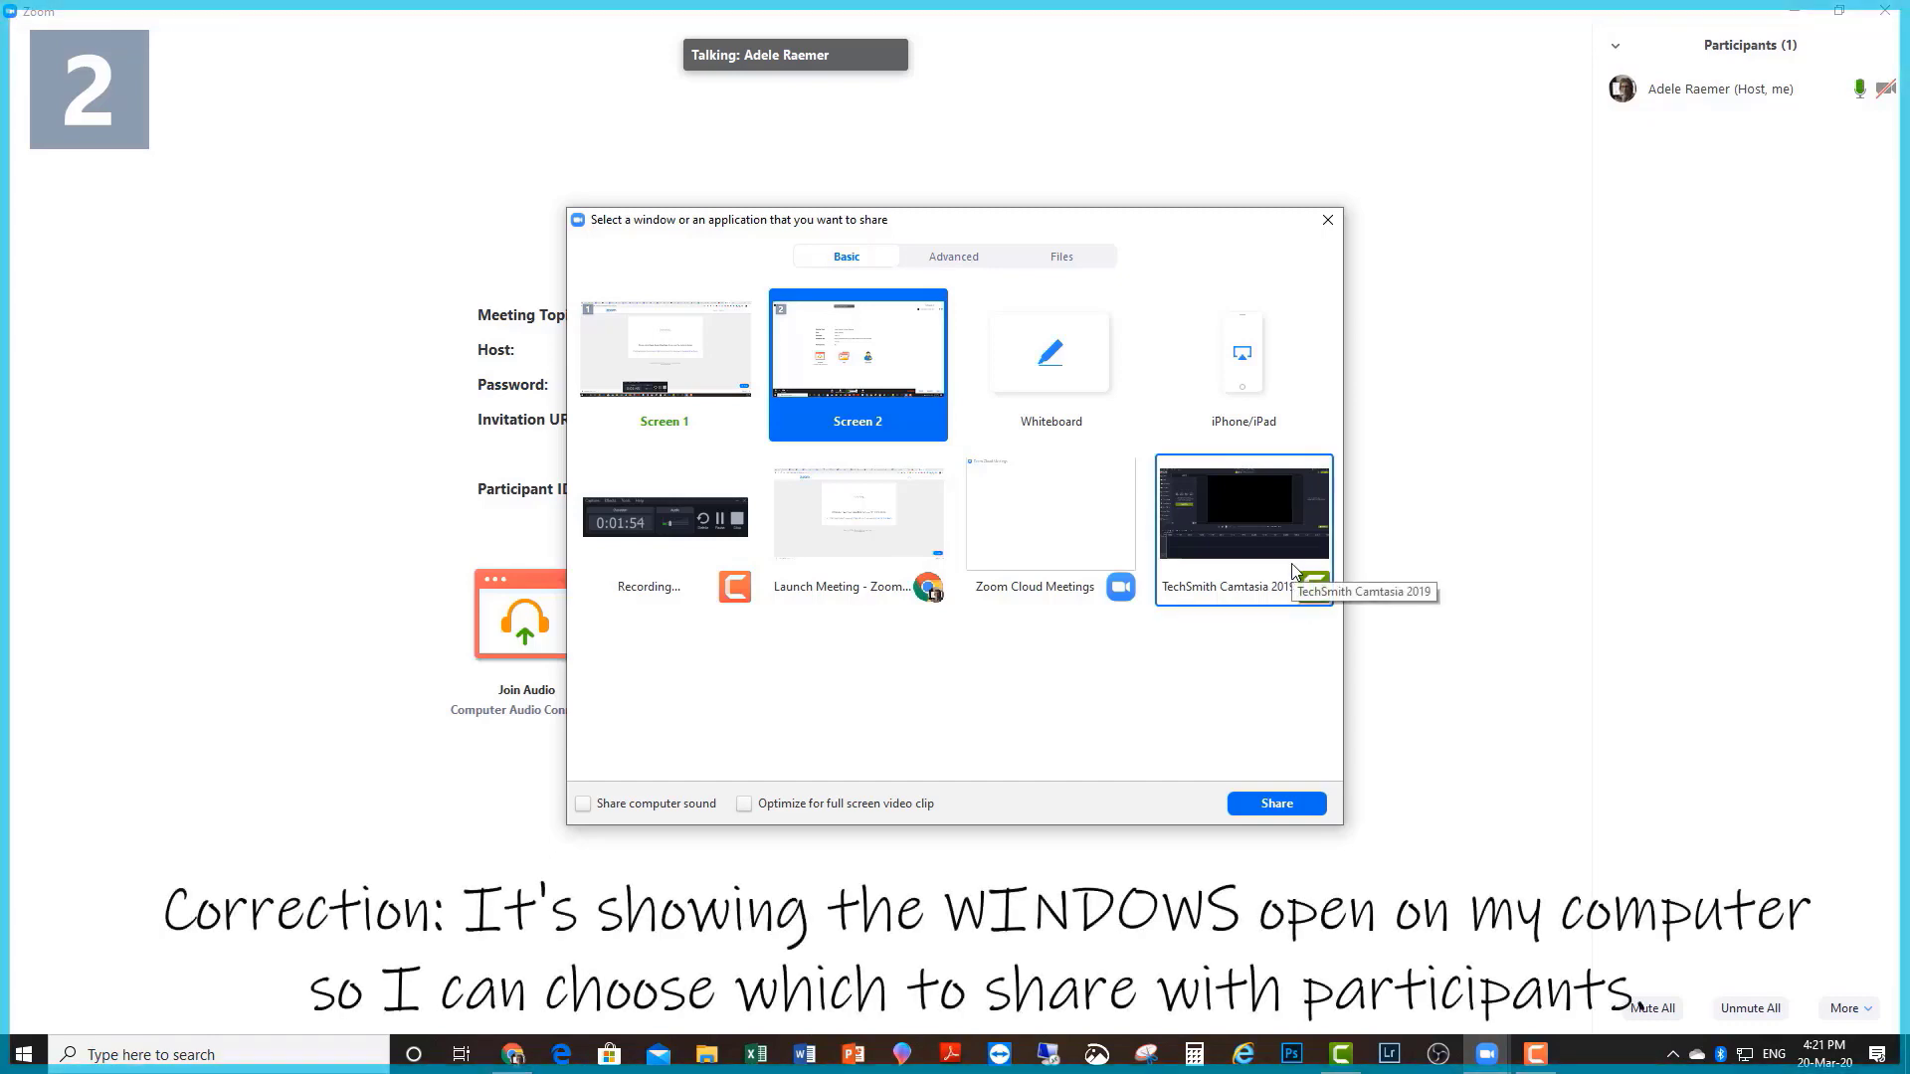
pyautogui.click(666, 346)
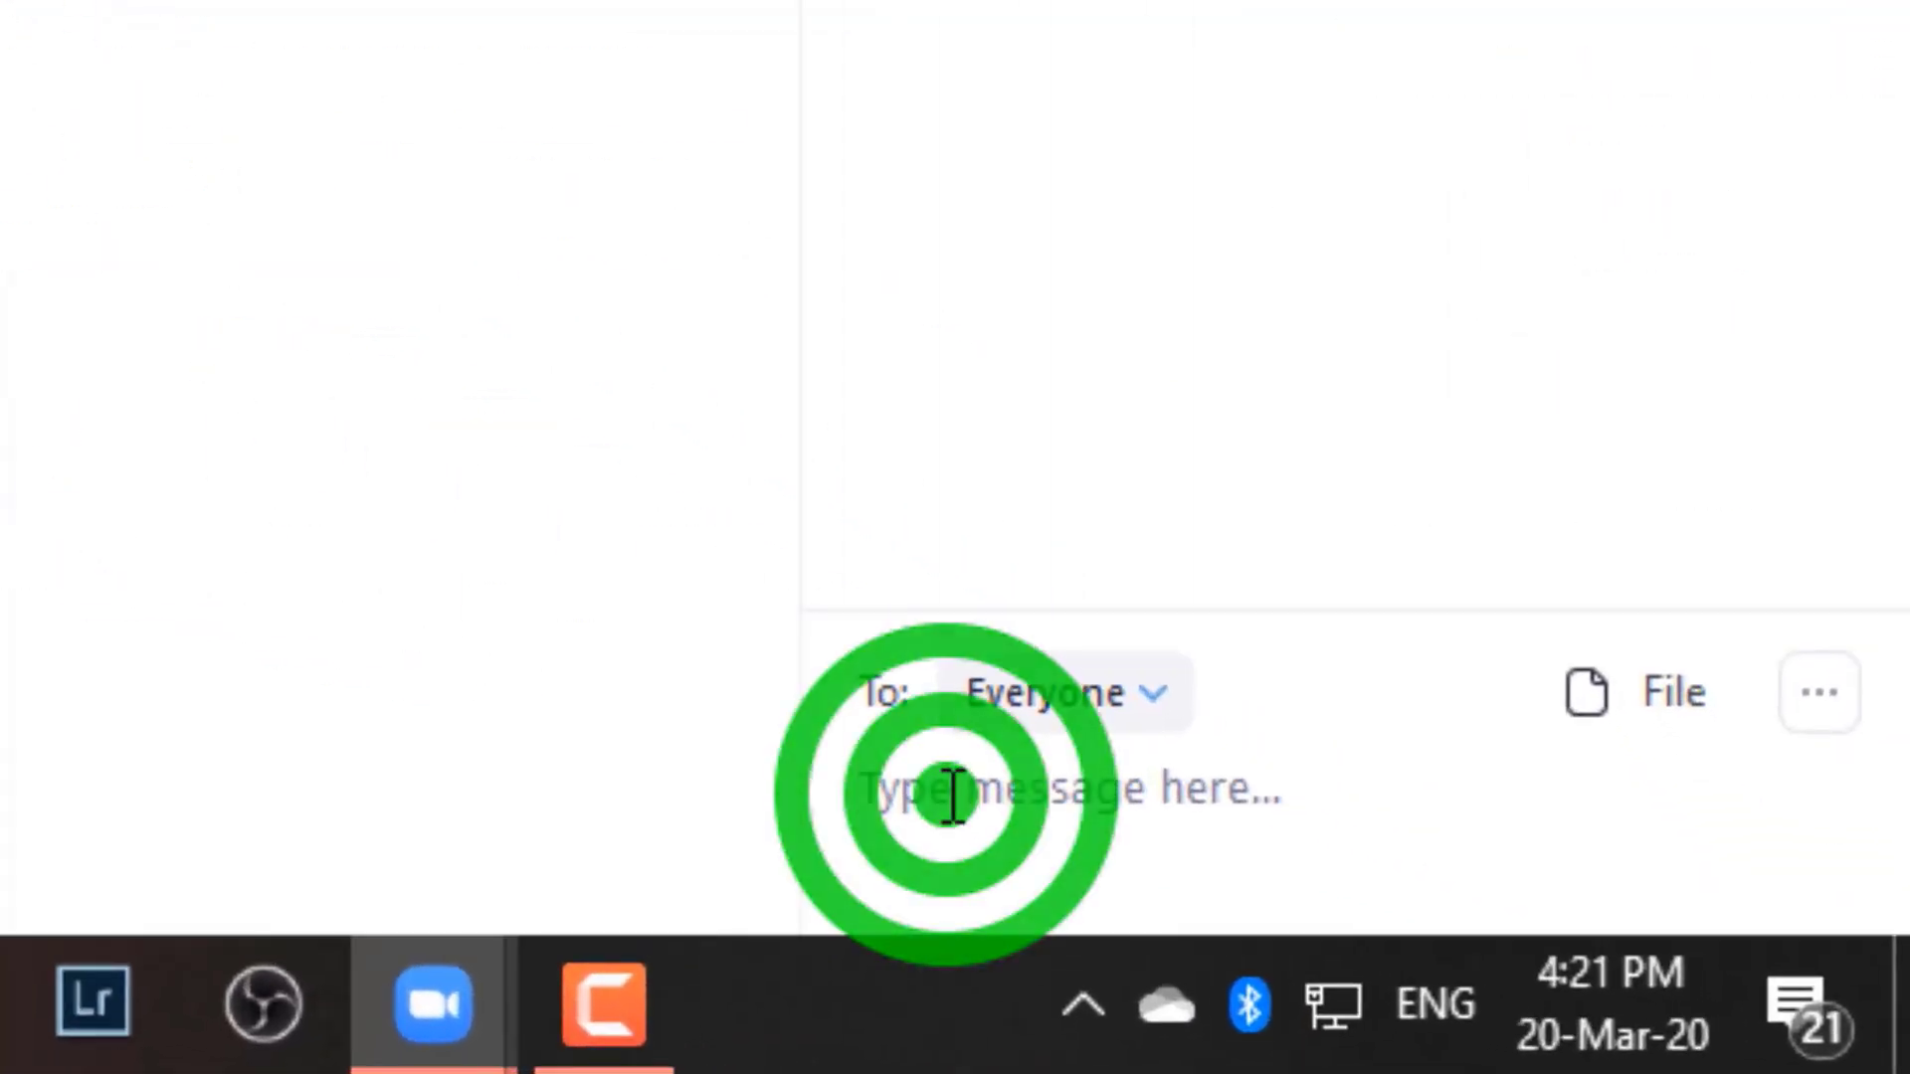
# - Write 'Type a message to someone' in the chat box and send it to Everyone
pyautogui.write('Typ')
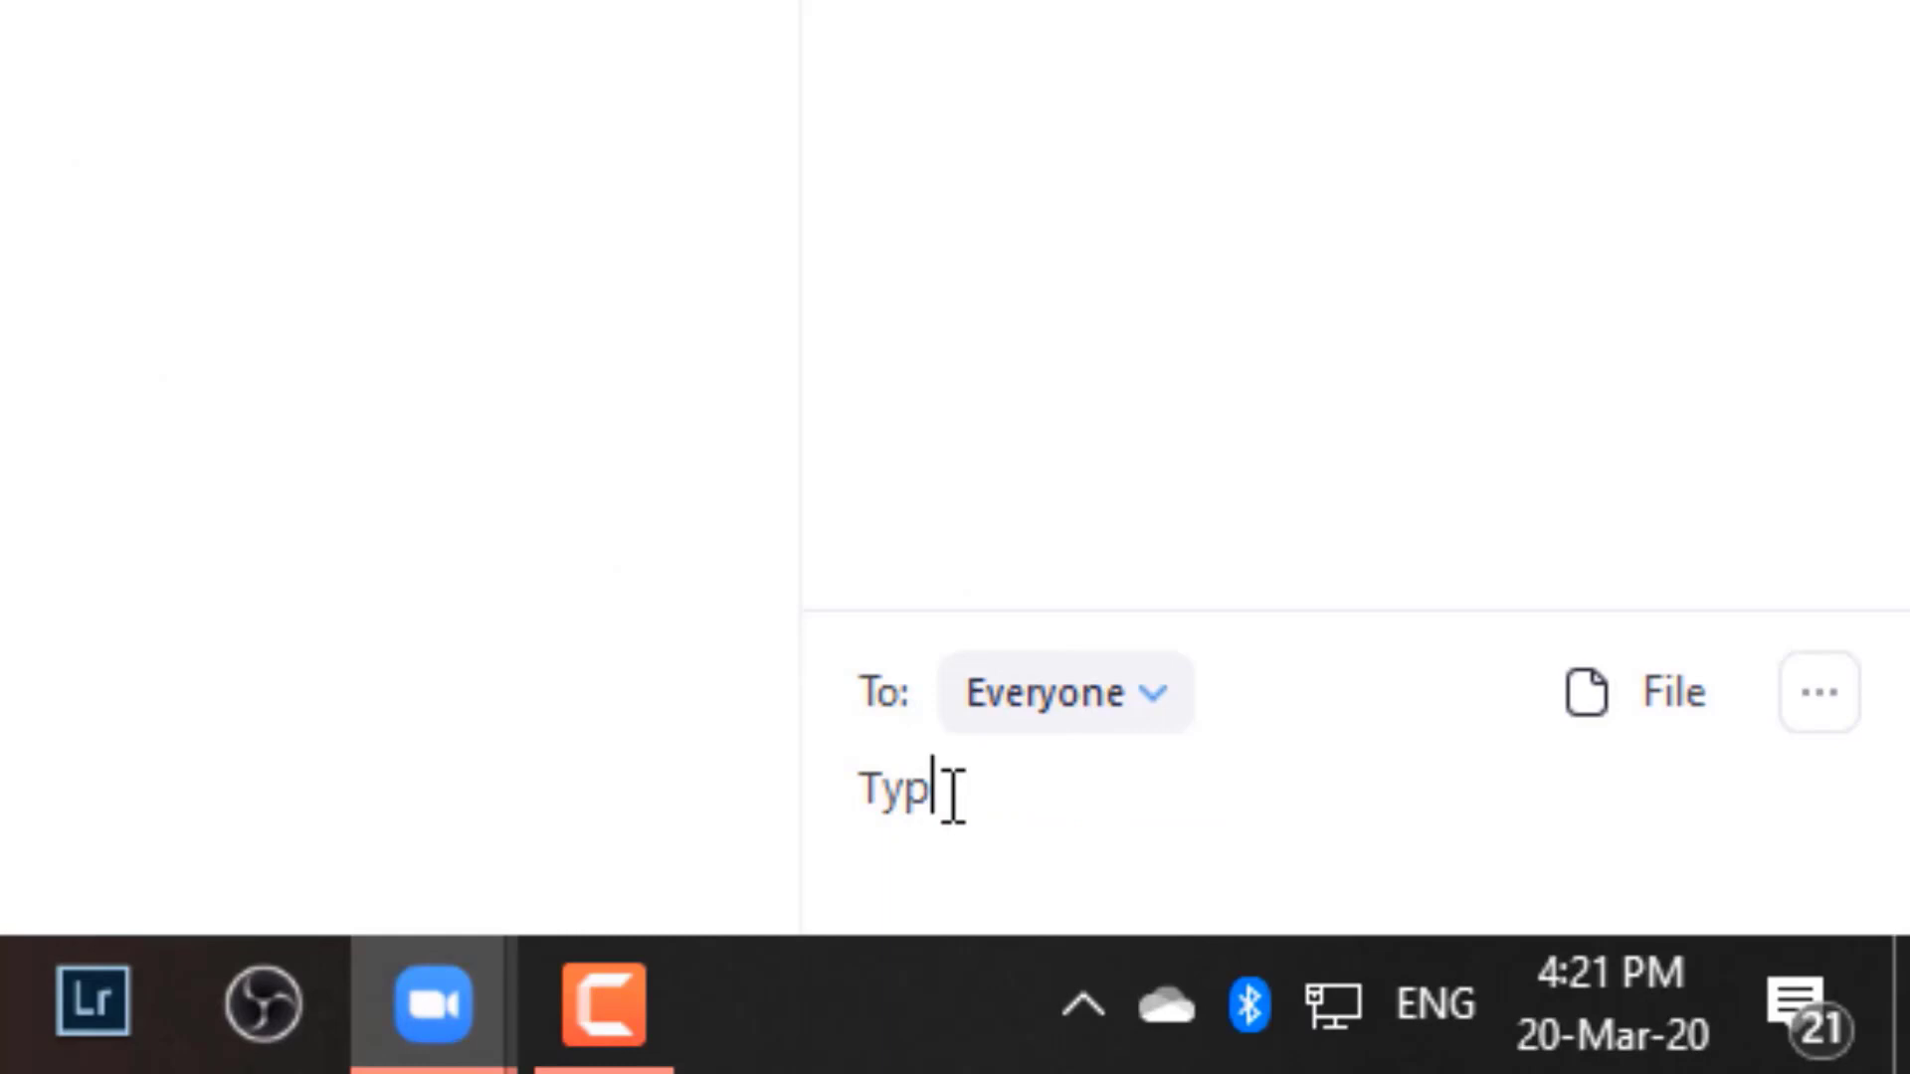
pyautogui.write('e a messag')
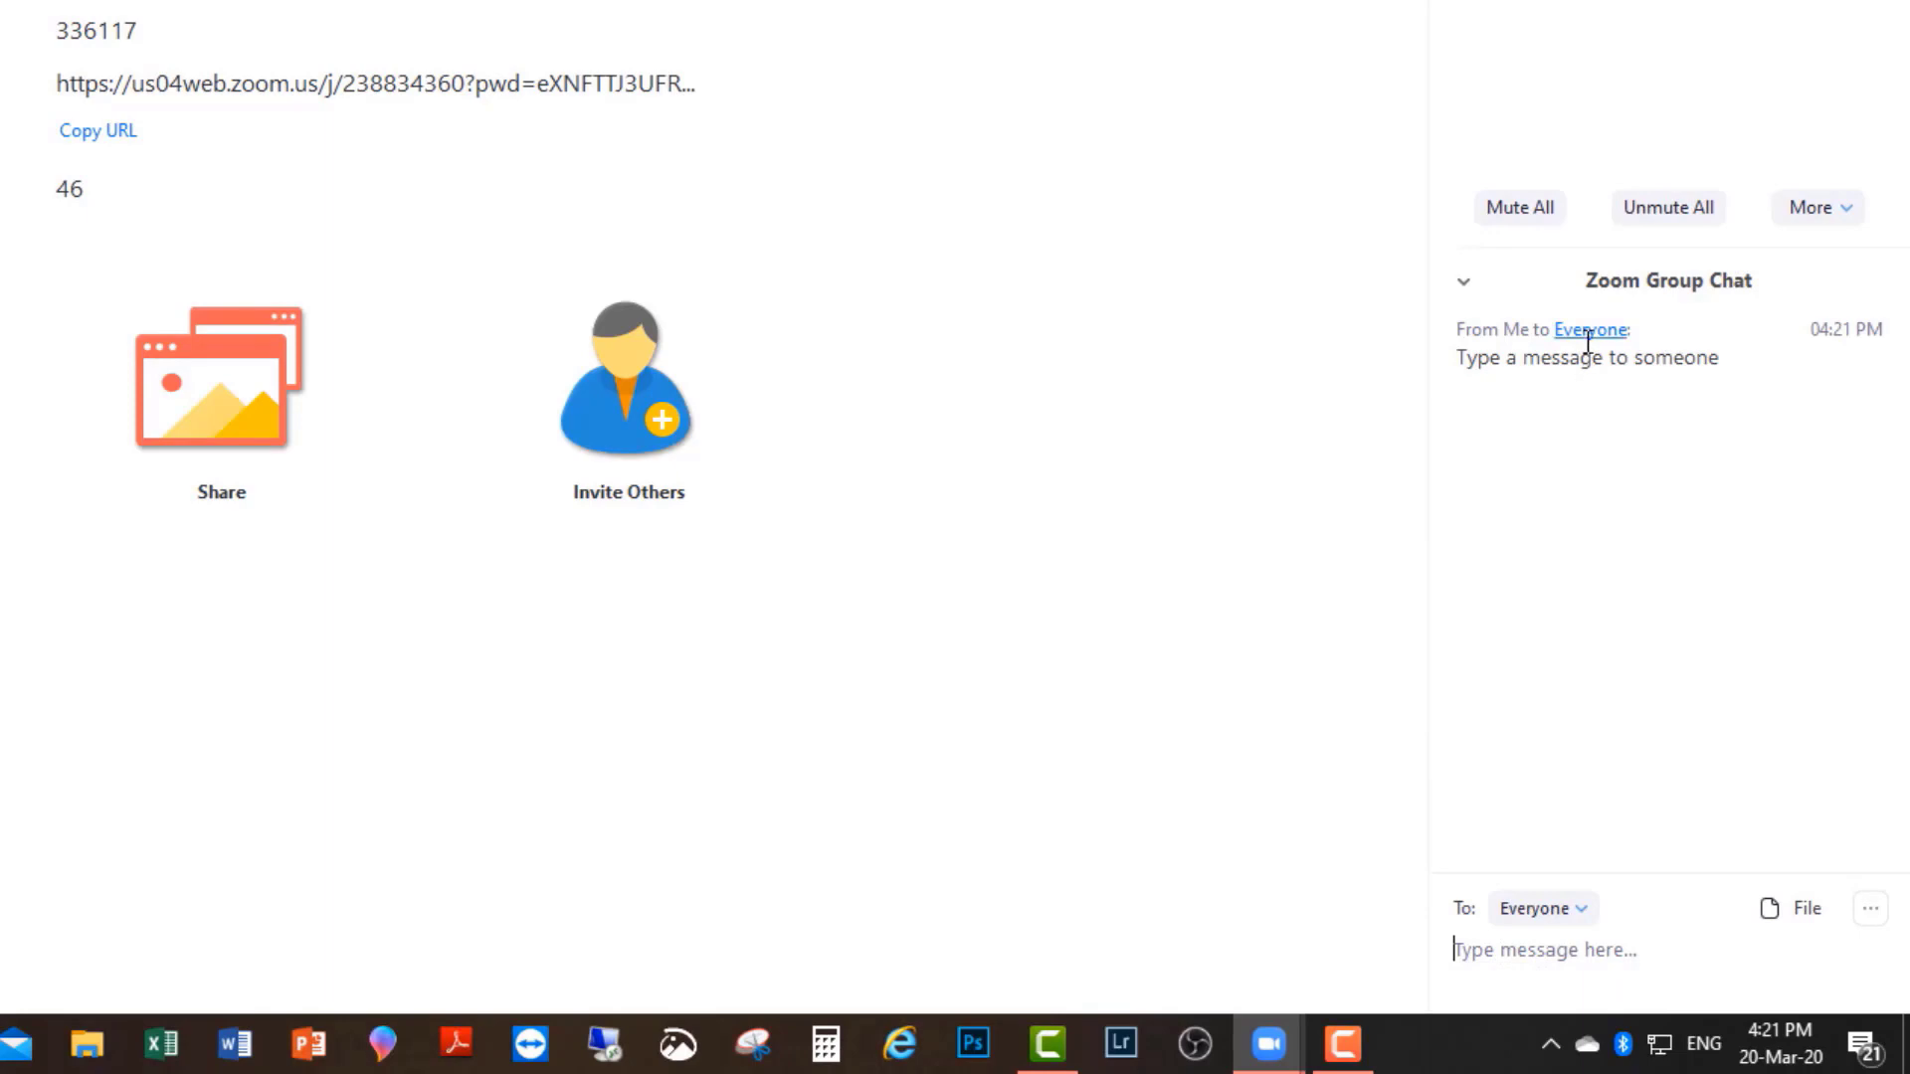
pyautogui.click(1586, 357)
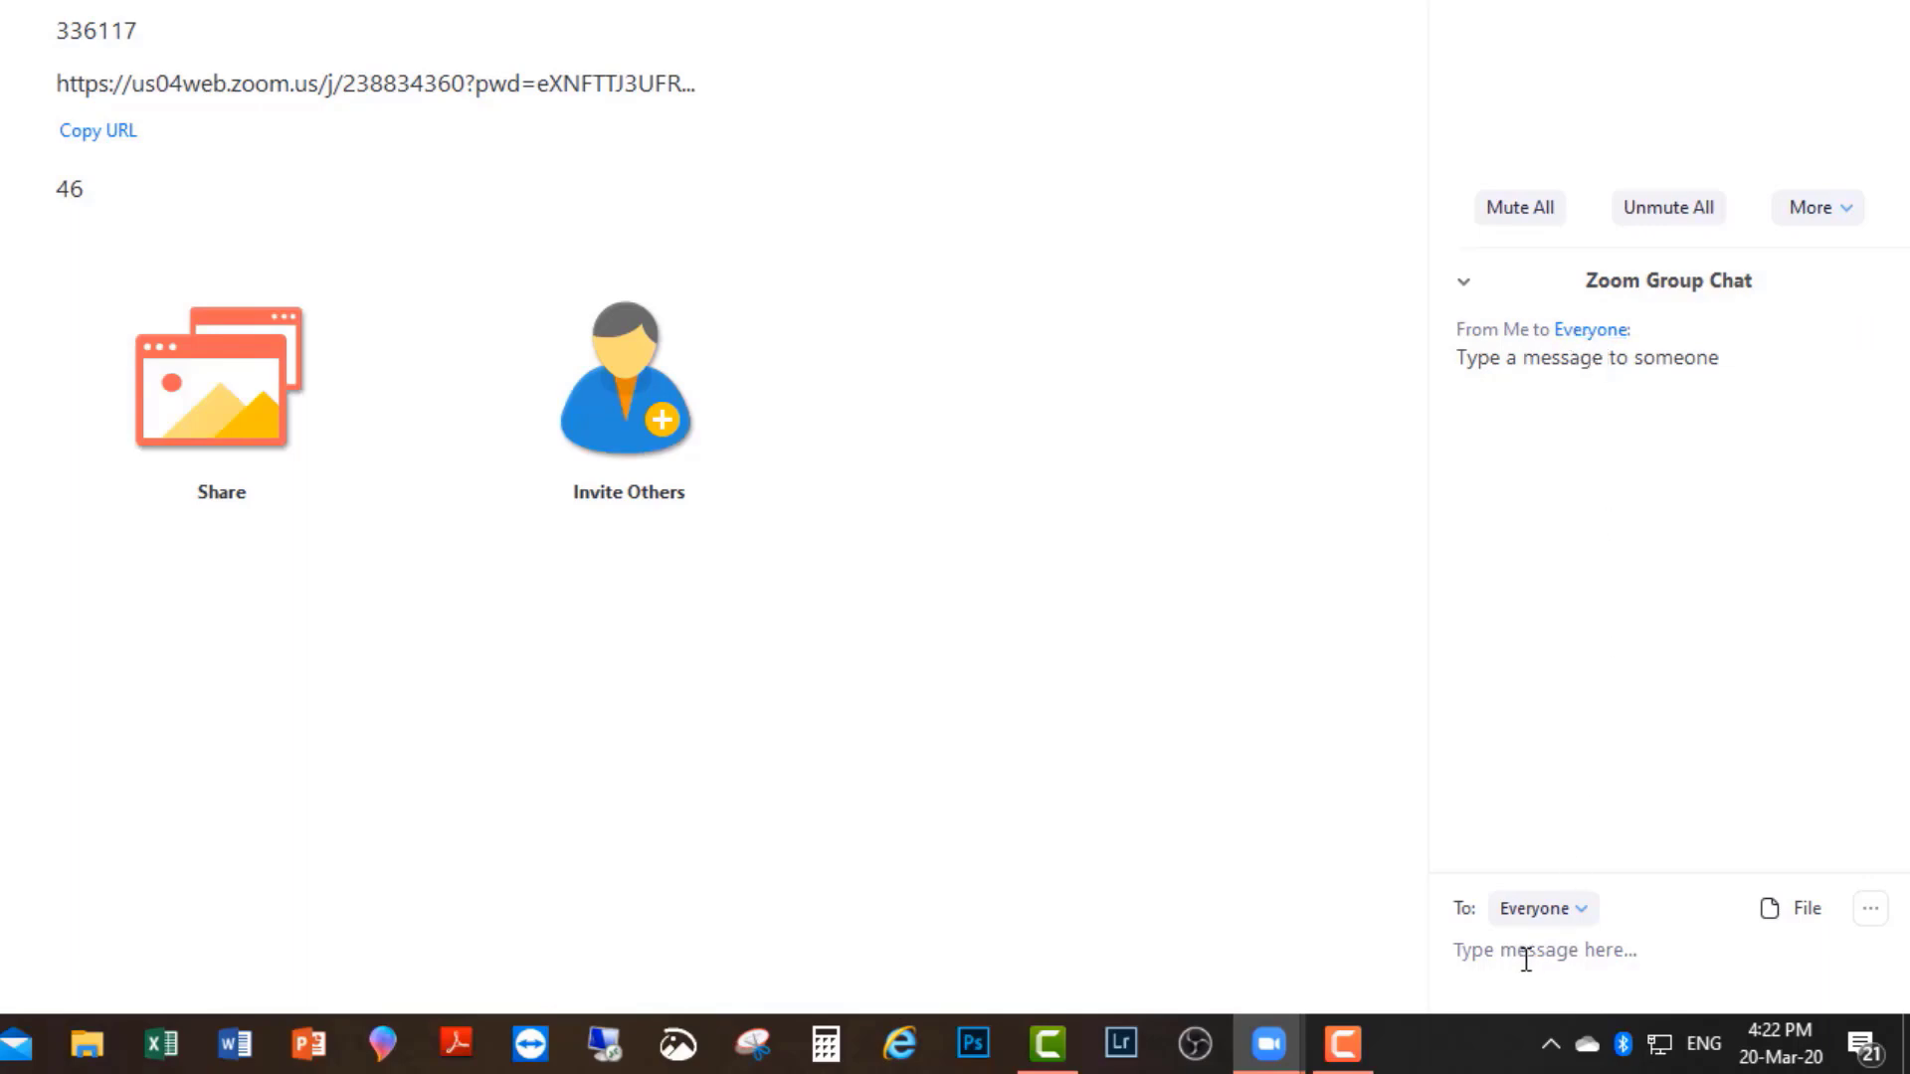
pyautogui.click(1543, 950)
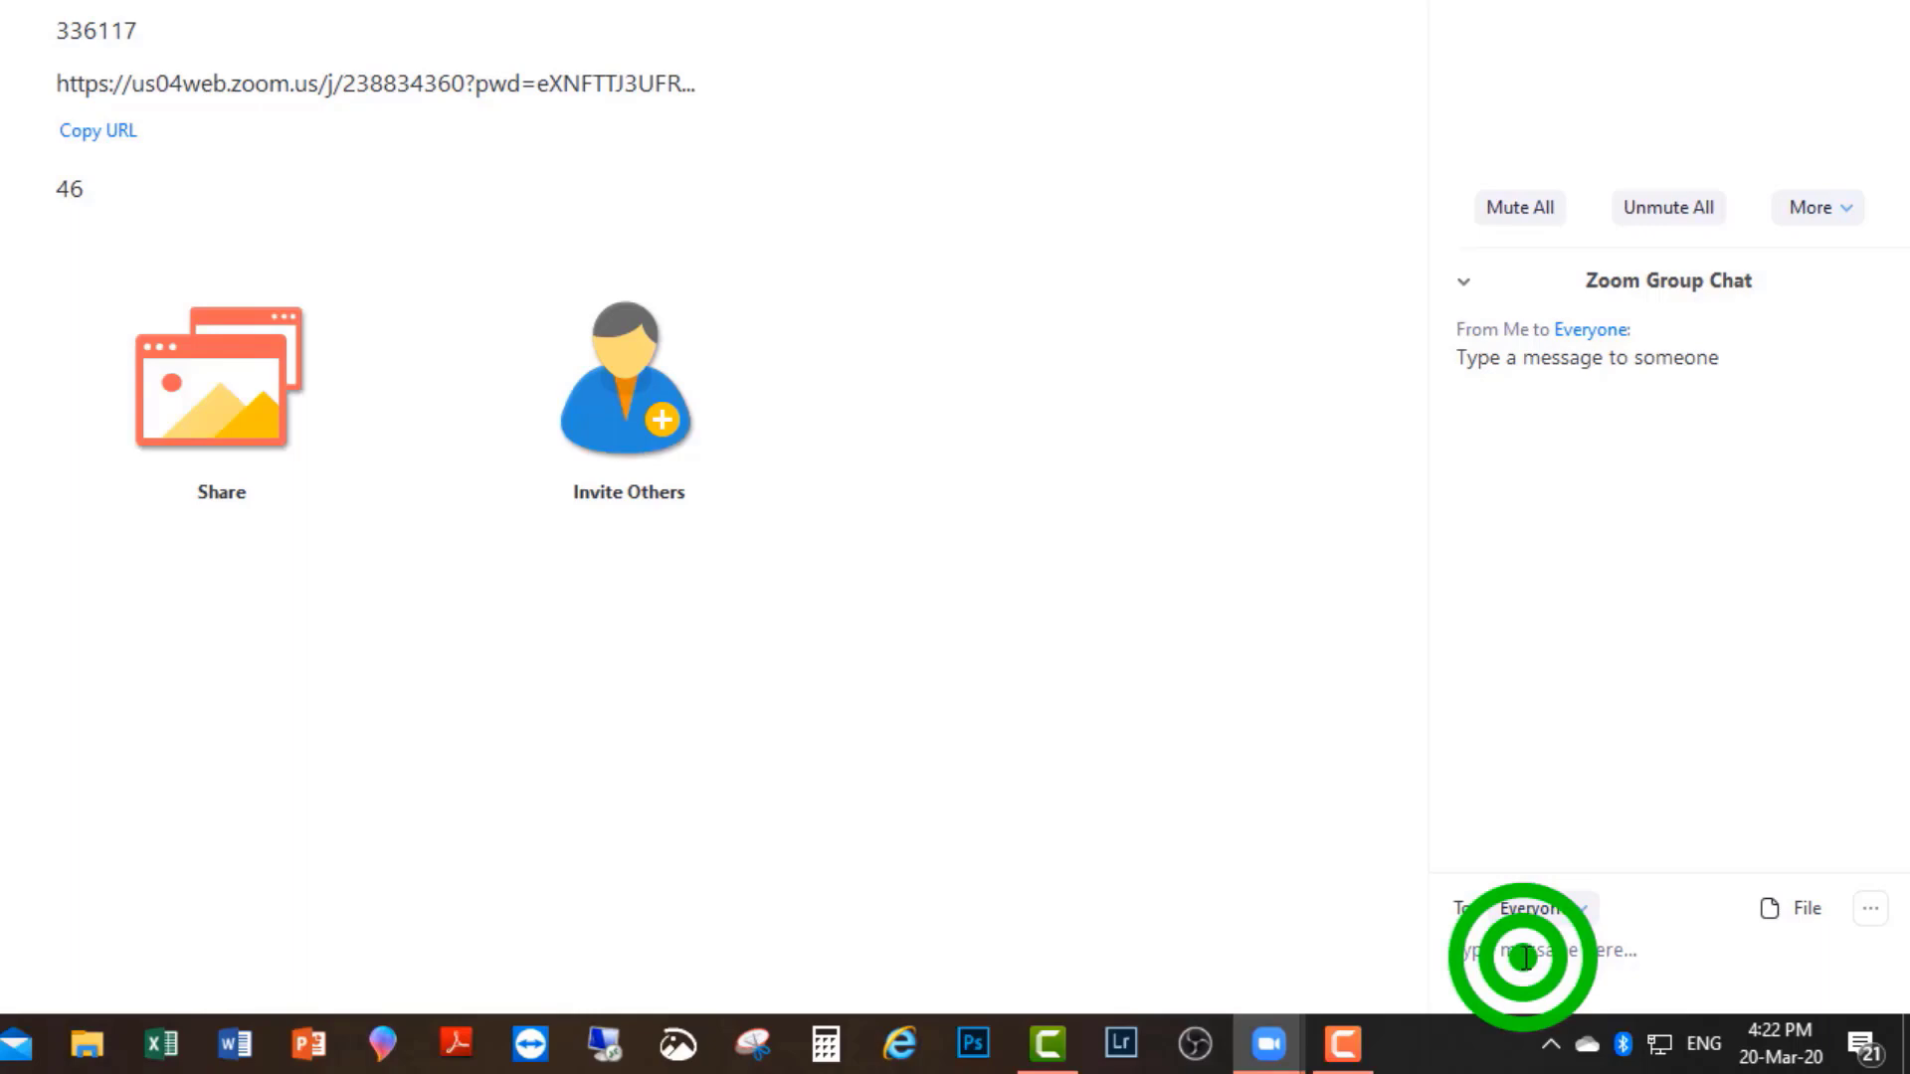
pyautogui.click(1542, 950)
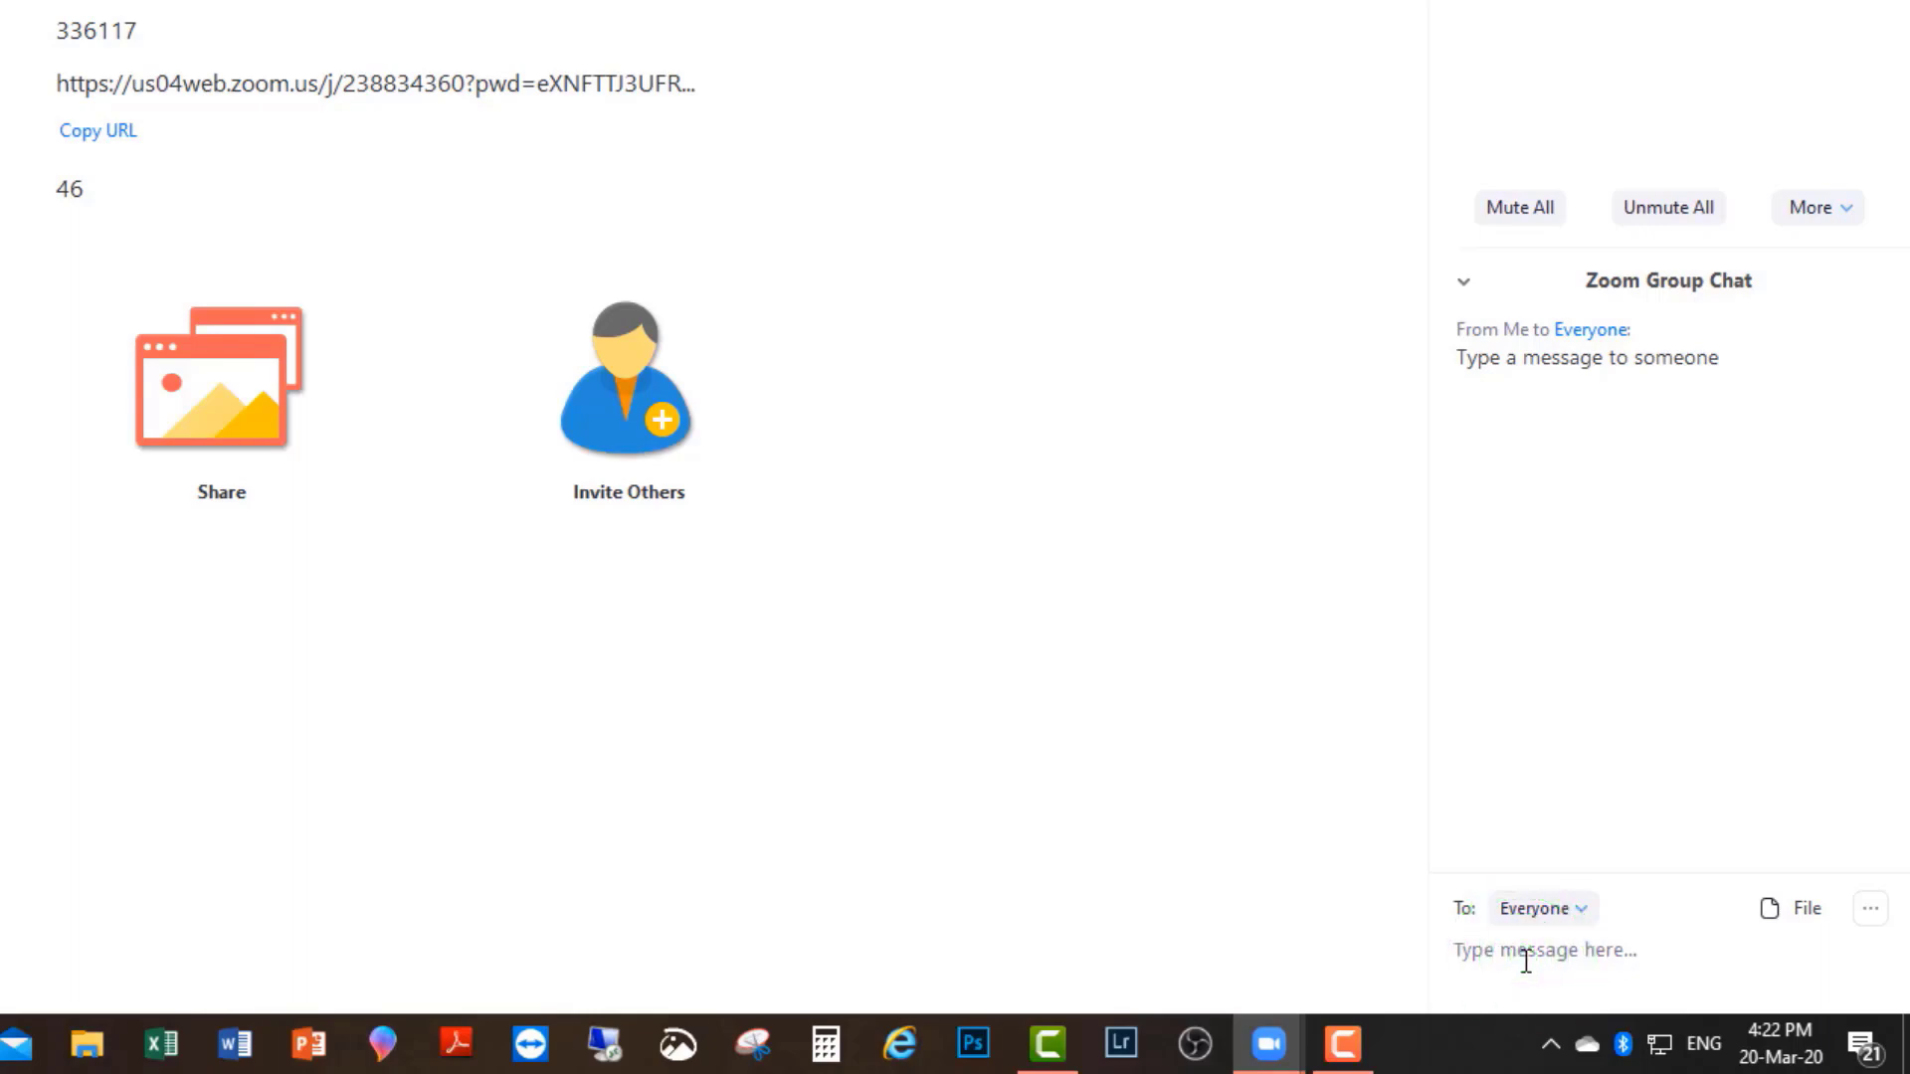
pyautogui.click(1543, 950)
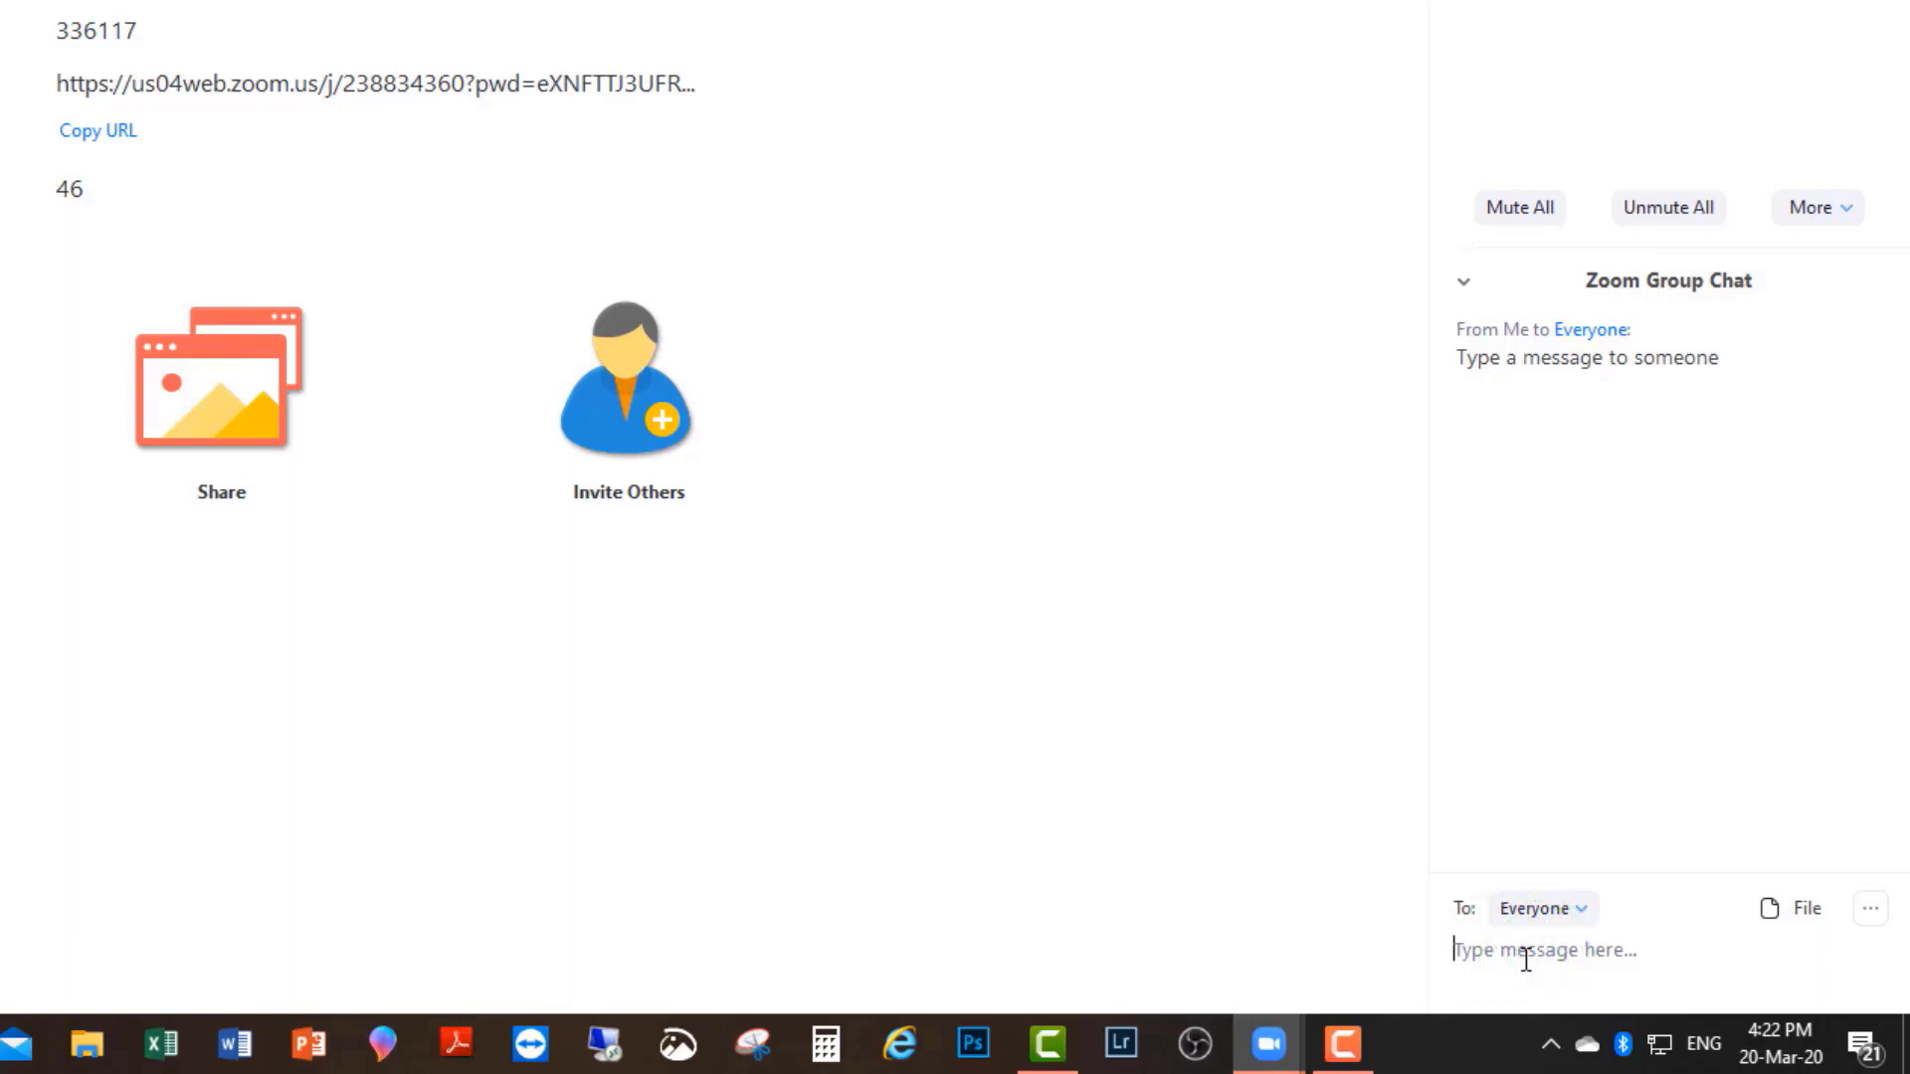
pyautogui.moveTo(537, 975)
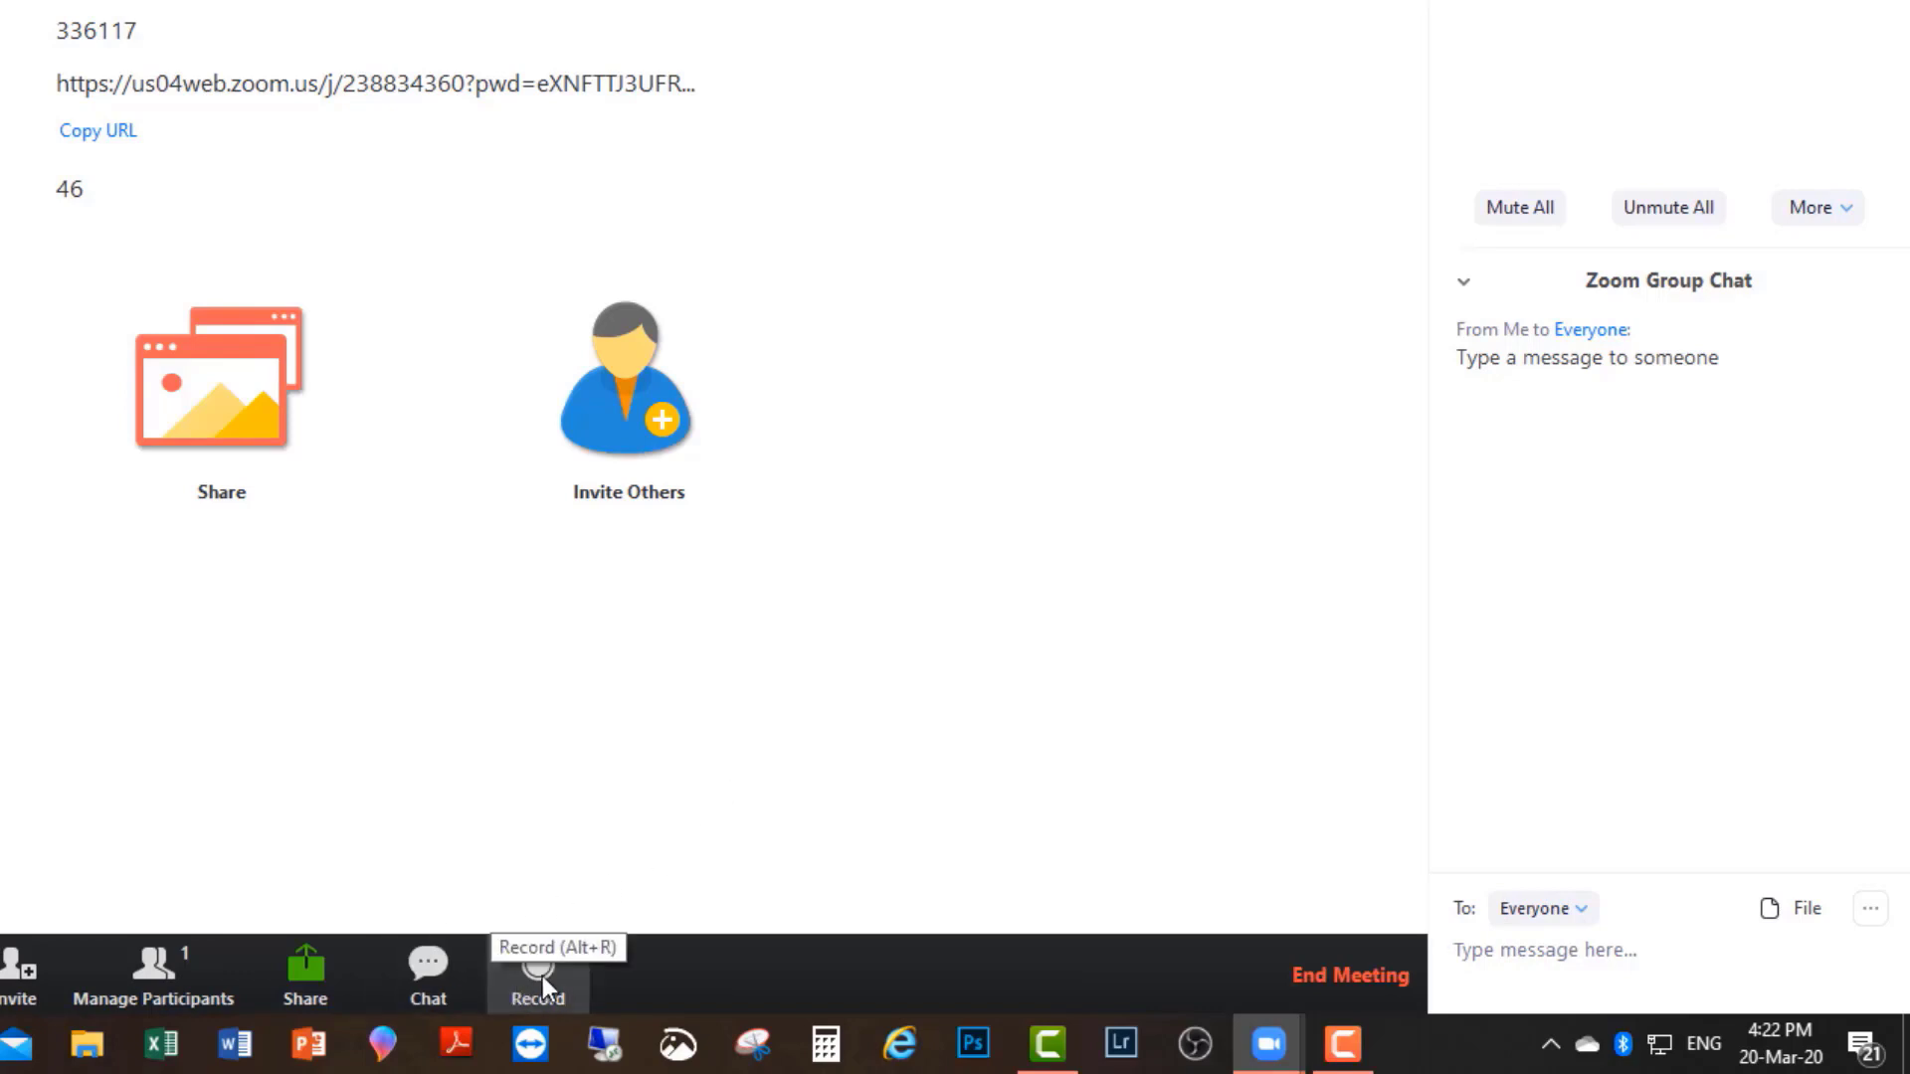
pyautogui.click(1542, 950)
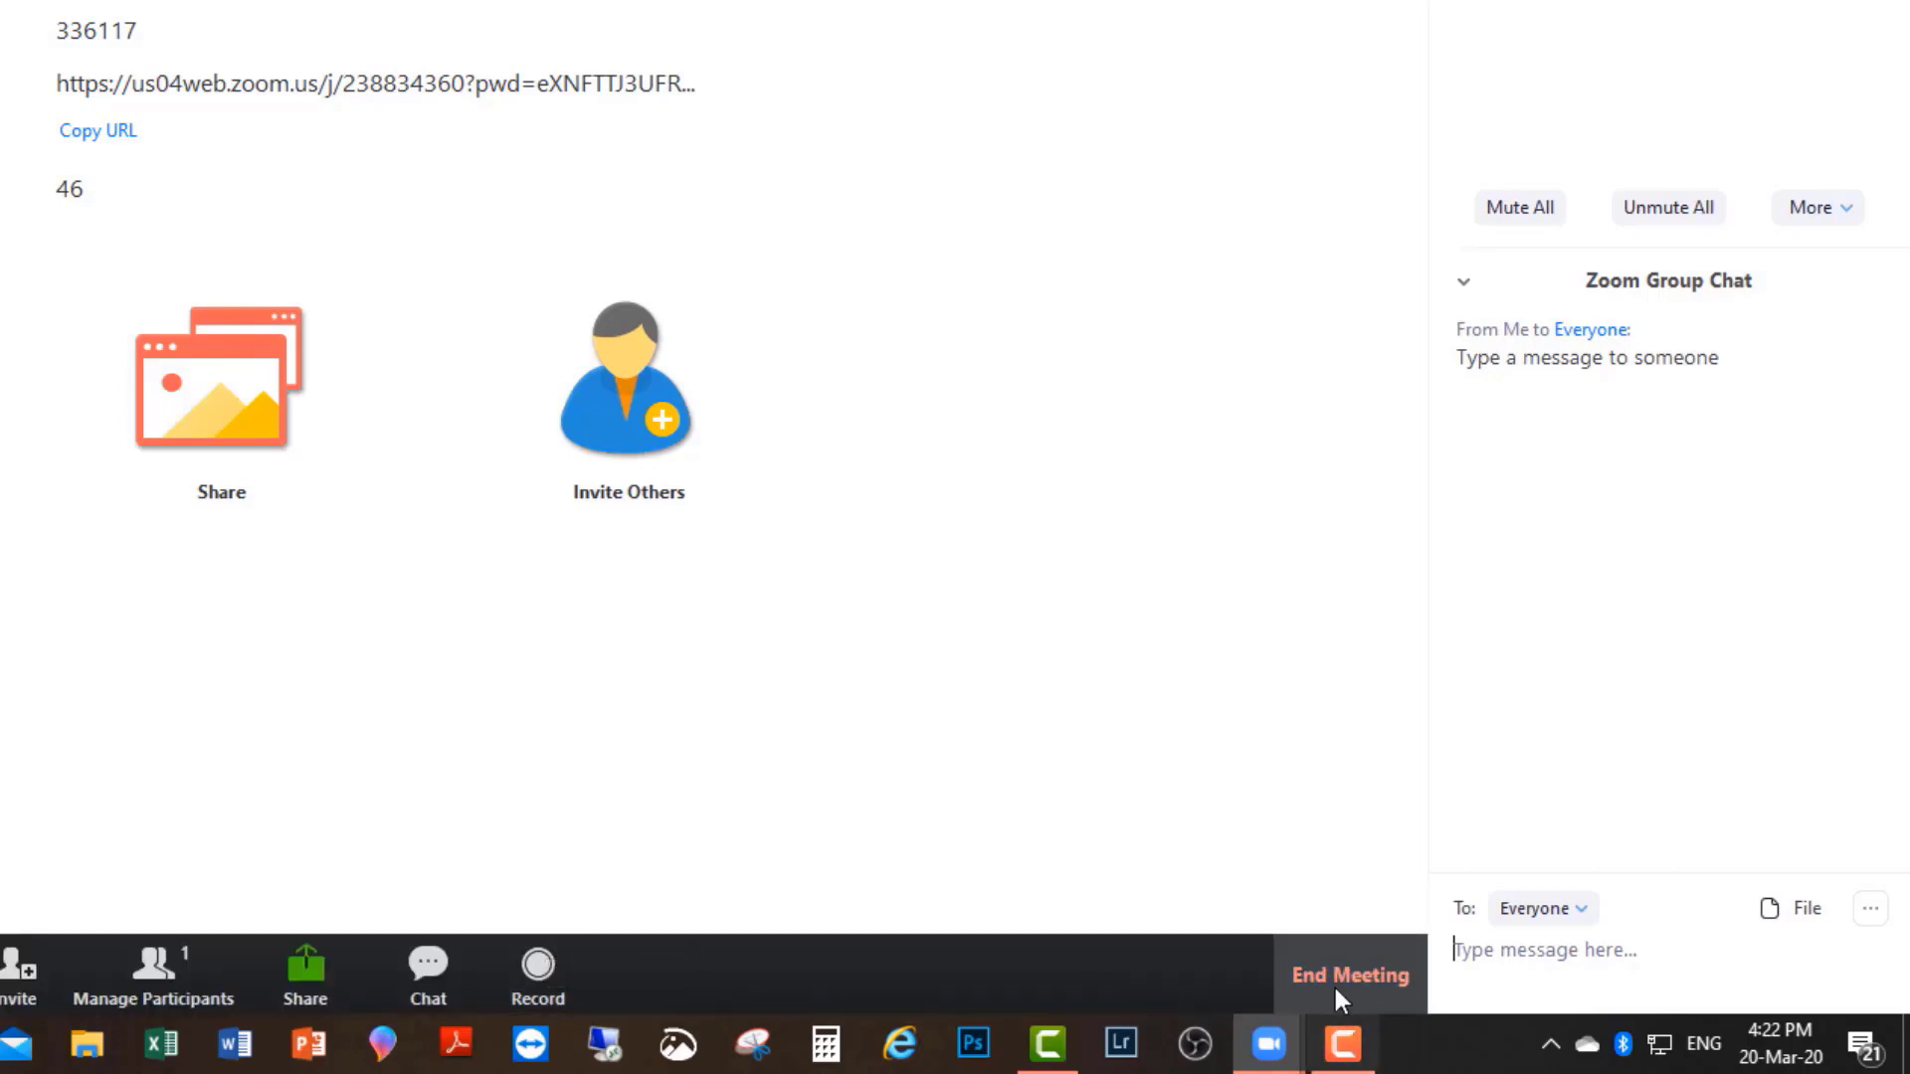
pyautogui.click(1350, 975)
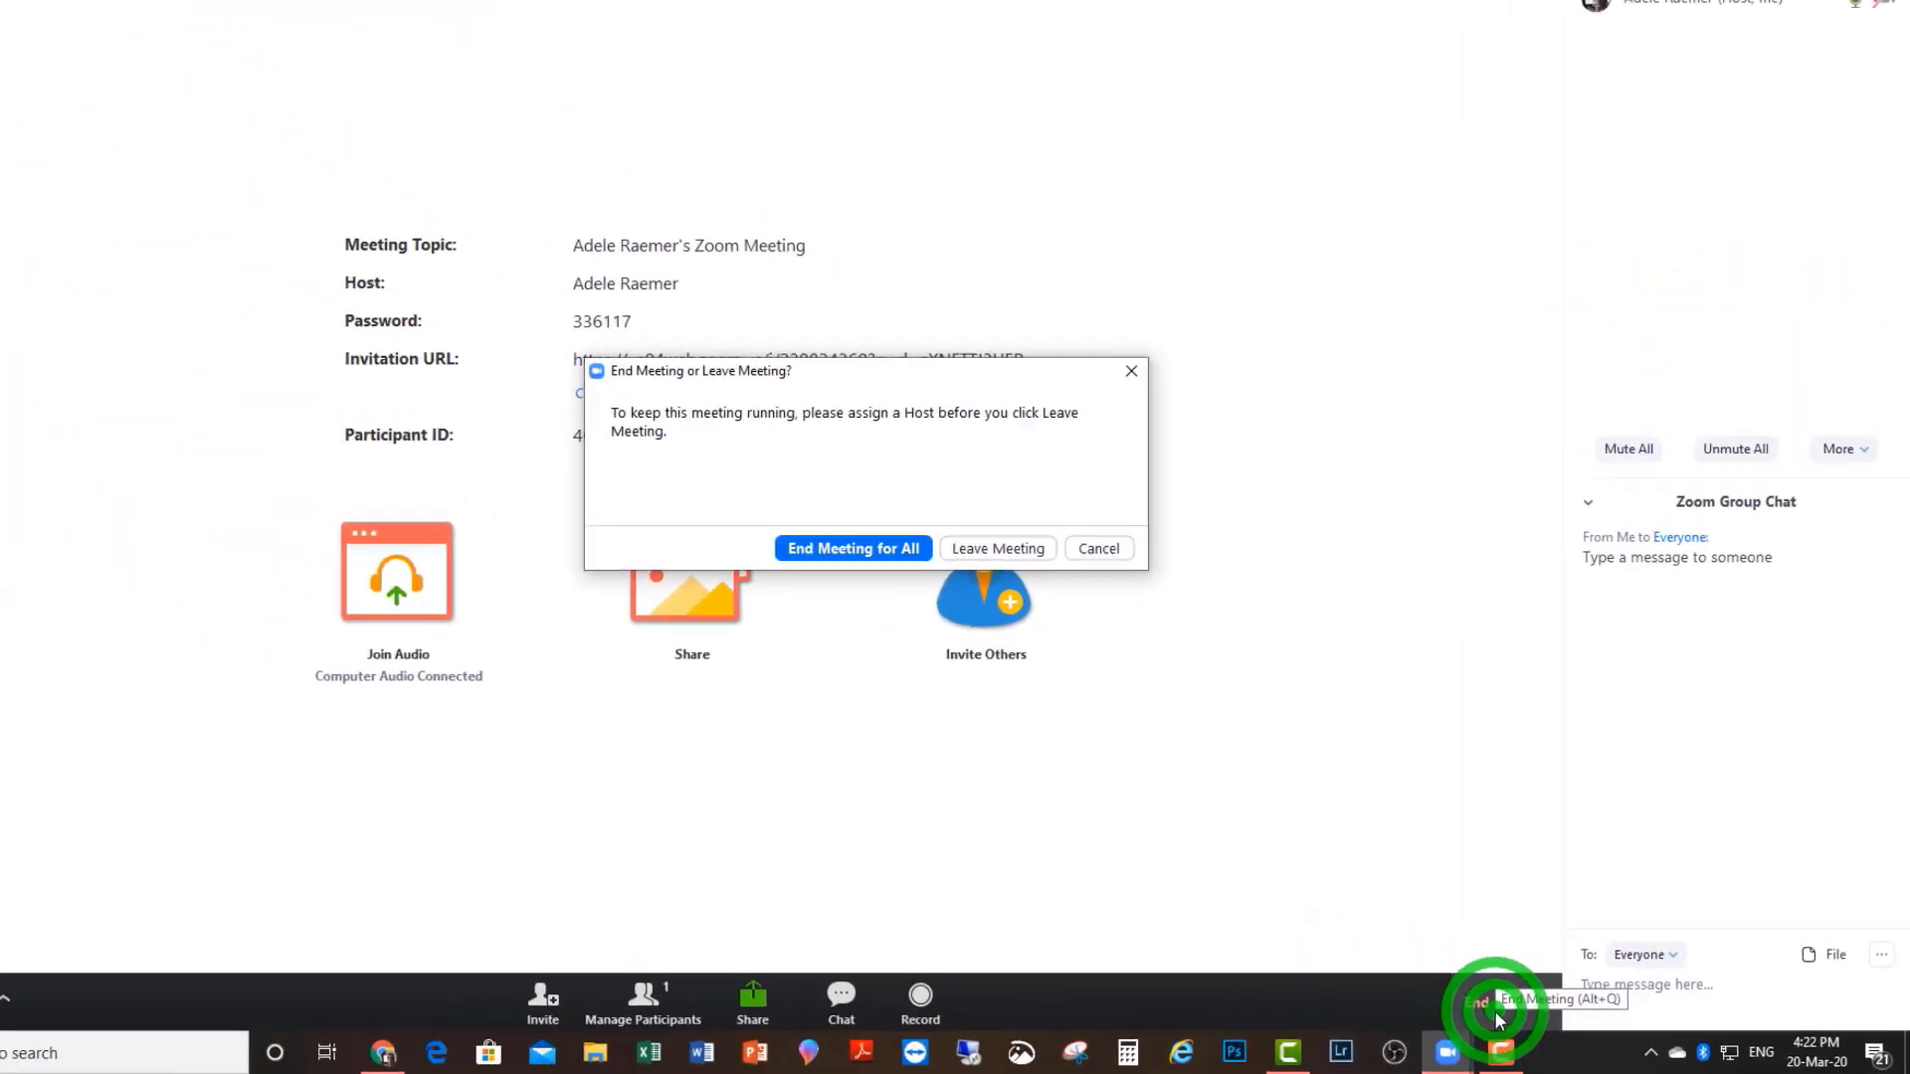
# - End the meeting for all participants and close the Zoom start window
pyautogui.click(853, 548)
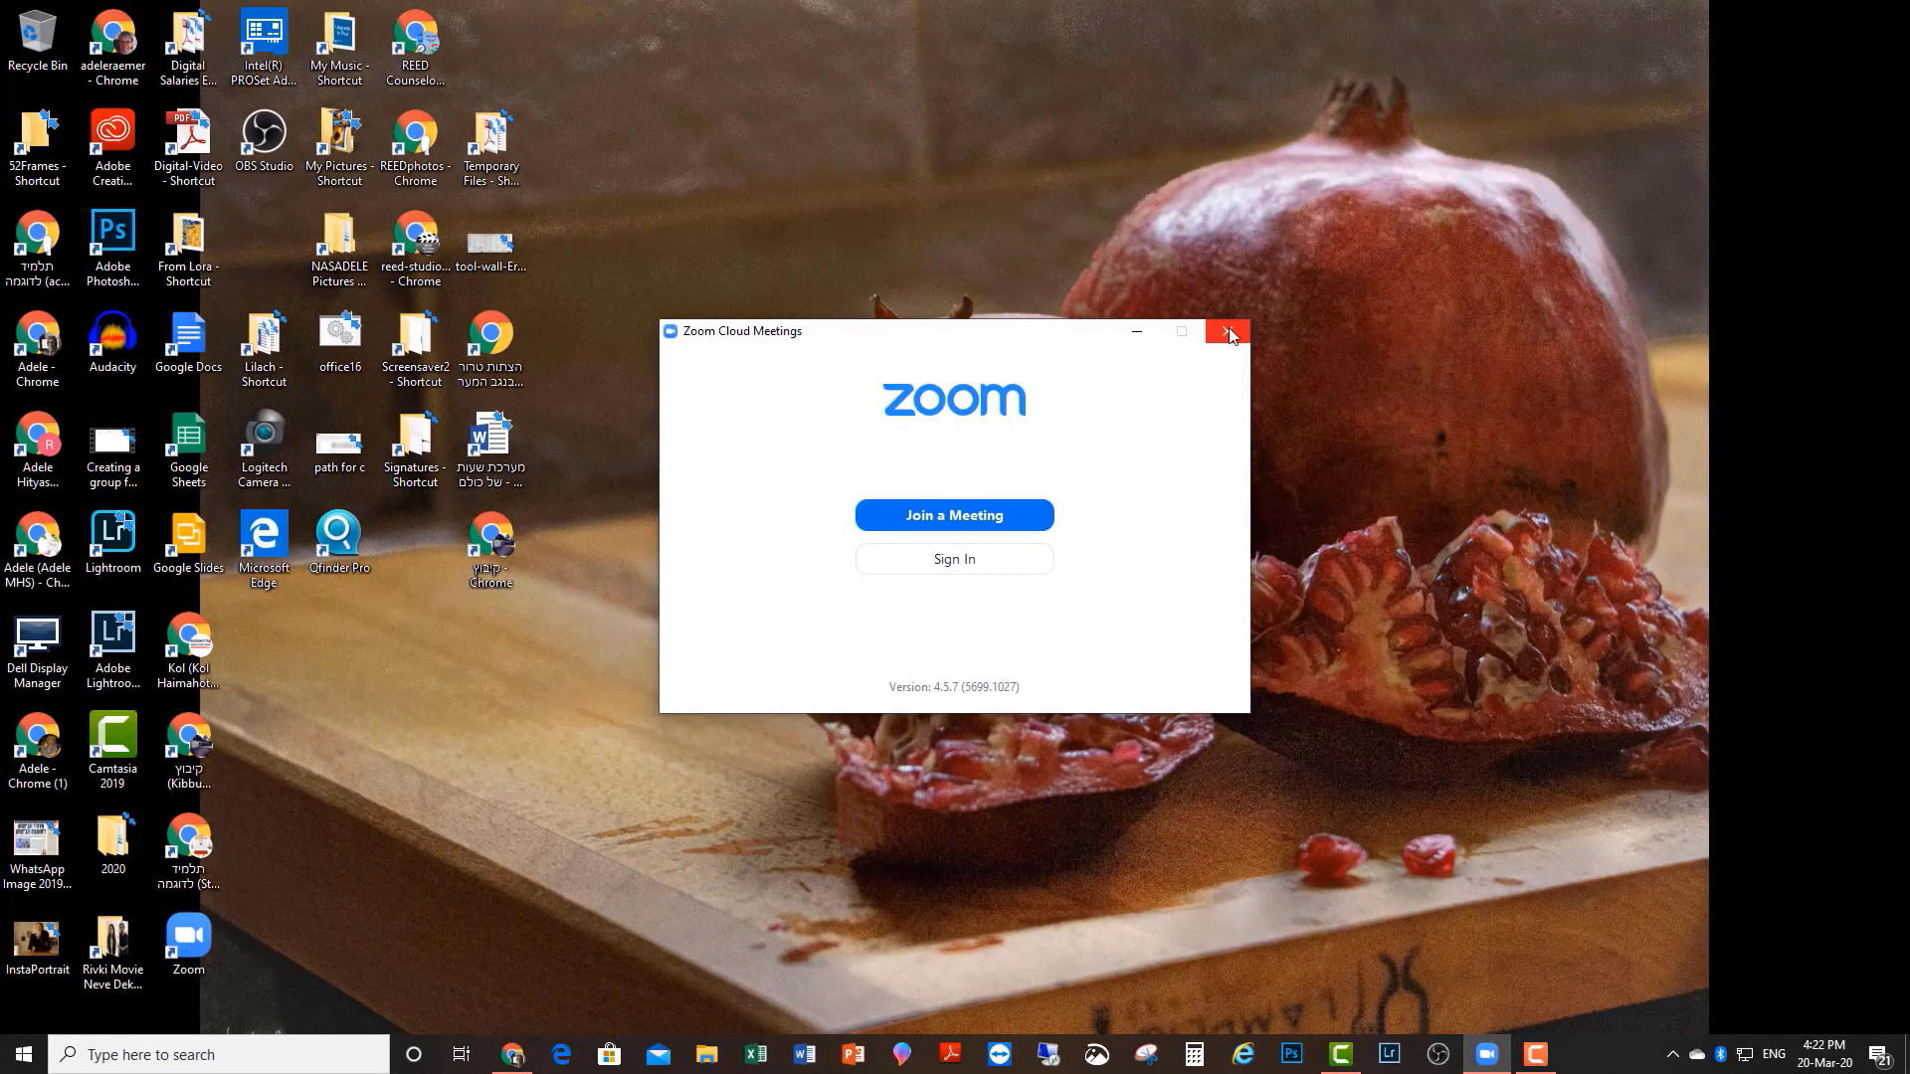
pyautogui.click(1226, 331)
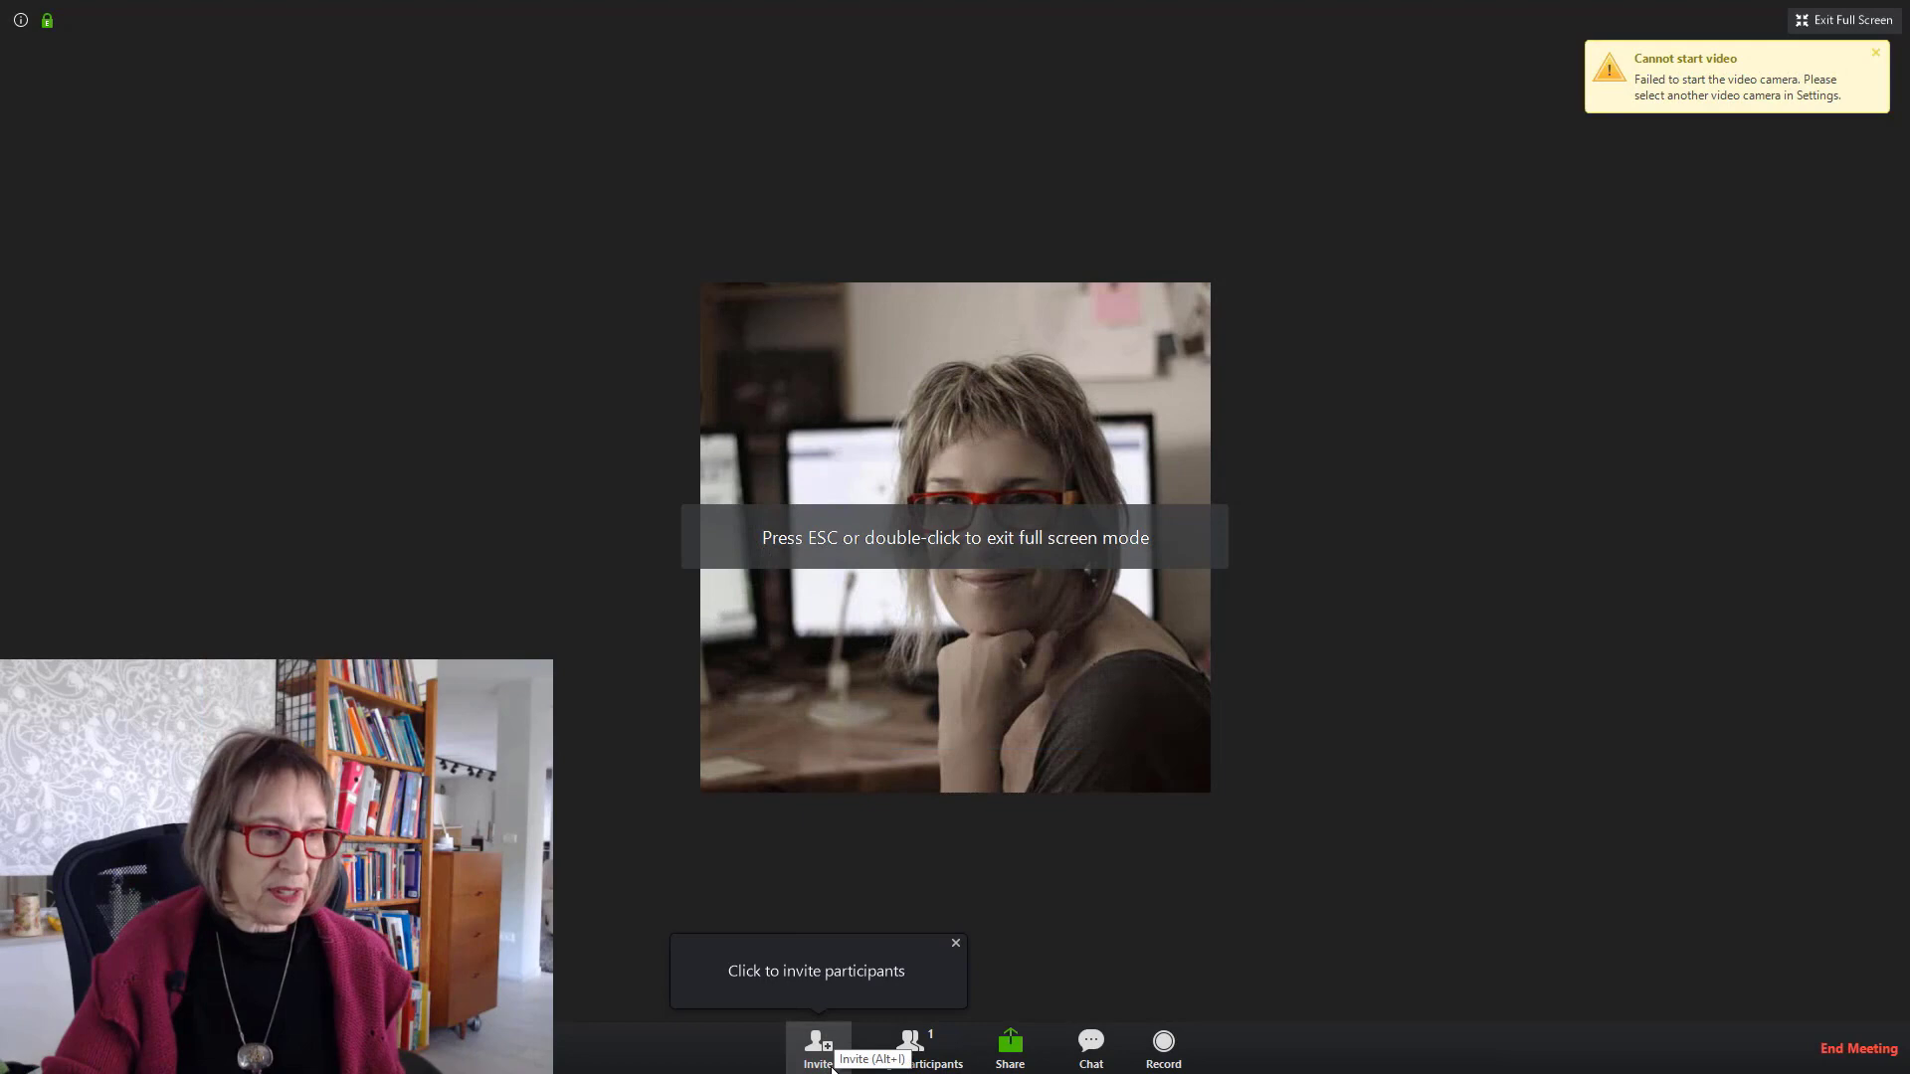
# - Copy the meeting 236-613-612 invite link from the Invite dialog
pyautogui.click(818, 1046)
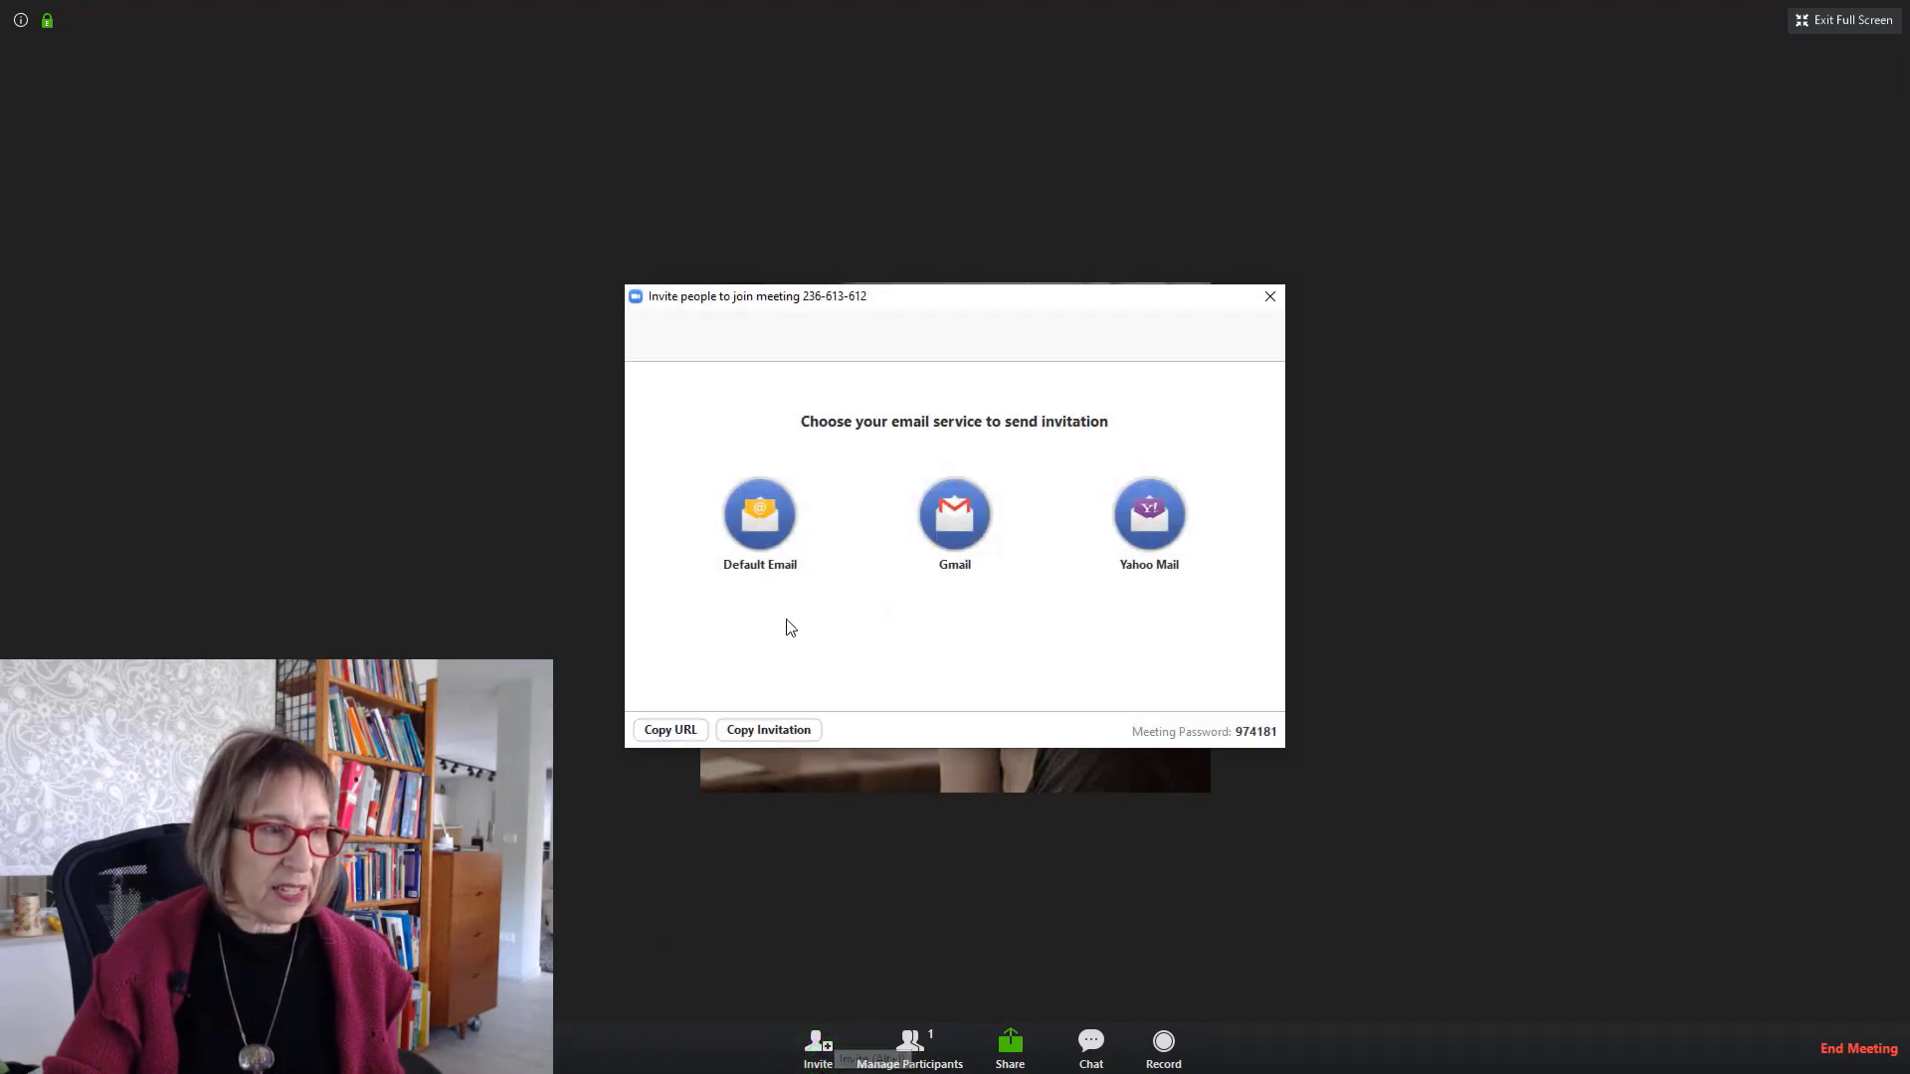
pyautogui.click(669, 729)
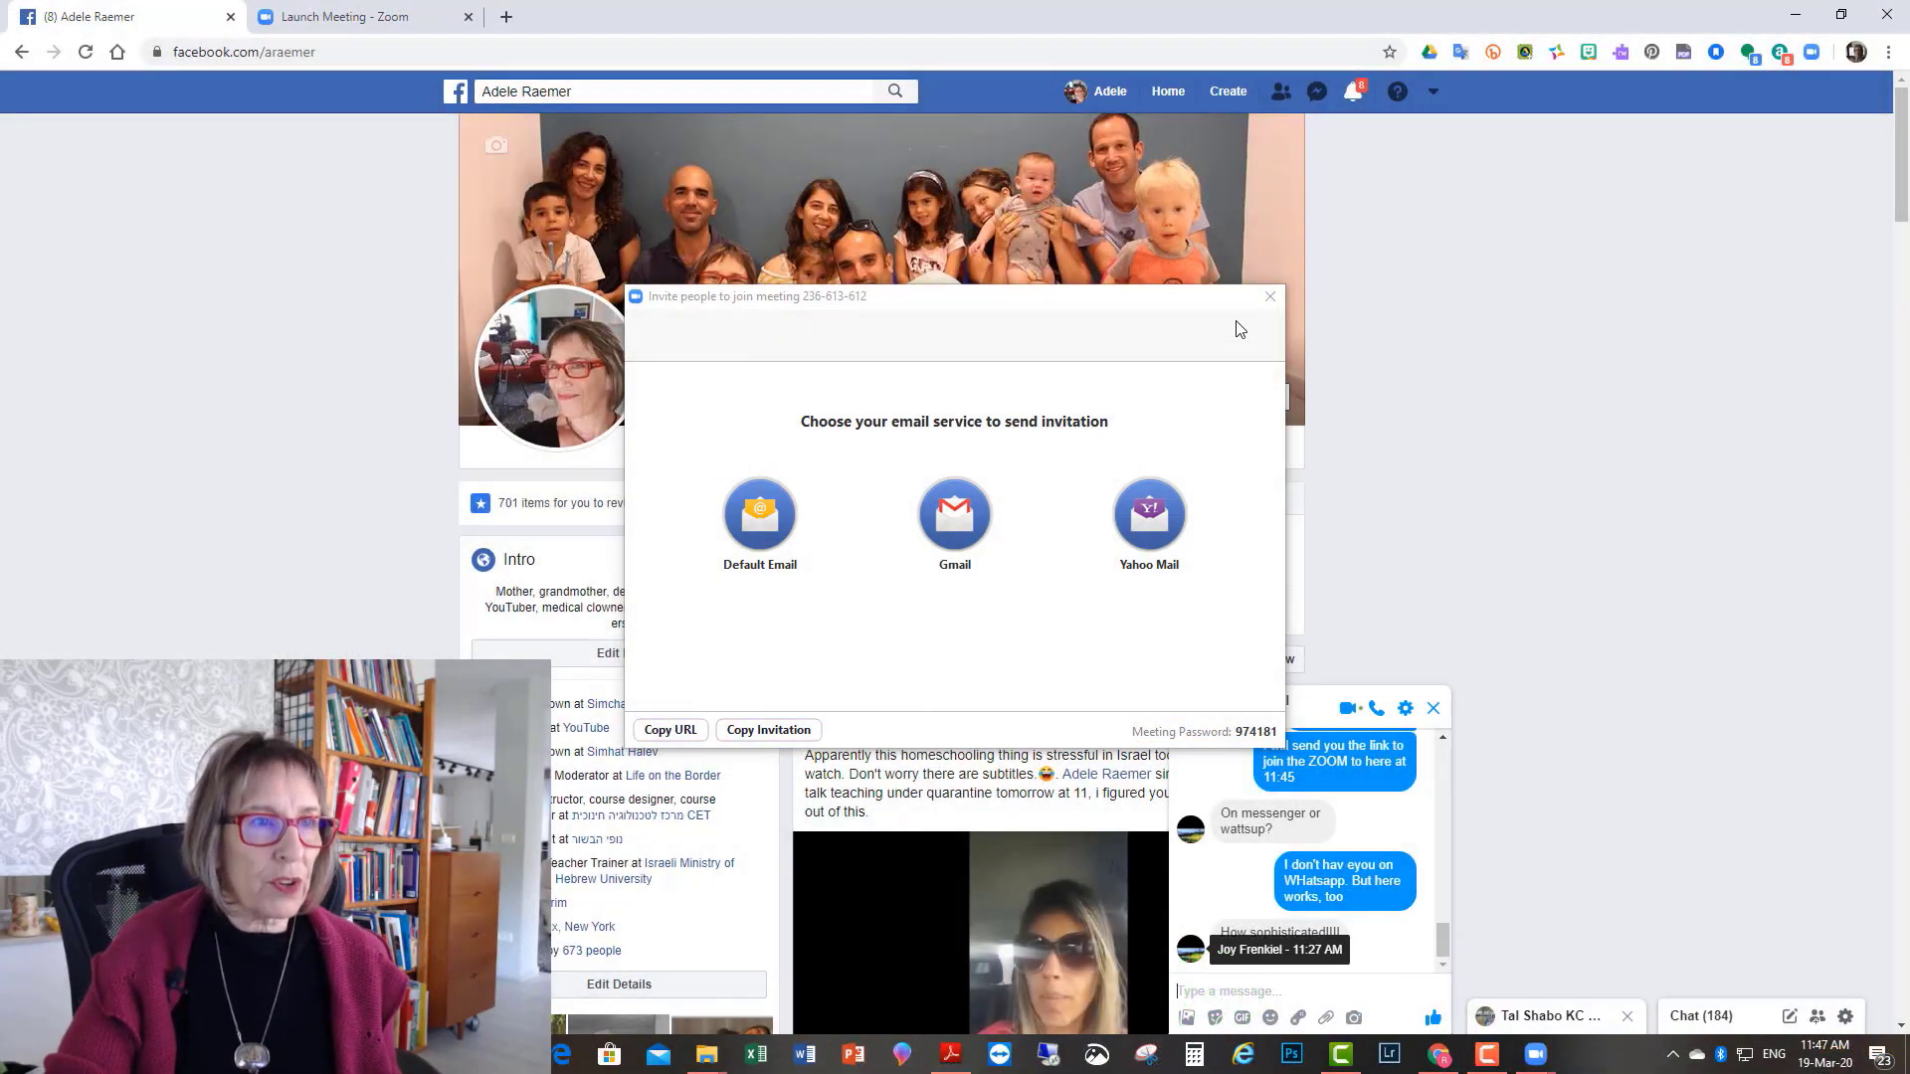
# - Close the invite window and paste the us04web.zoom.us meeting link into the Messenger chat
pyautogui.click(1271, 296)
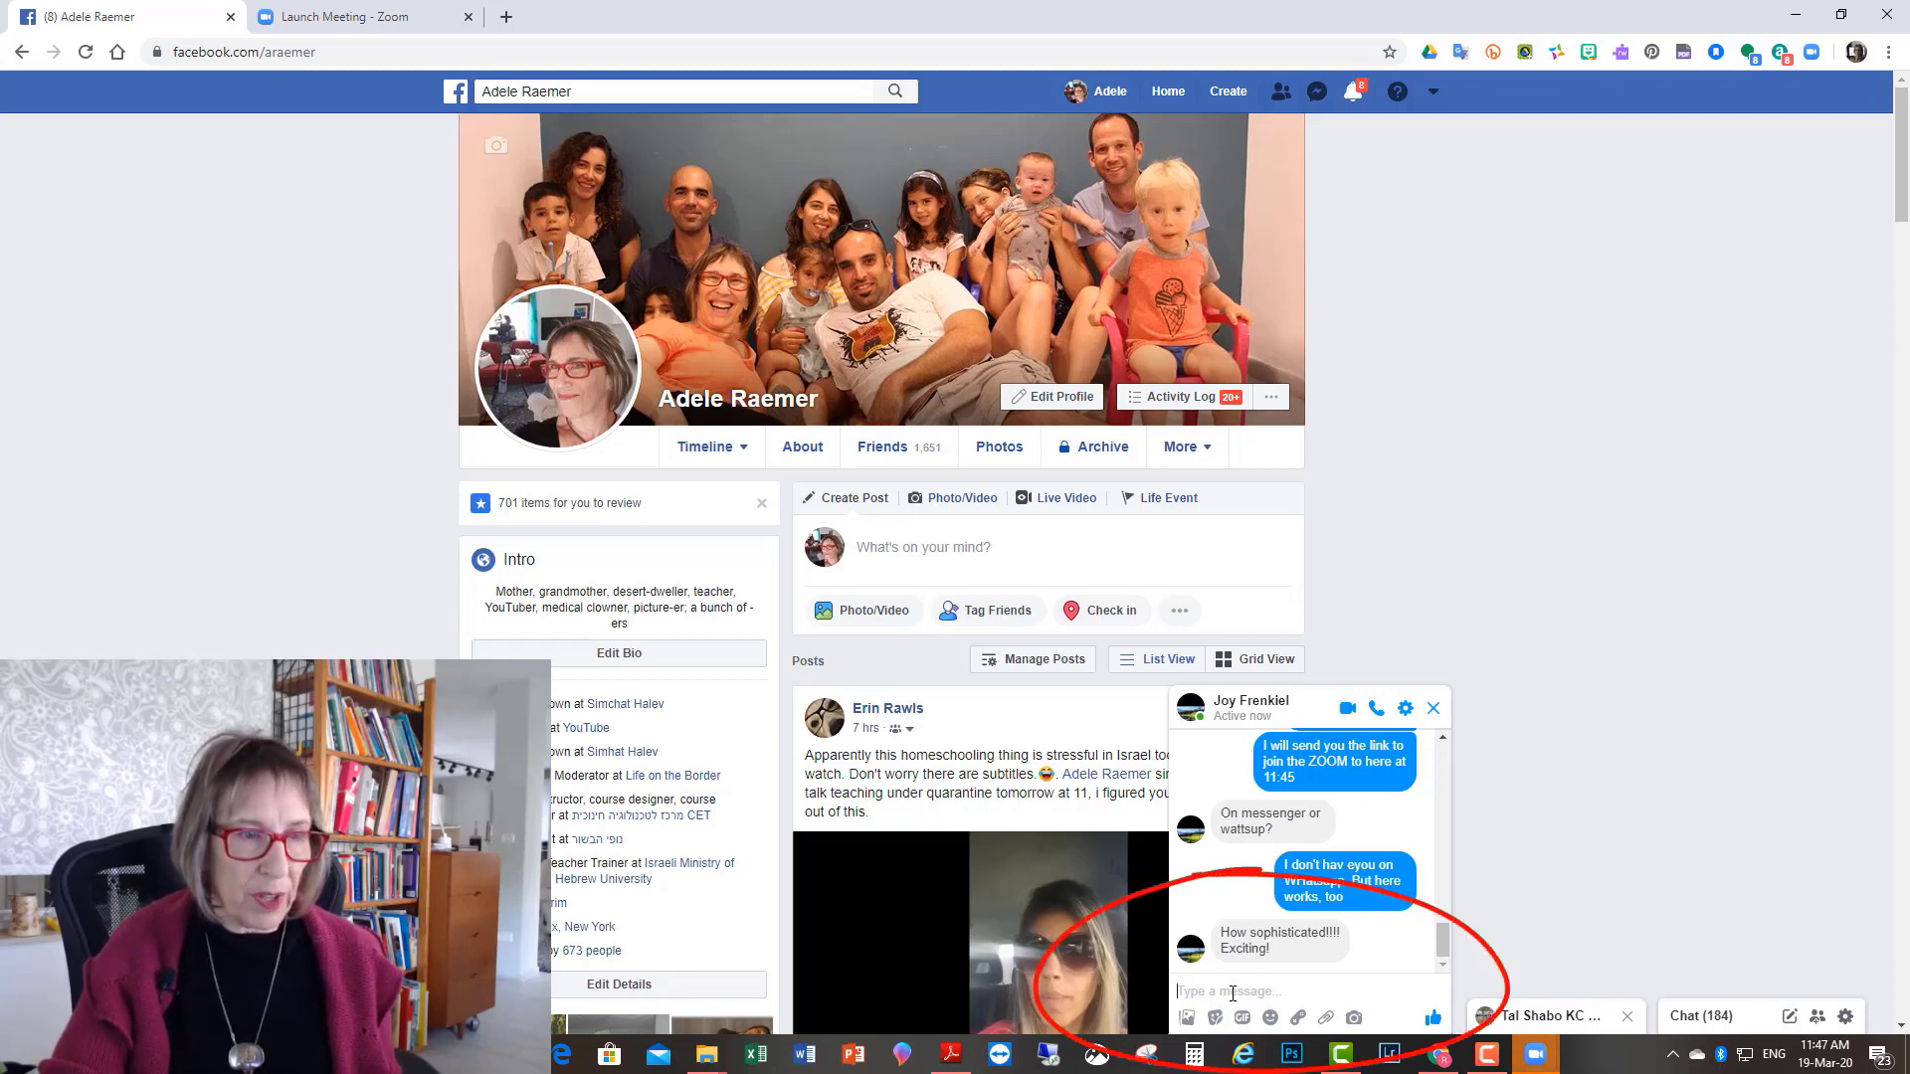
pyautogui.write('https://us04web.zoom.us/j/236613612?pwd=T1ZsSittNG1XSmg0eldMVysrTnA0Zz09')
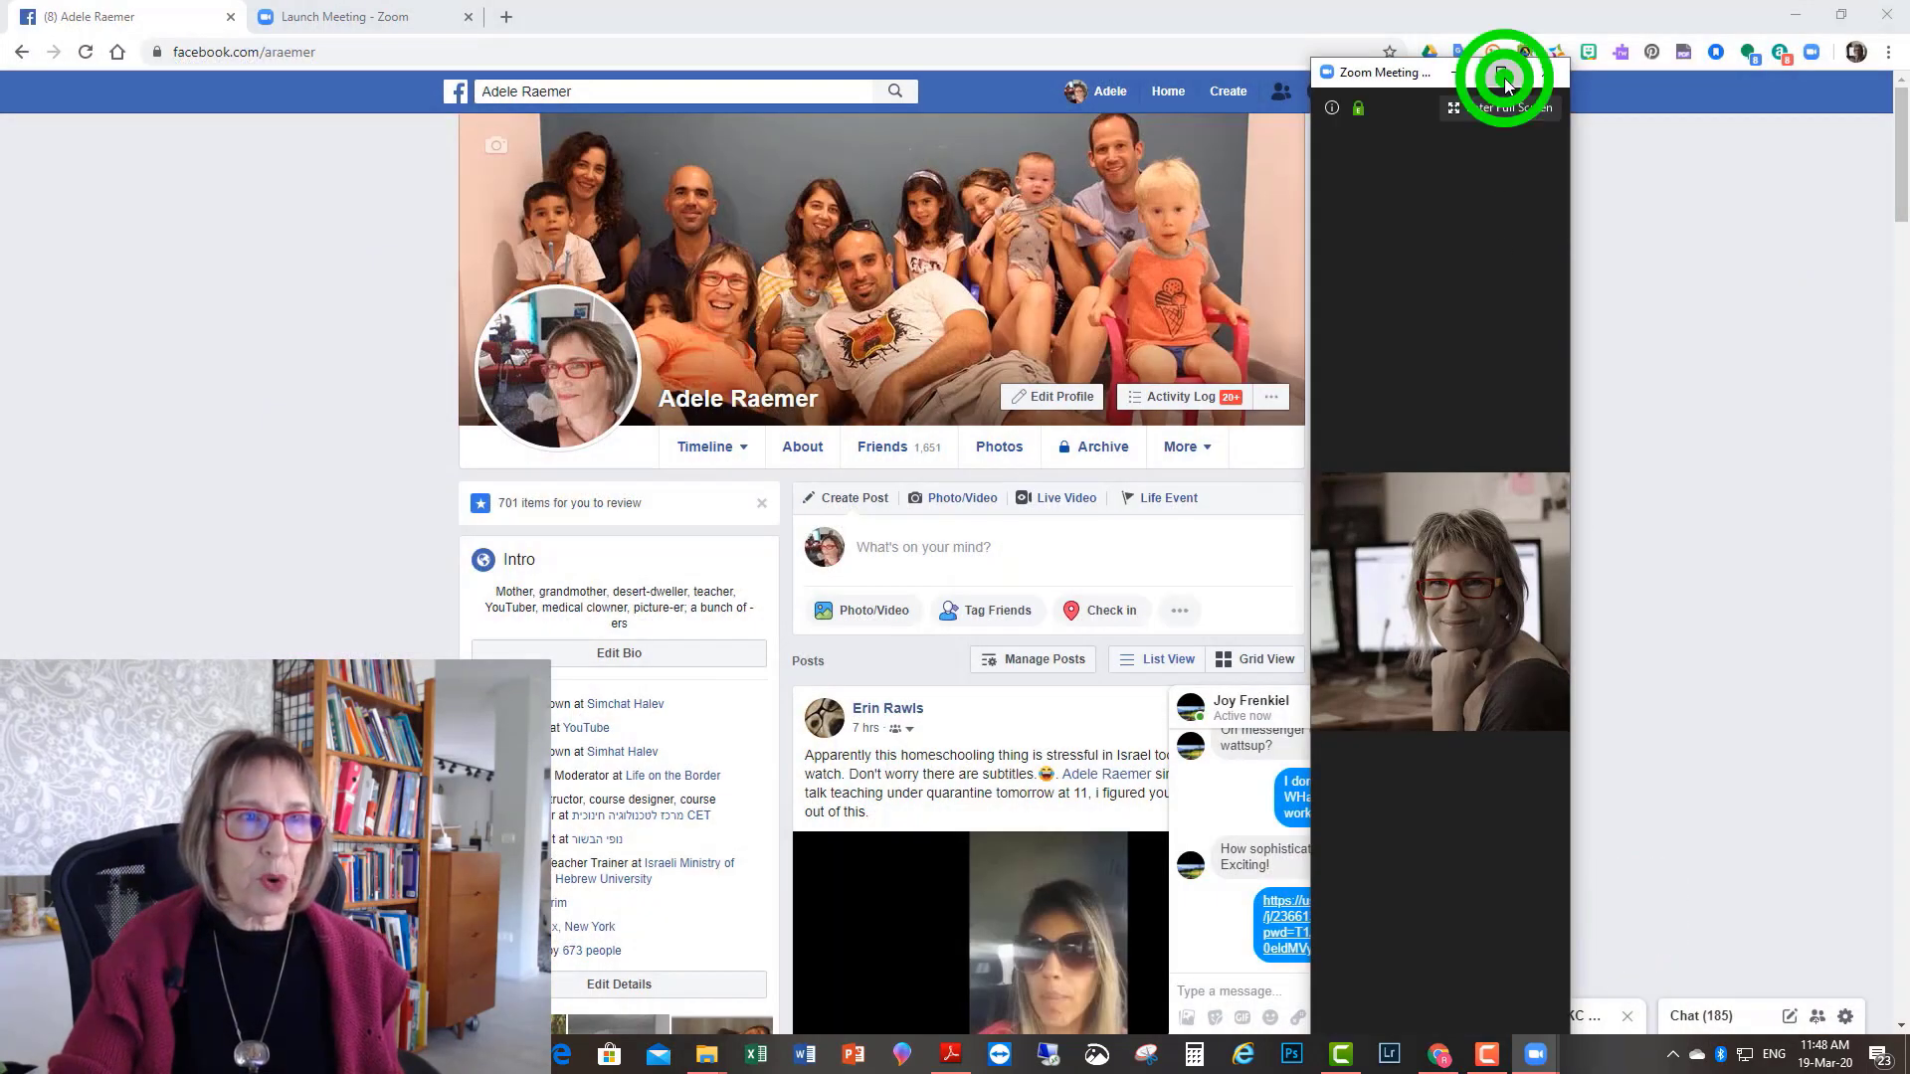
# - Restore the meeting to full size, open group chat, and type 'Can you'
pyautogui.click(1508, 82)
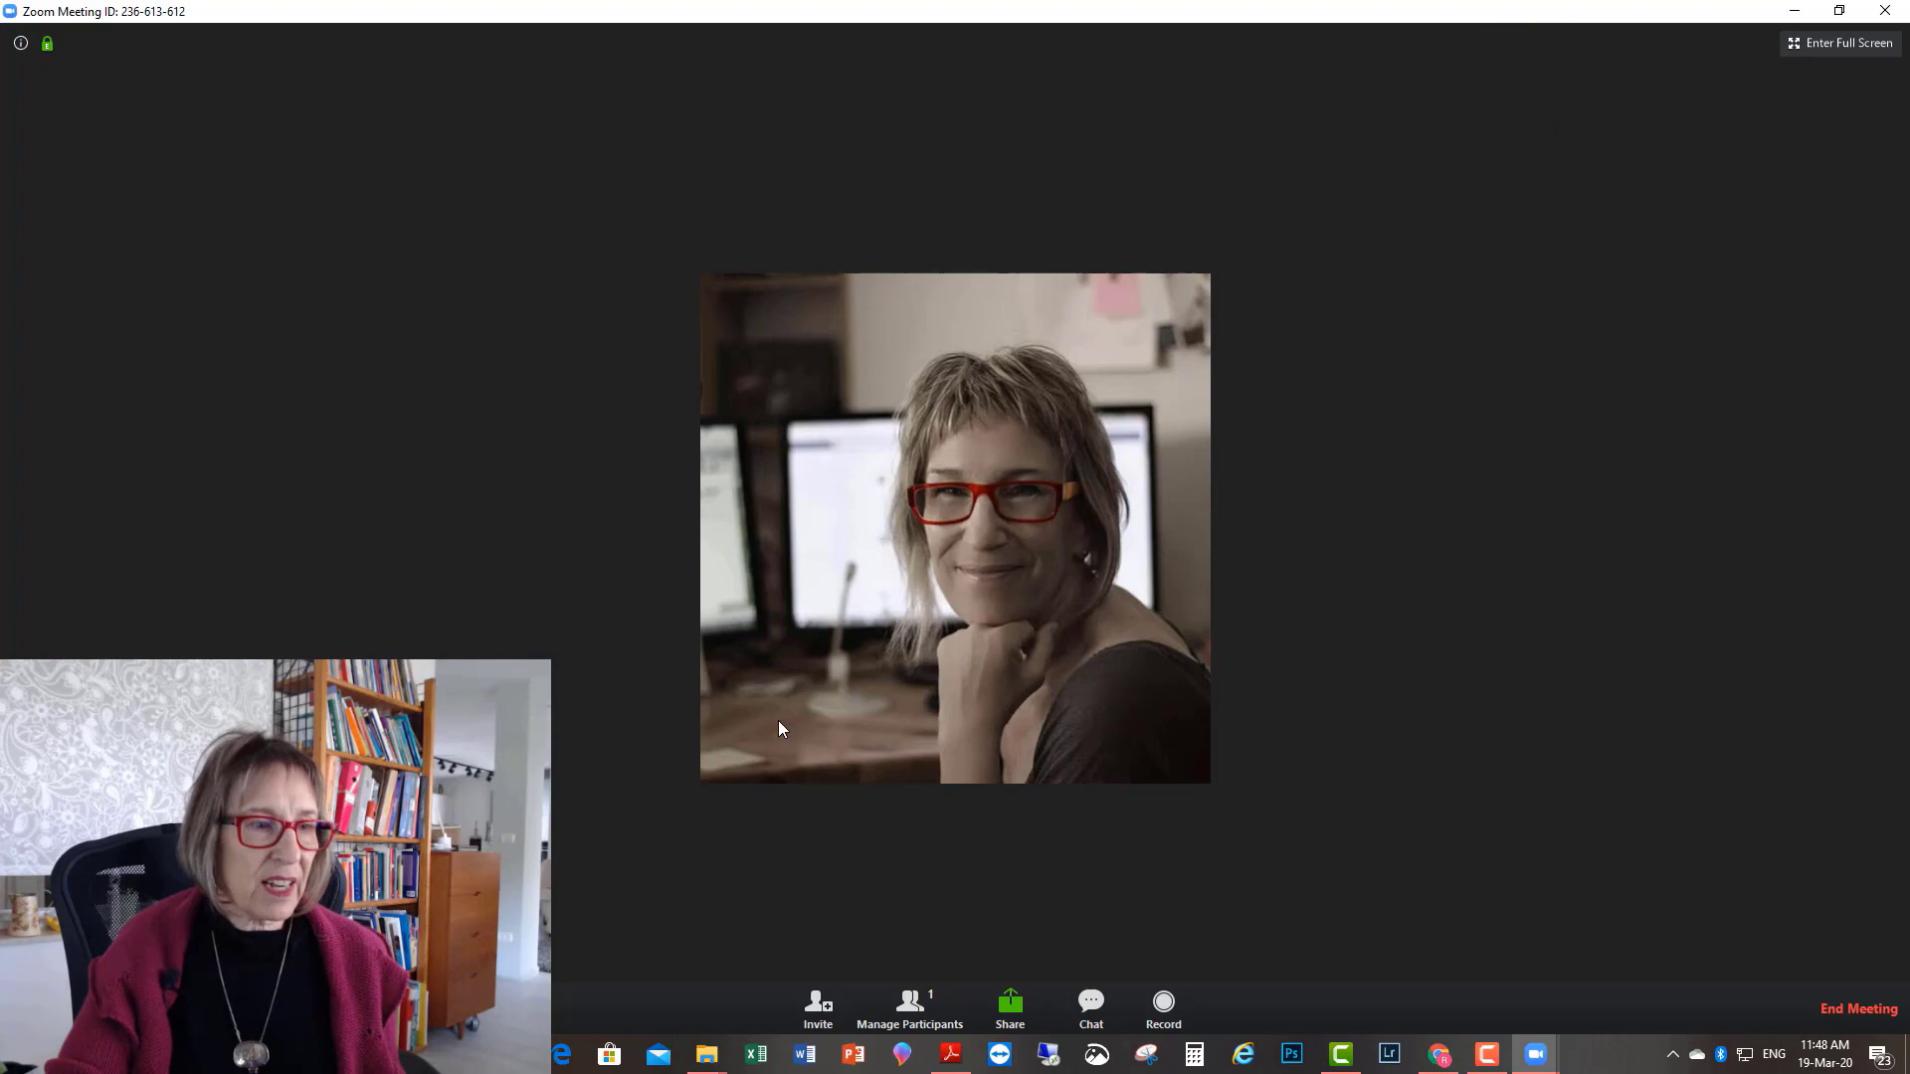
pyautogui.moveTo(921, 812)
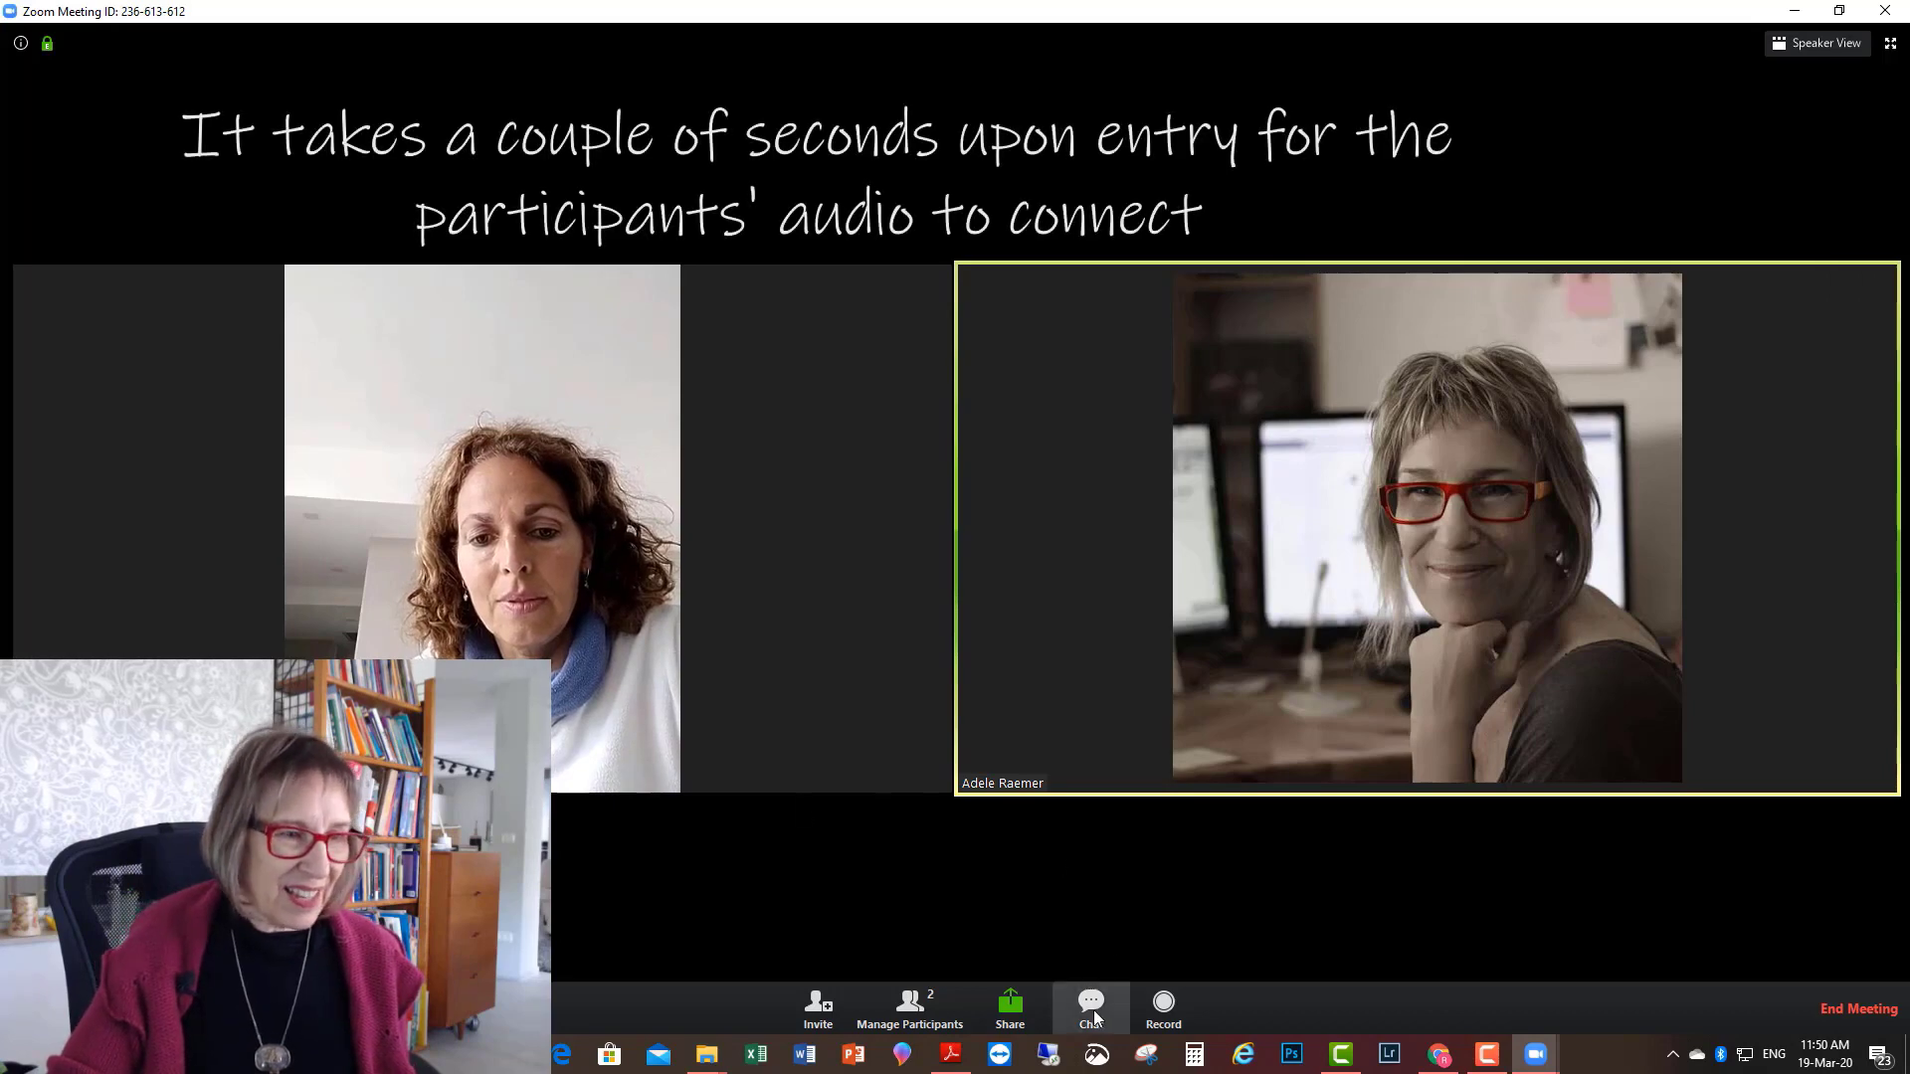
pyautogui.click(1090, 1009)
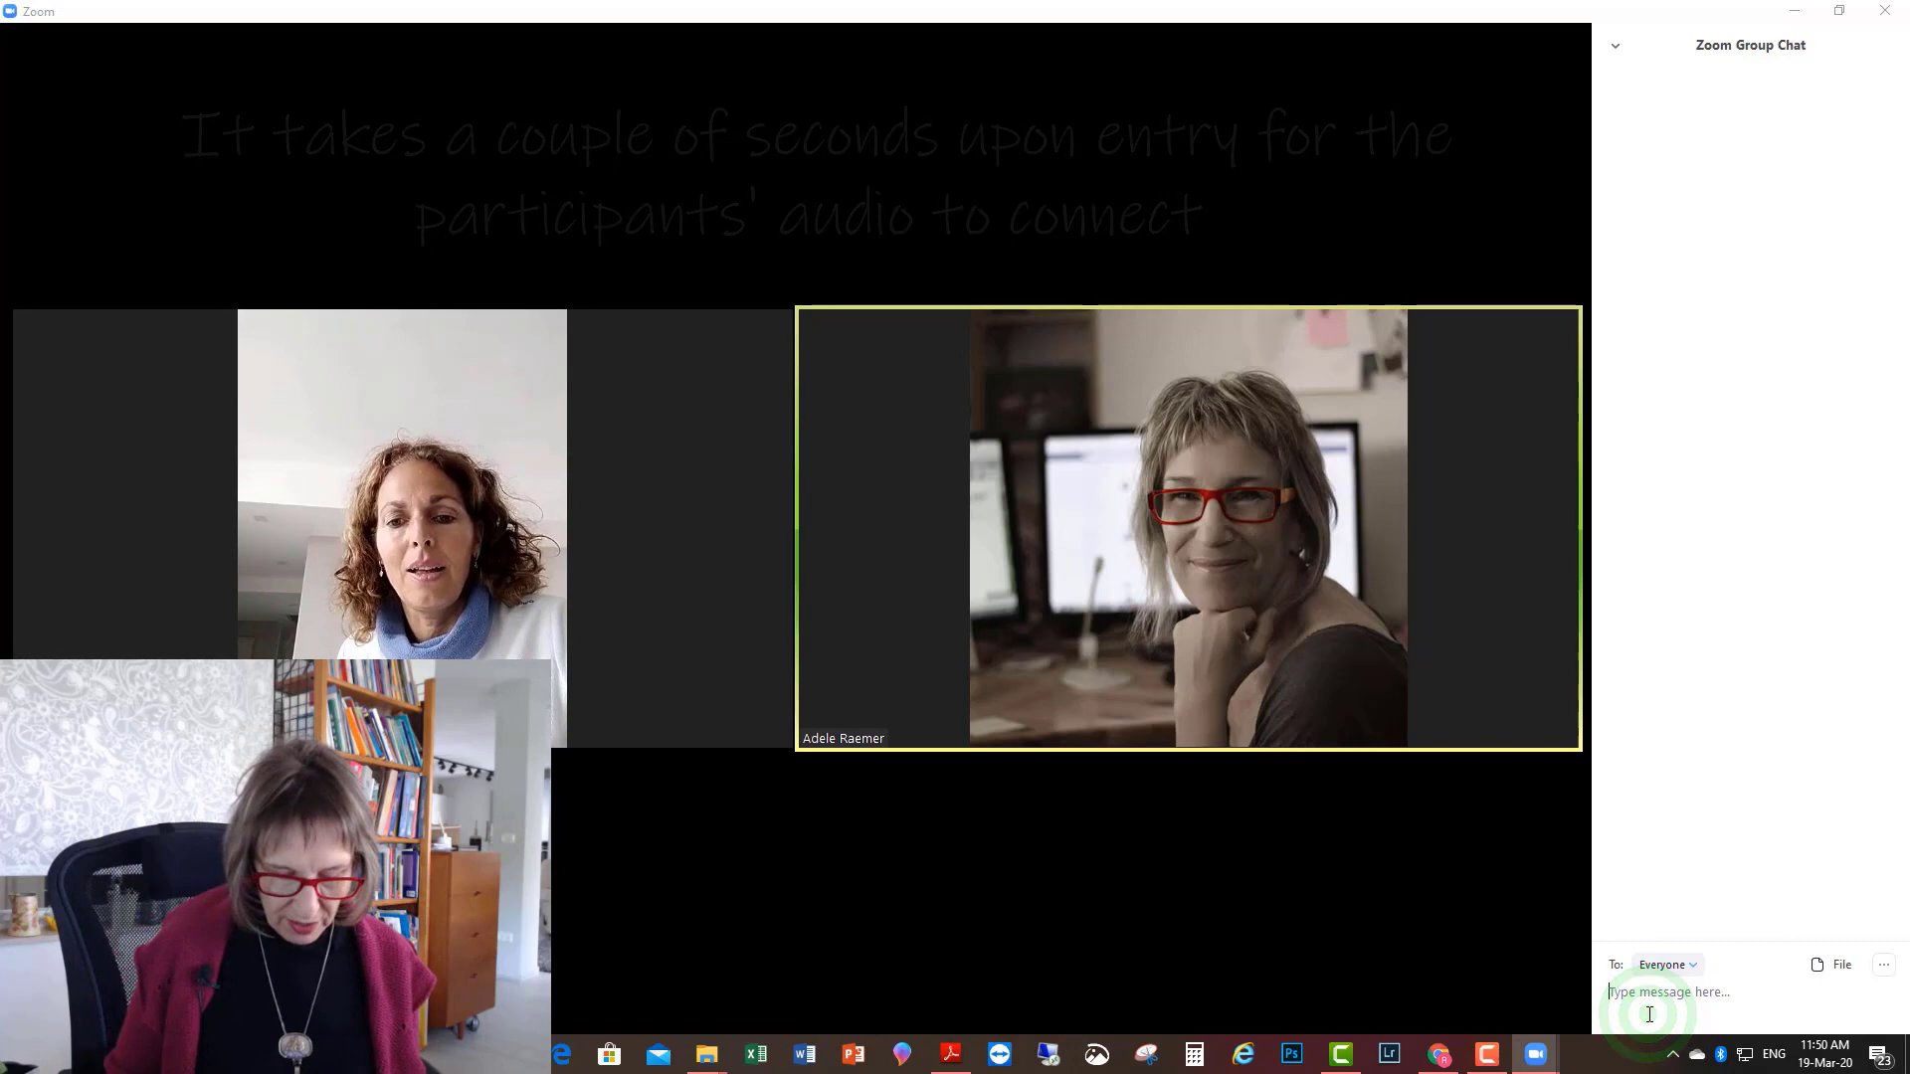
pyautogui.write('Can you')
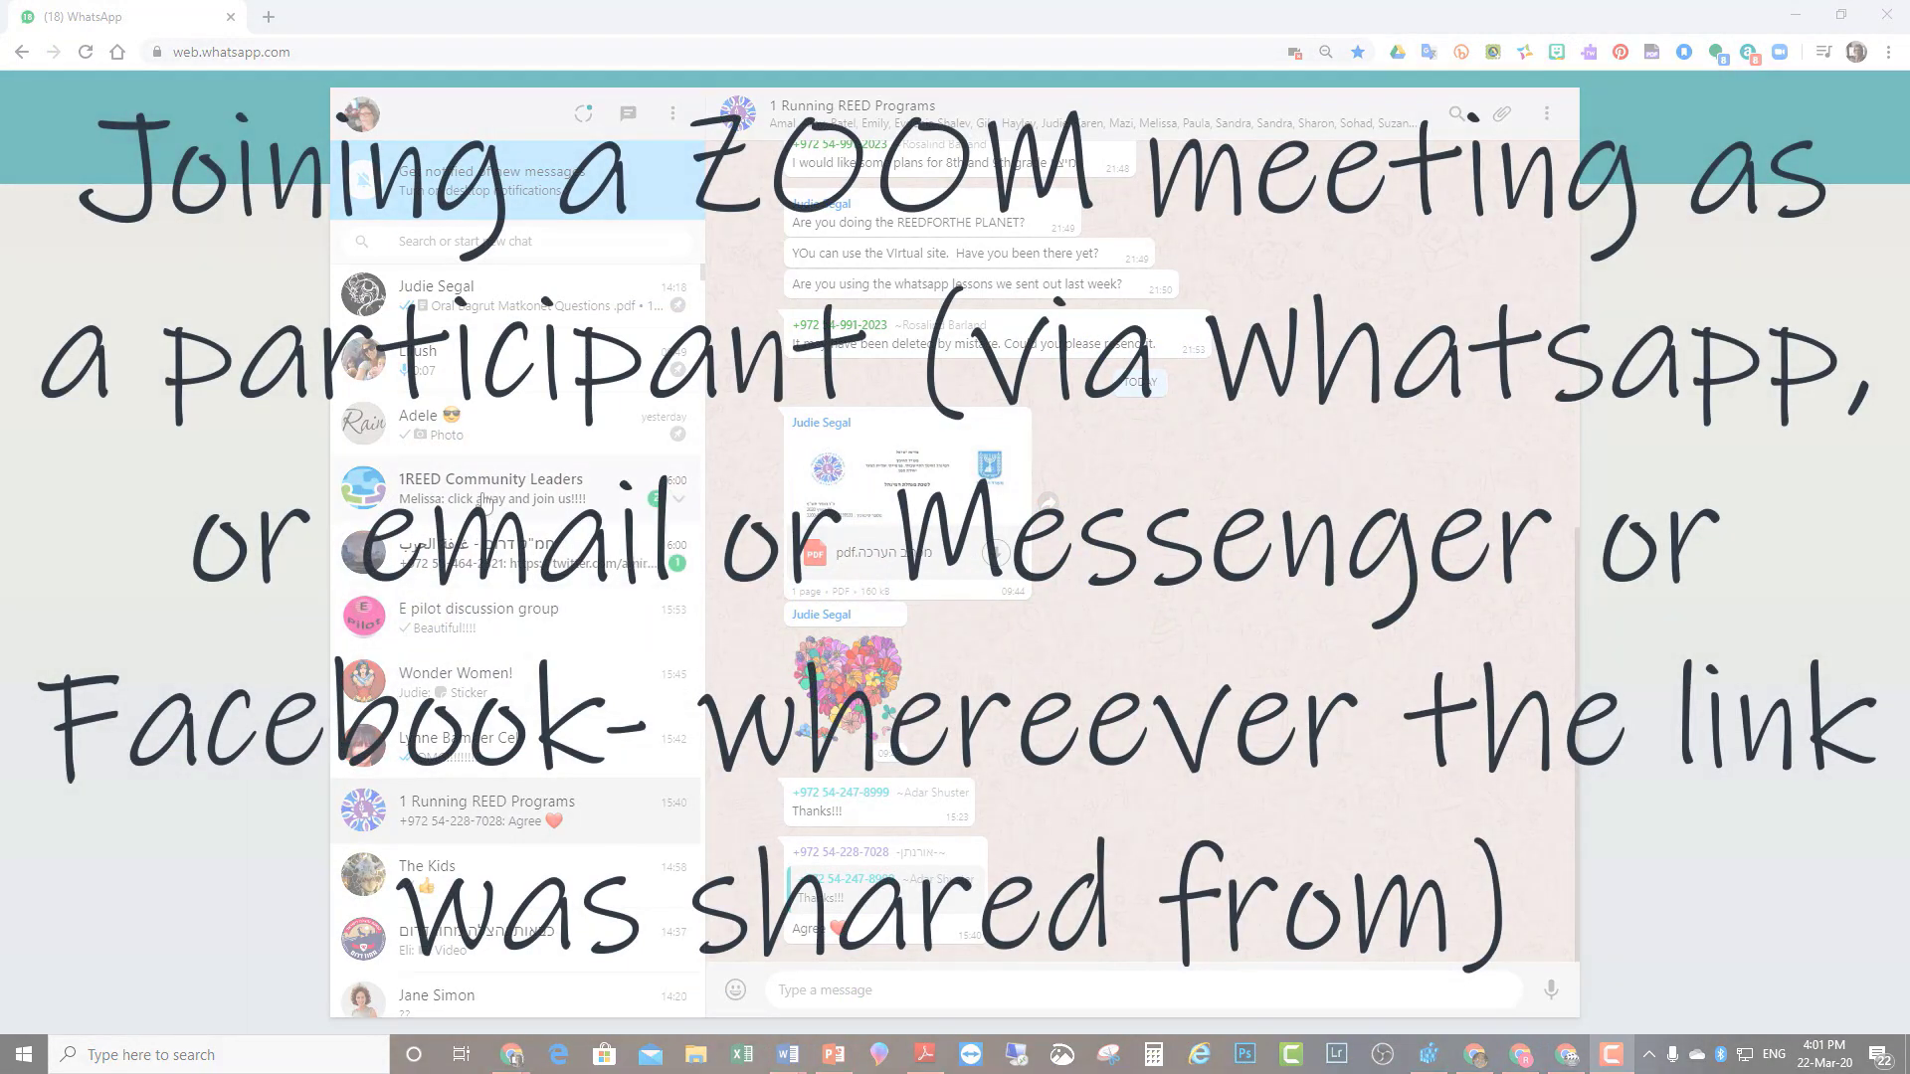
# - Open the shared meeting link in Chrome and allow it to launch Zoom Meetings
pyautogui.click(488, 488)
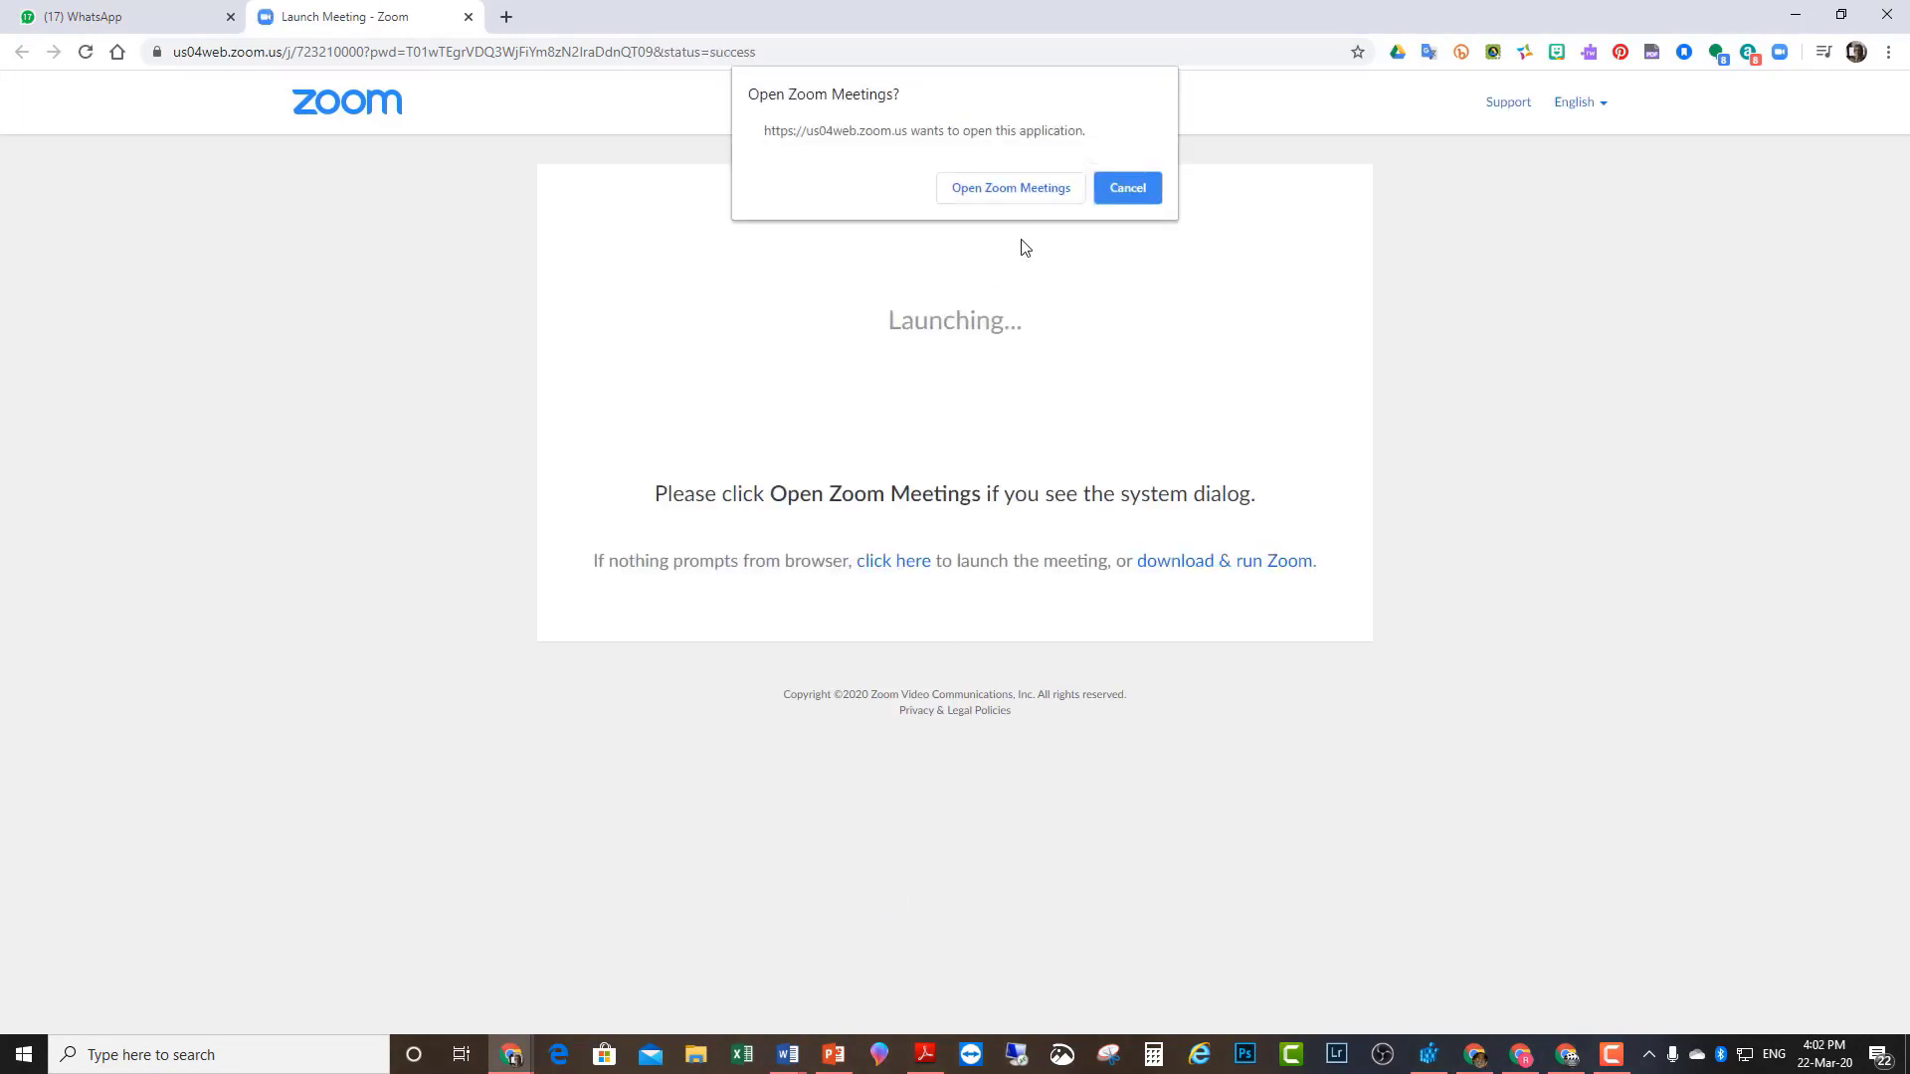
pyautogui.click(1009, 188)
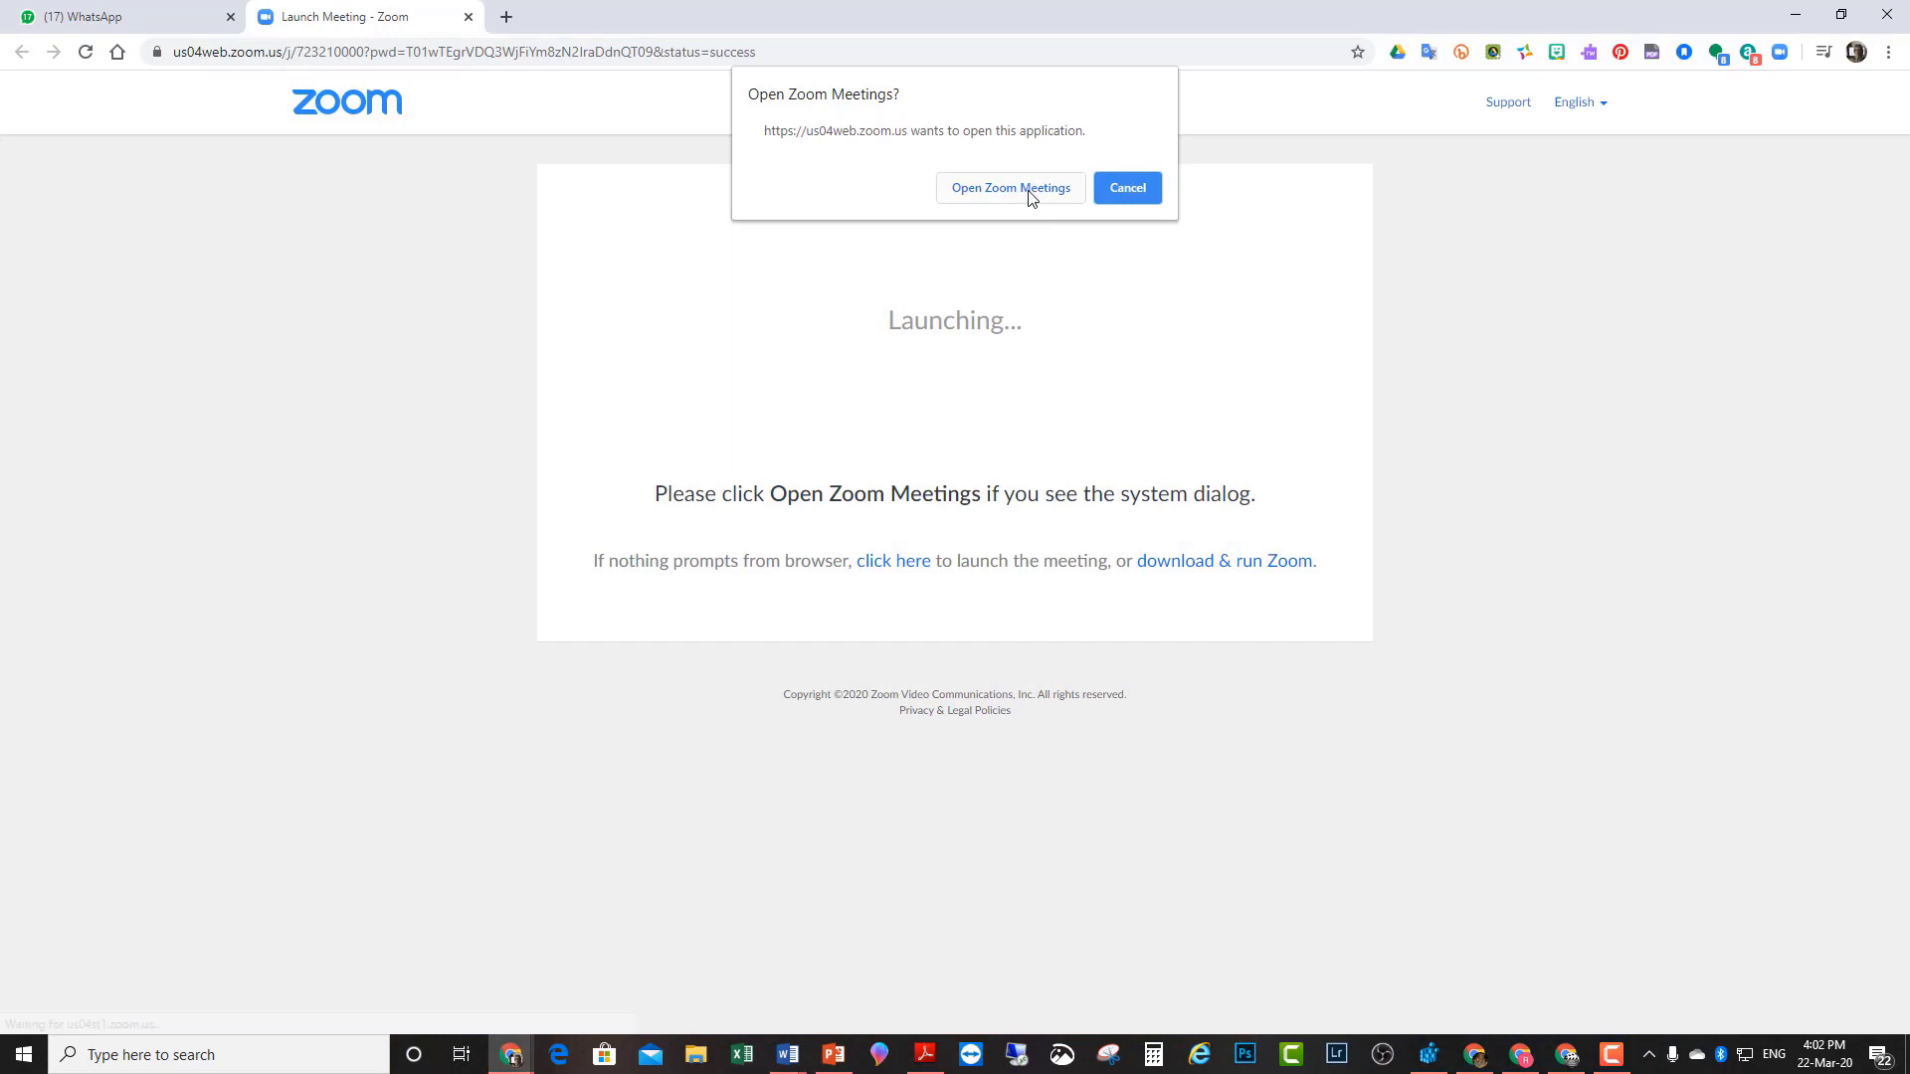
pyautogui.click(1009, 188)
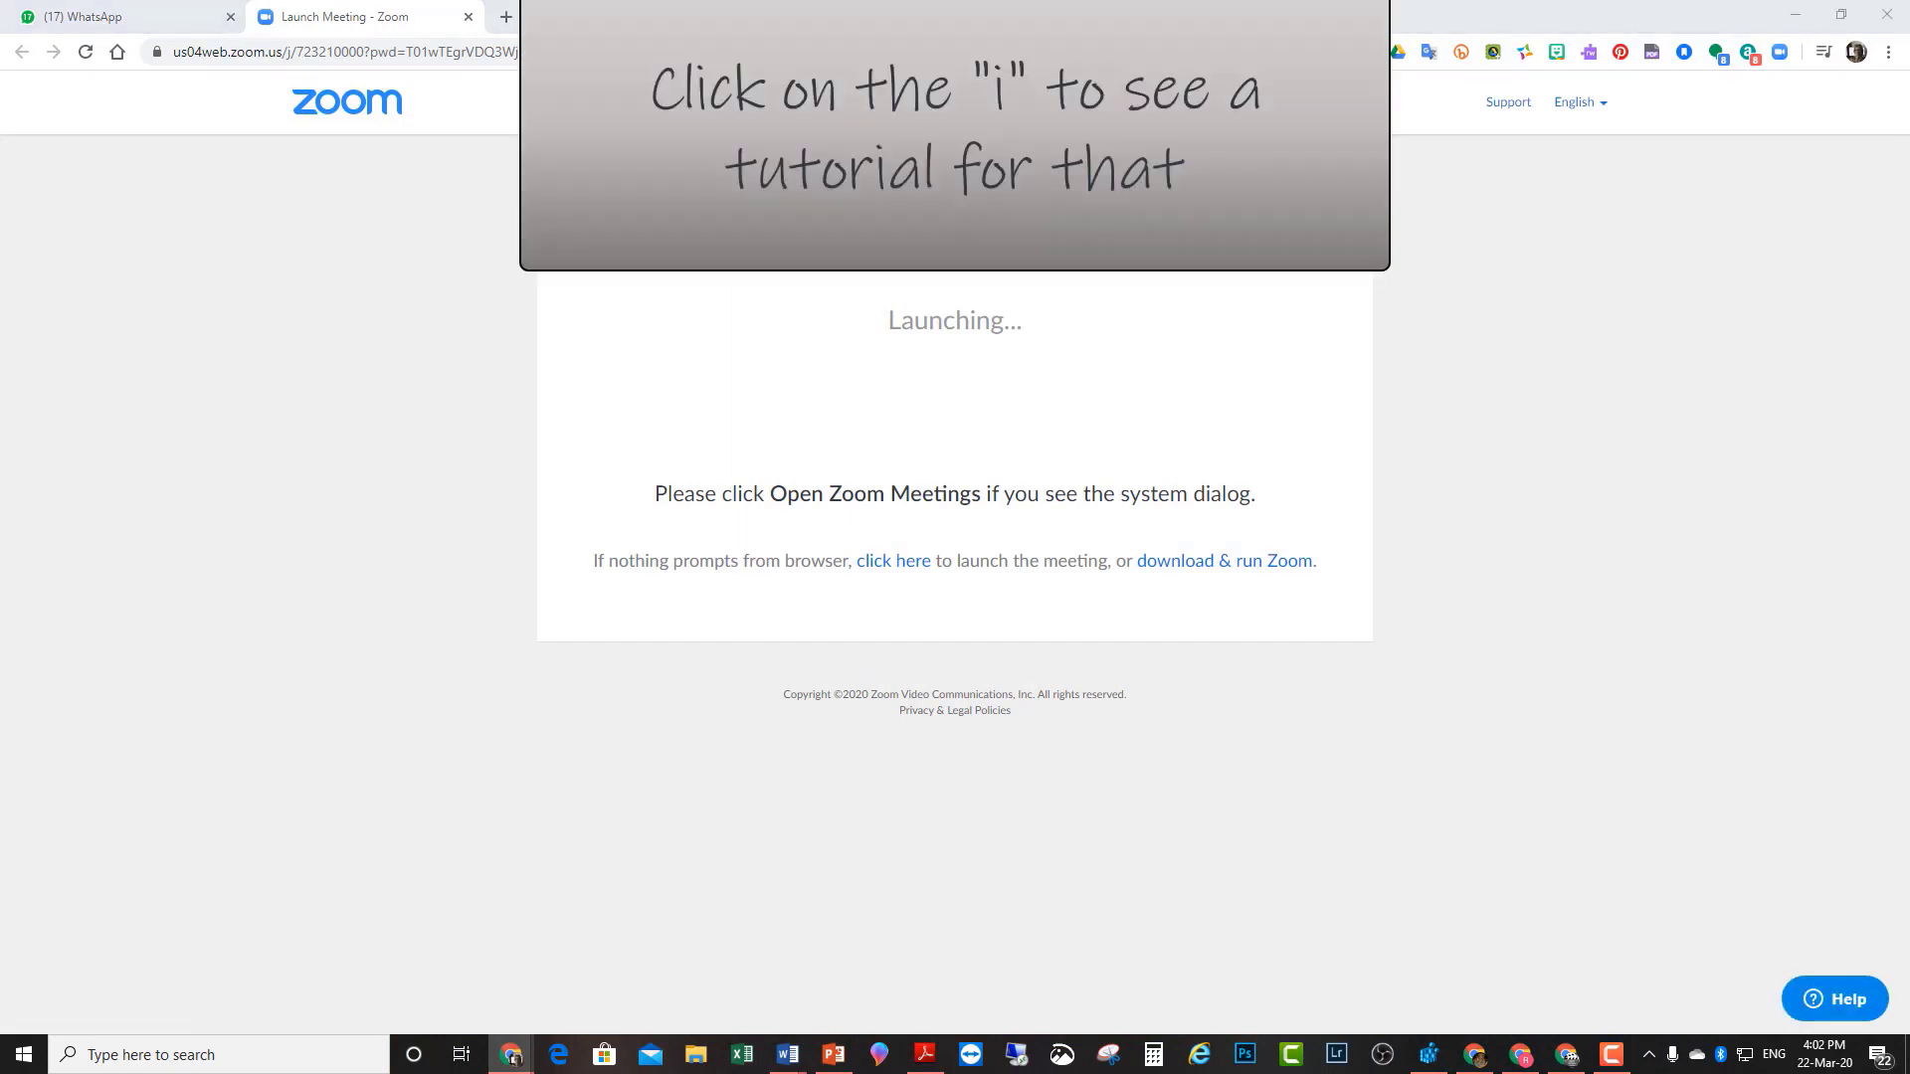
pyautogui.moveTo(1872, 772)
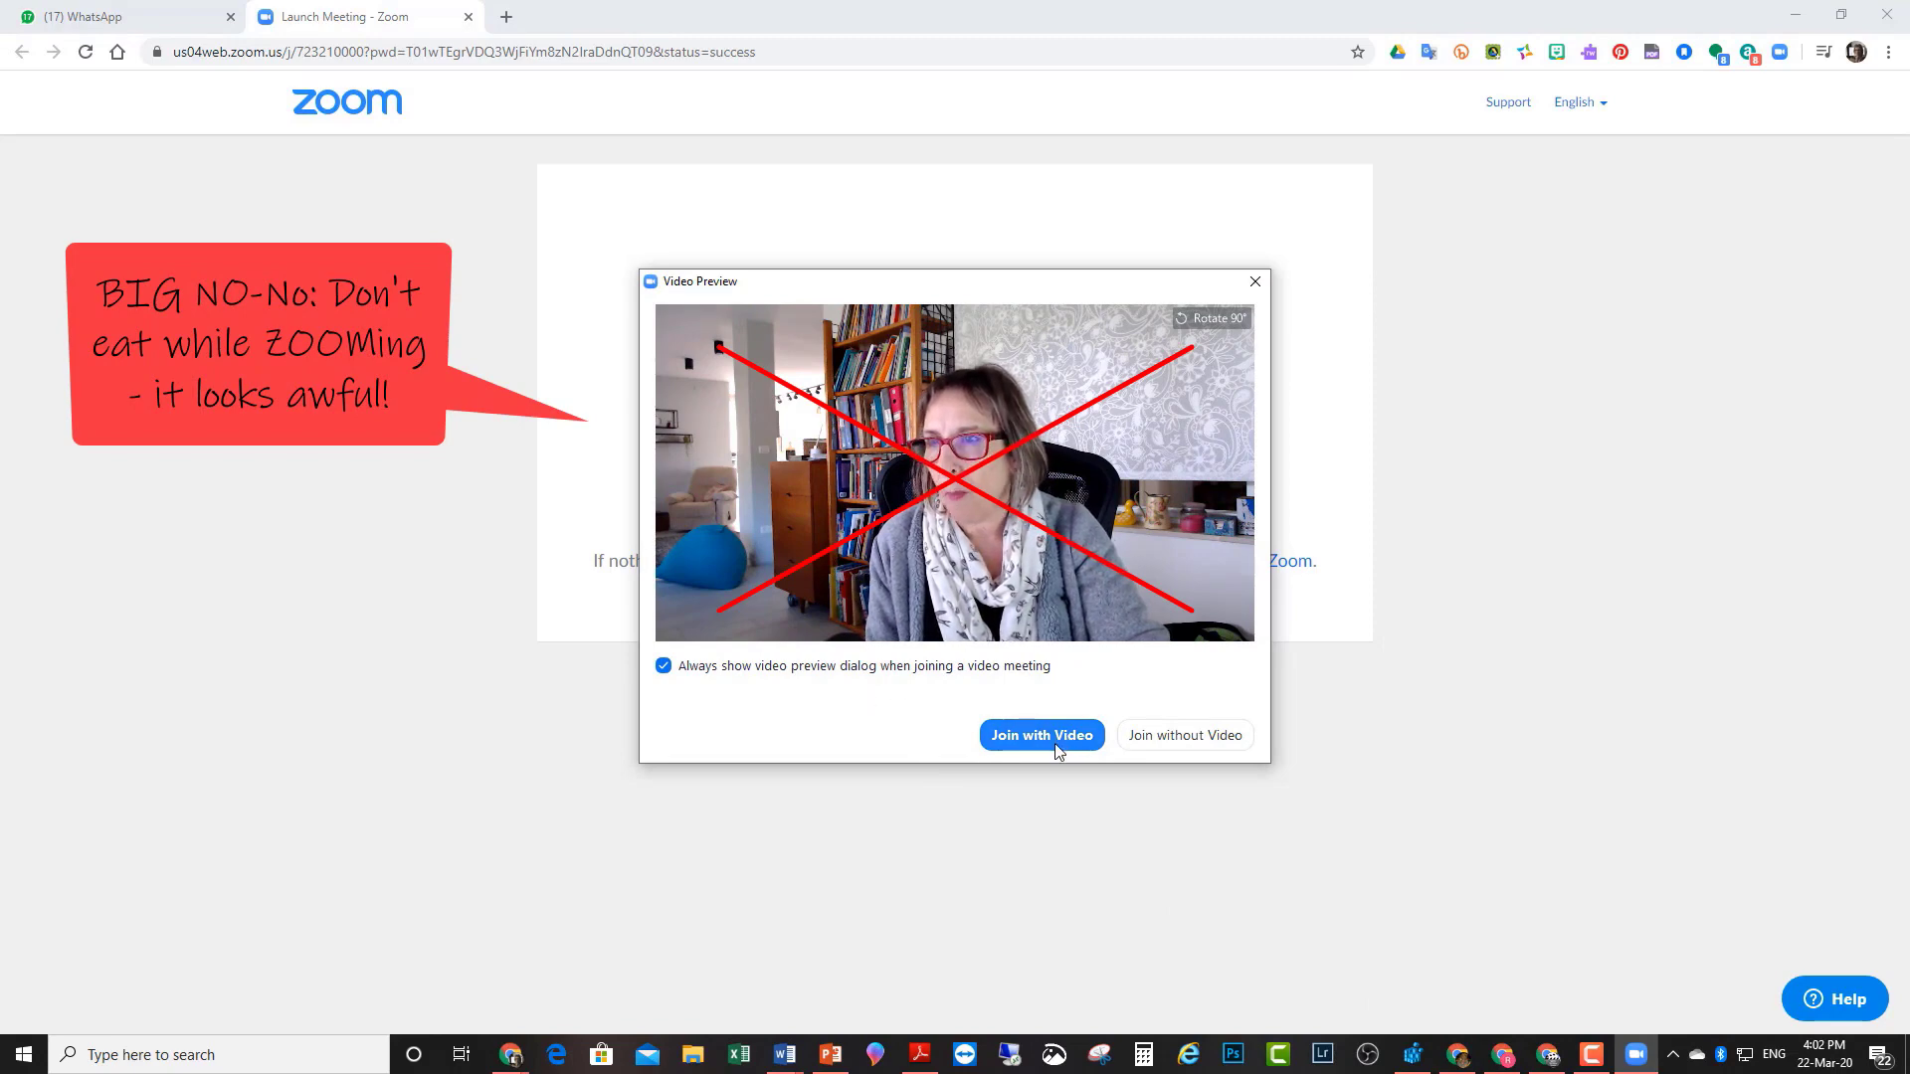
# - Join the meeting with video from the Video Preview dialog
pyautogui.click(1041, 734)
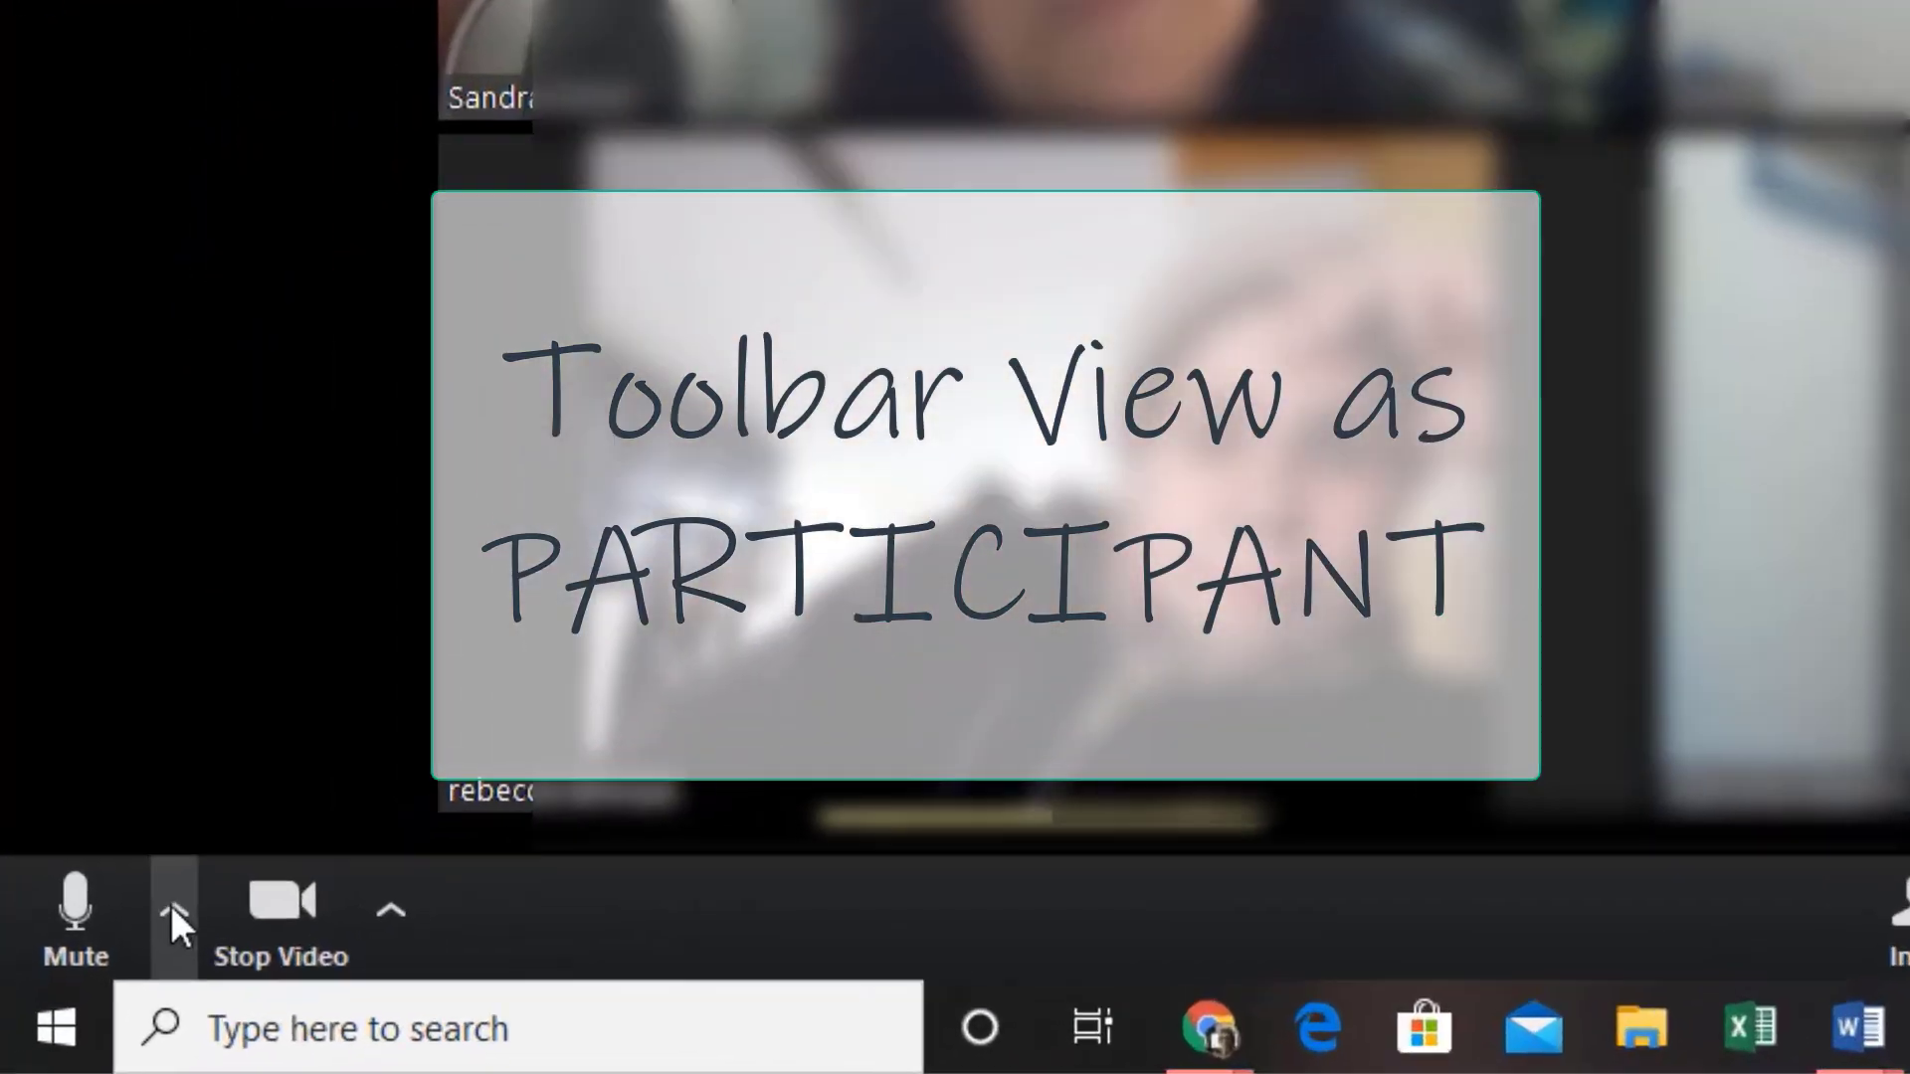
pyautogui.click(178, 919)
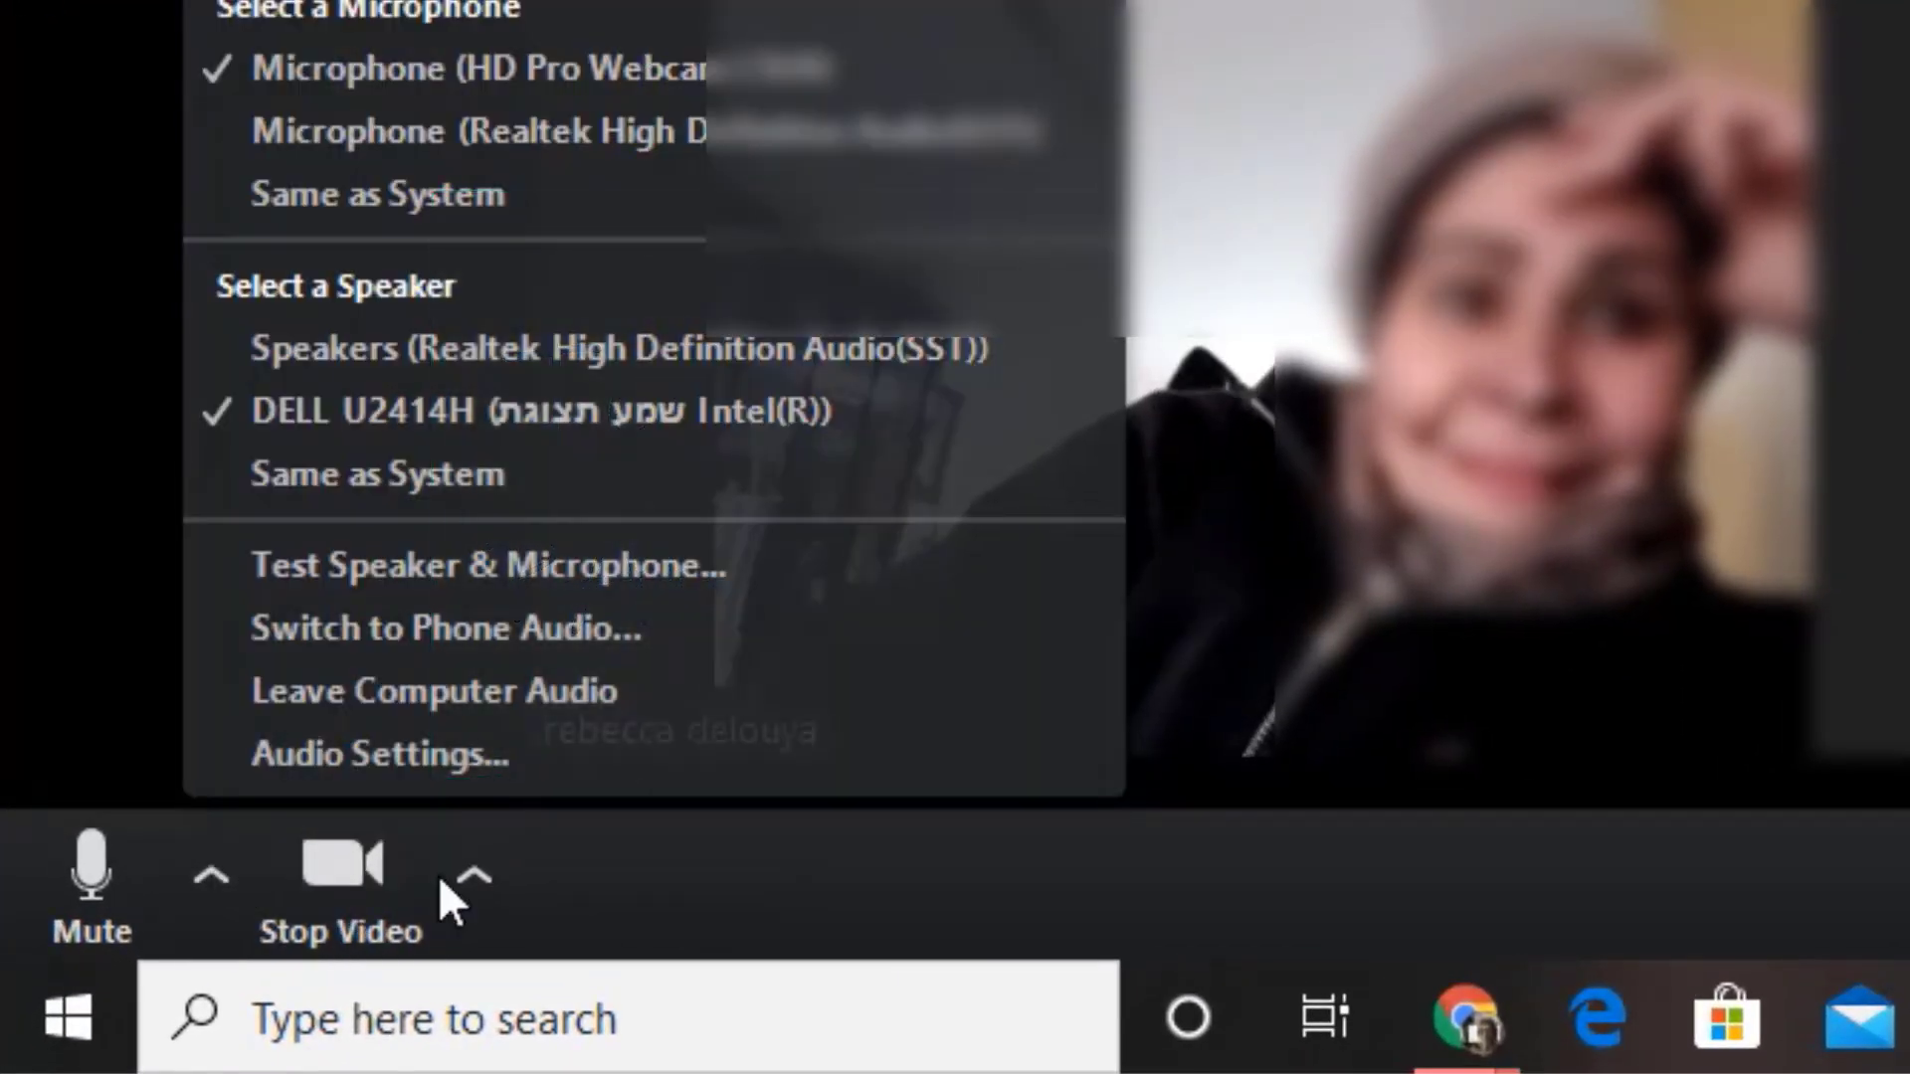
pyautogui.click(472, 875)
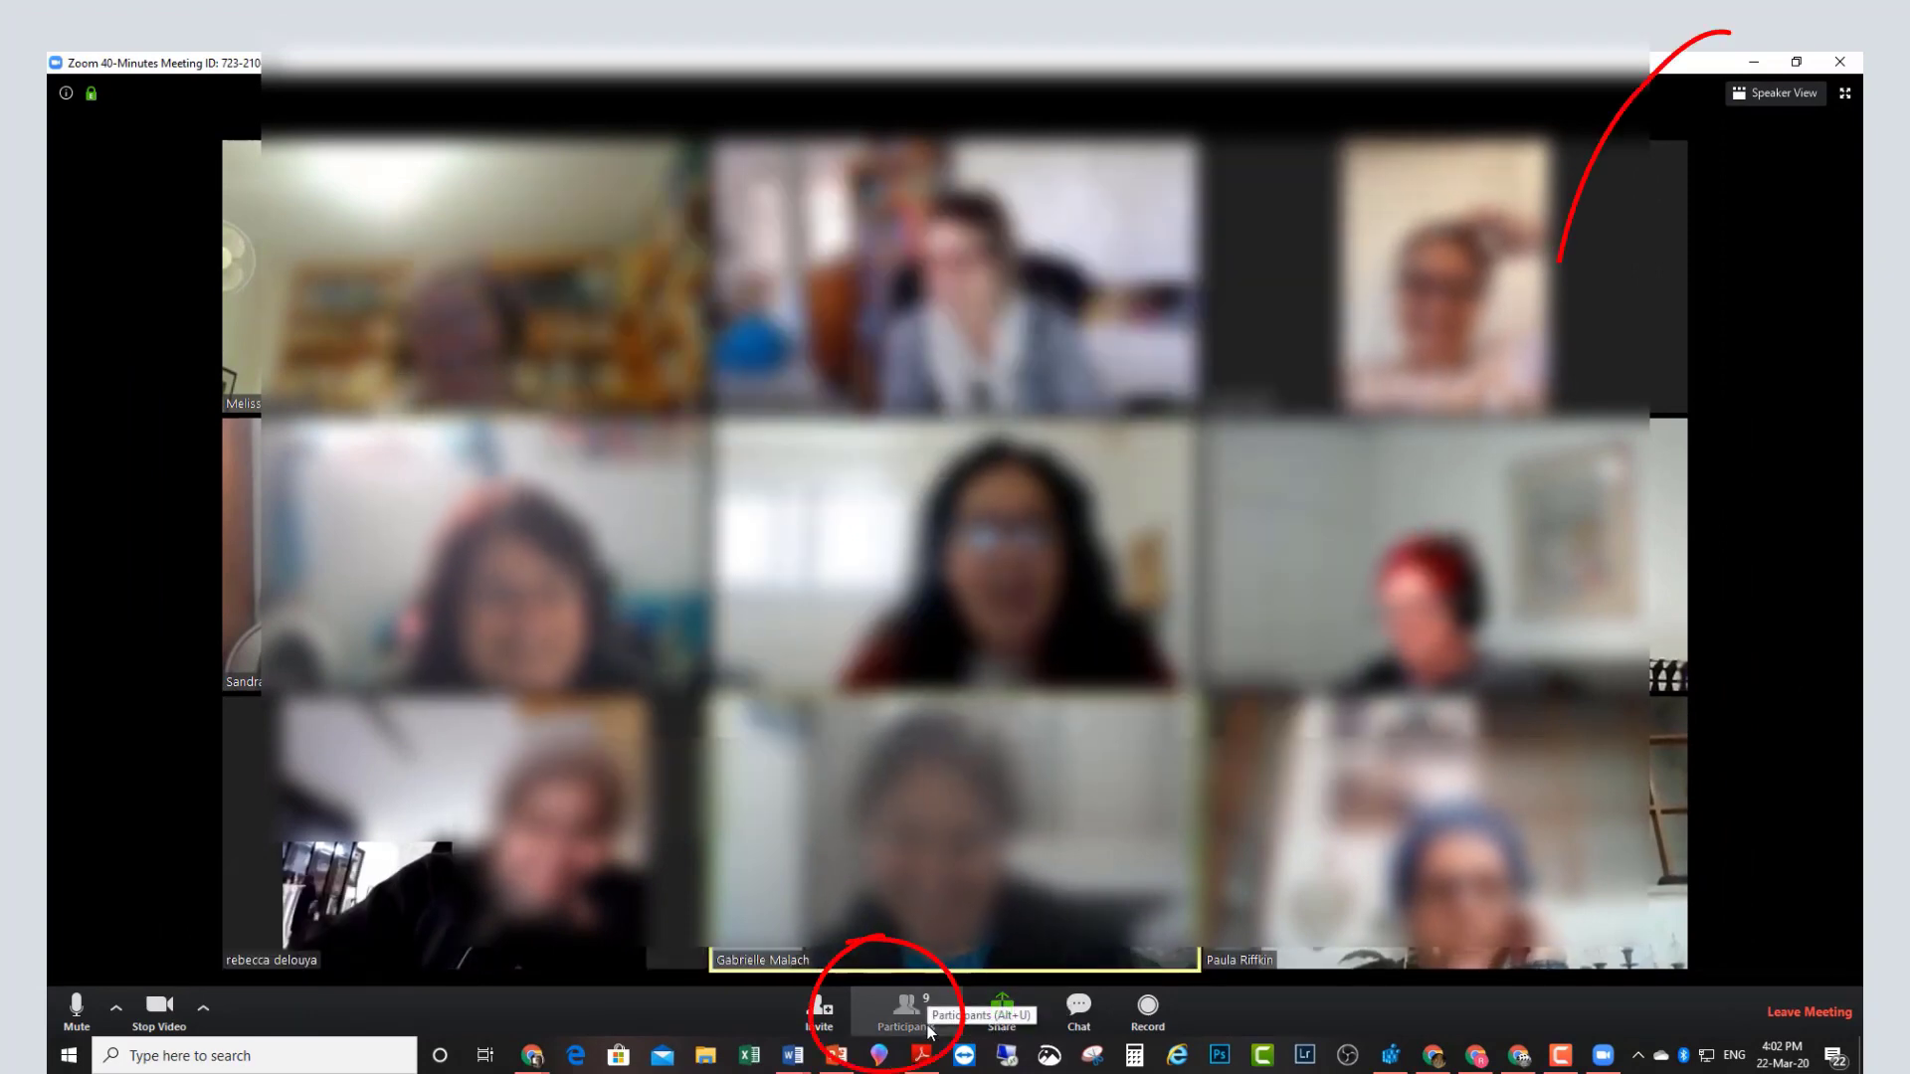
# - Show the ten-person participants list, then raise and lower own hand
pyautogui.click(905, 1010)
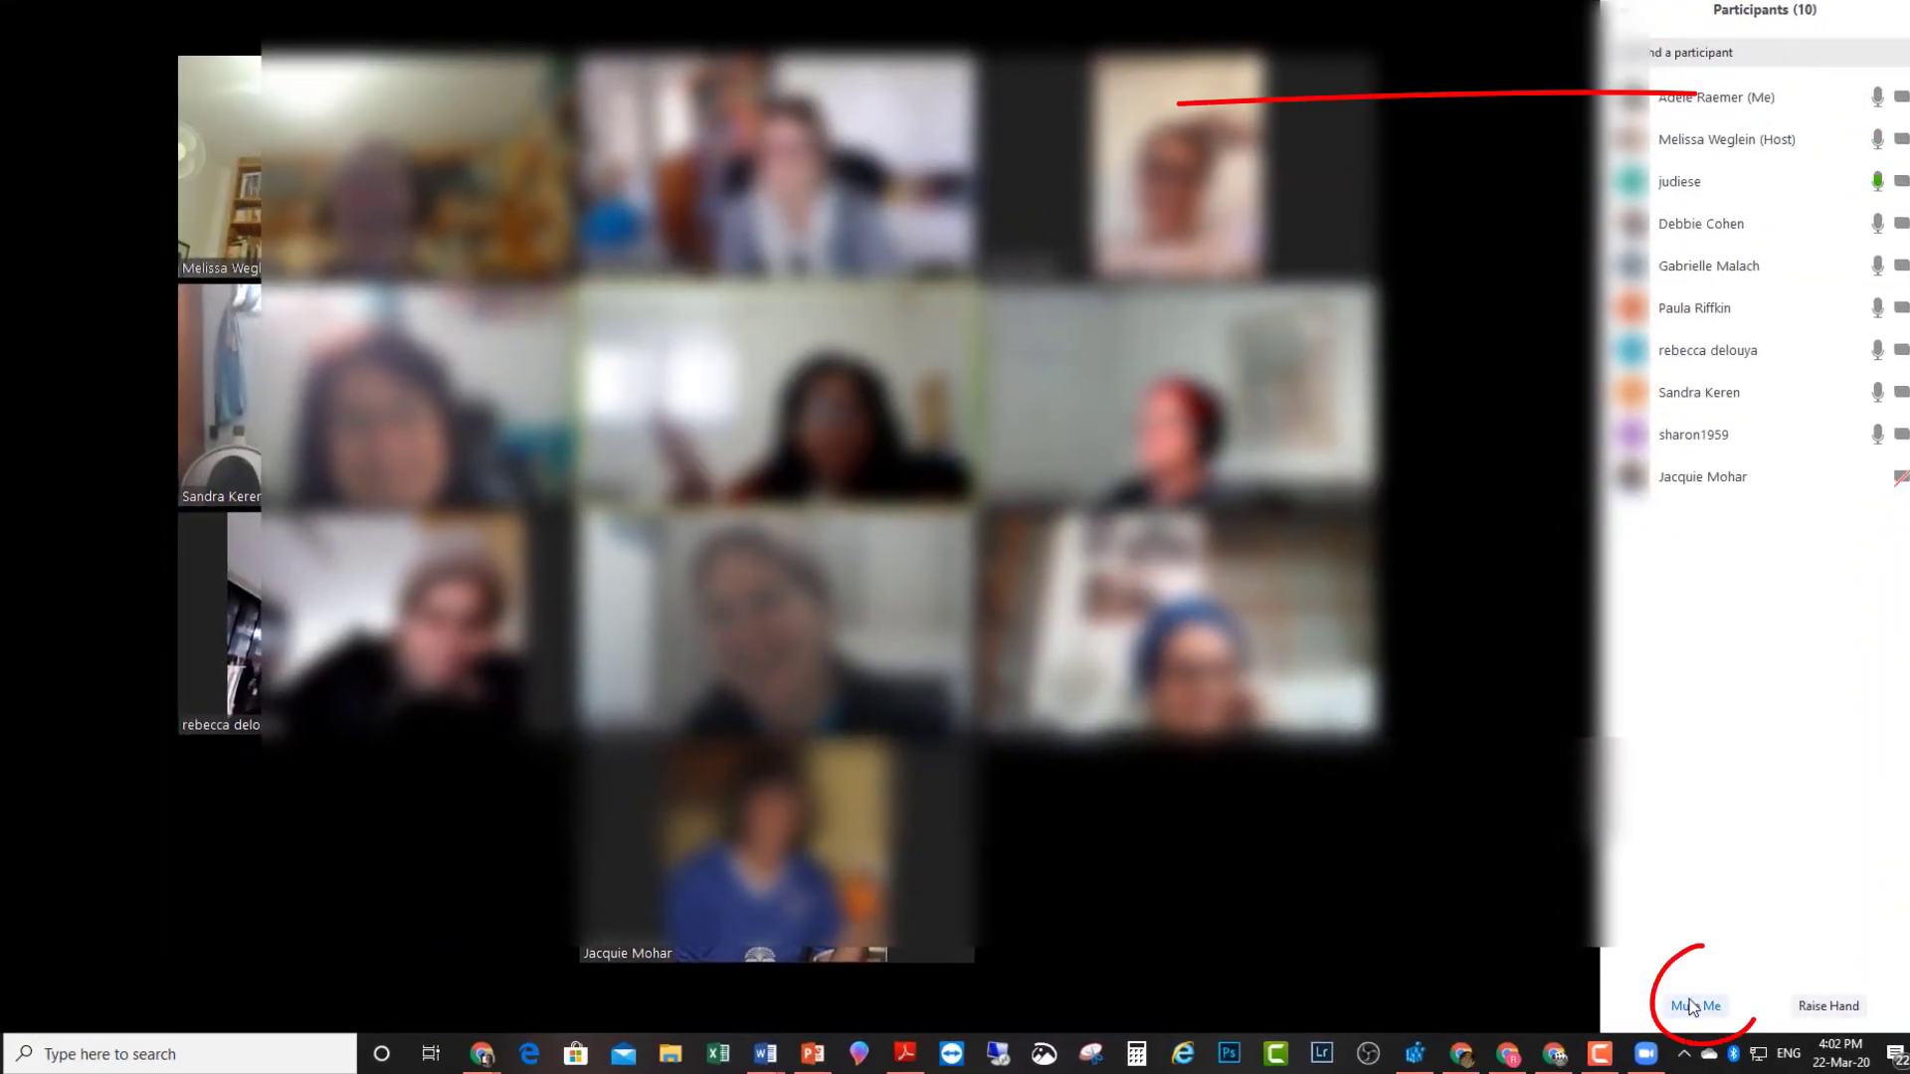
pyautogui.click(1827, 1005)
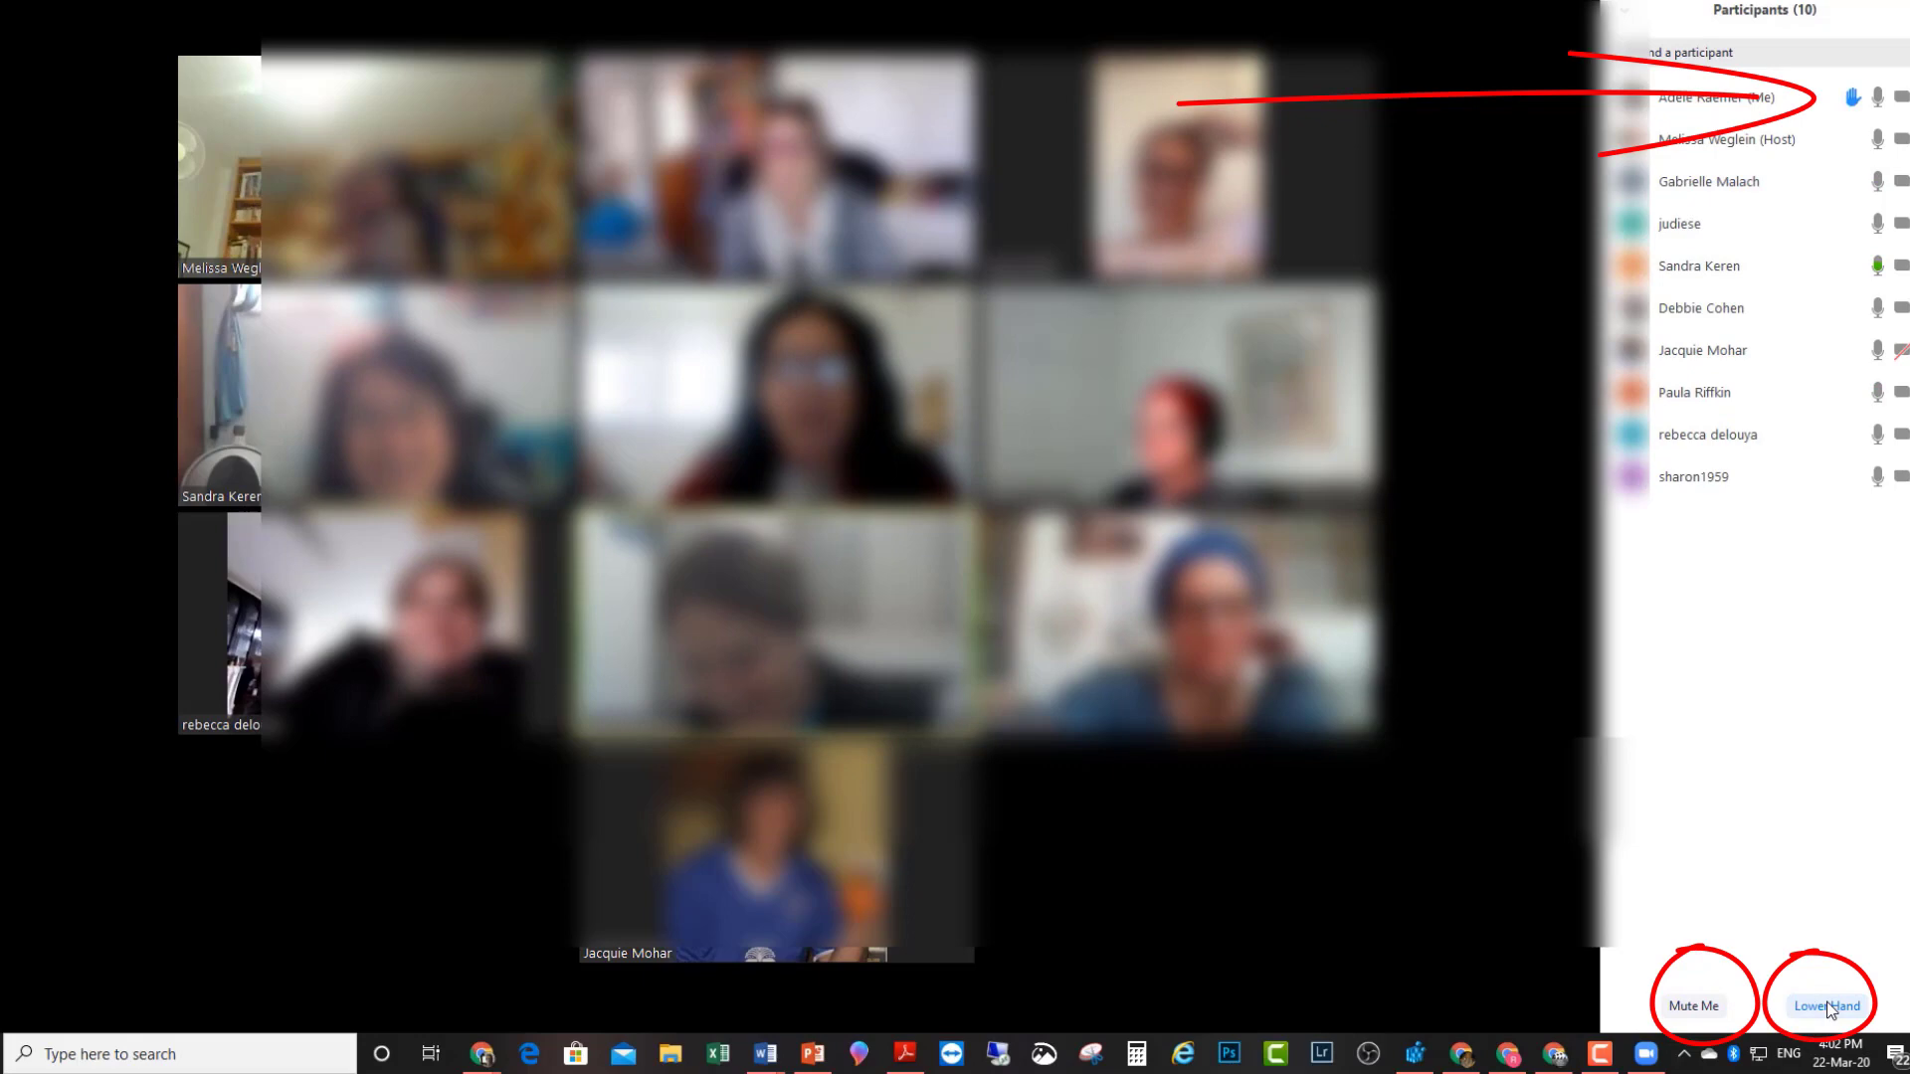
pyautogui.click(1824, 1004)
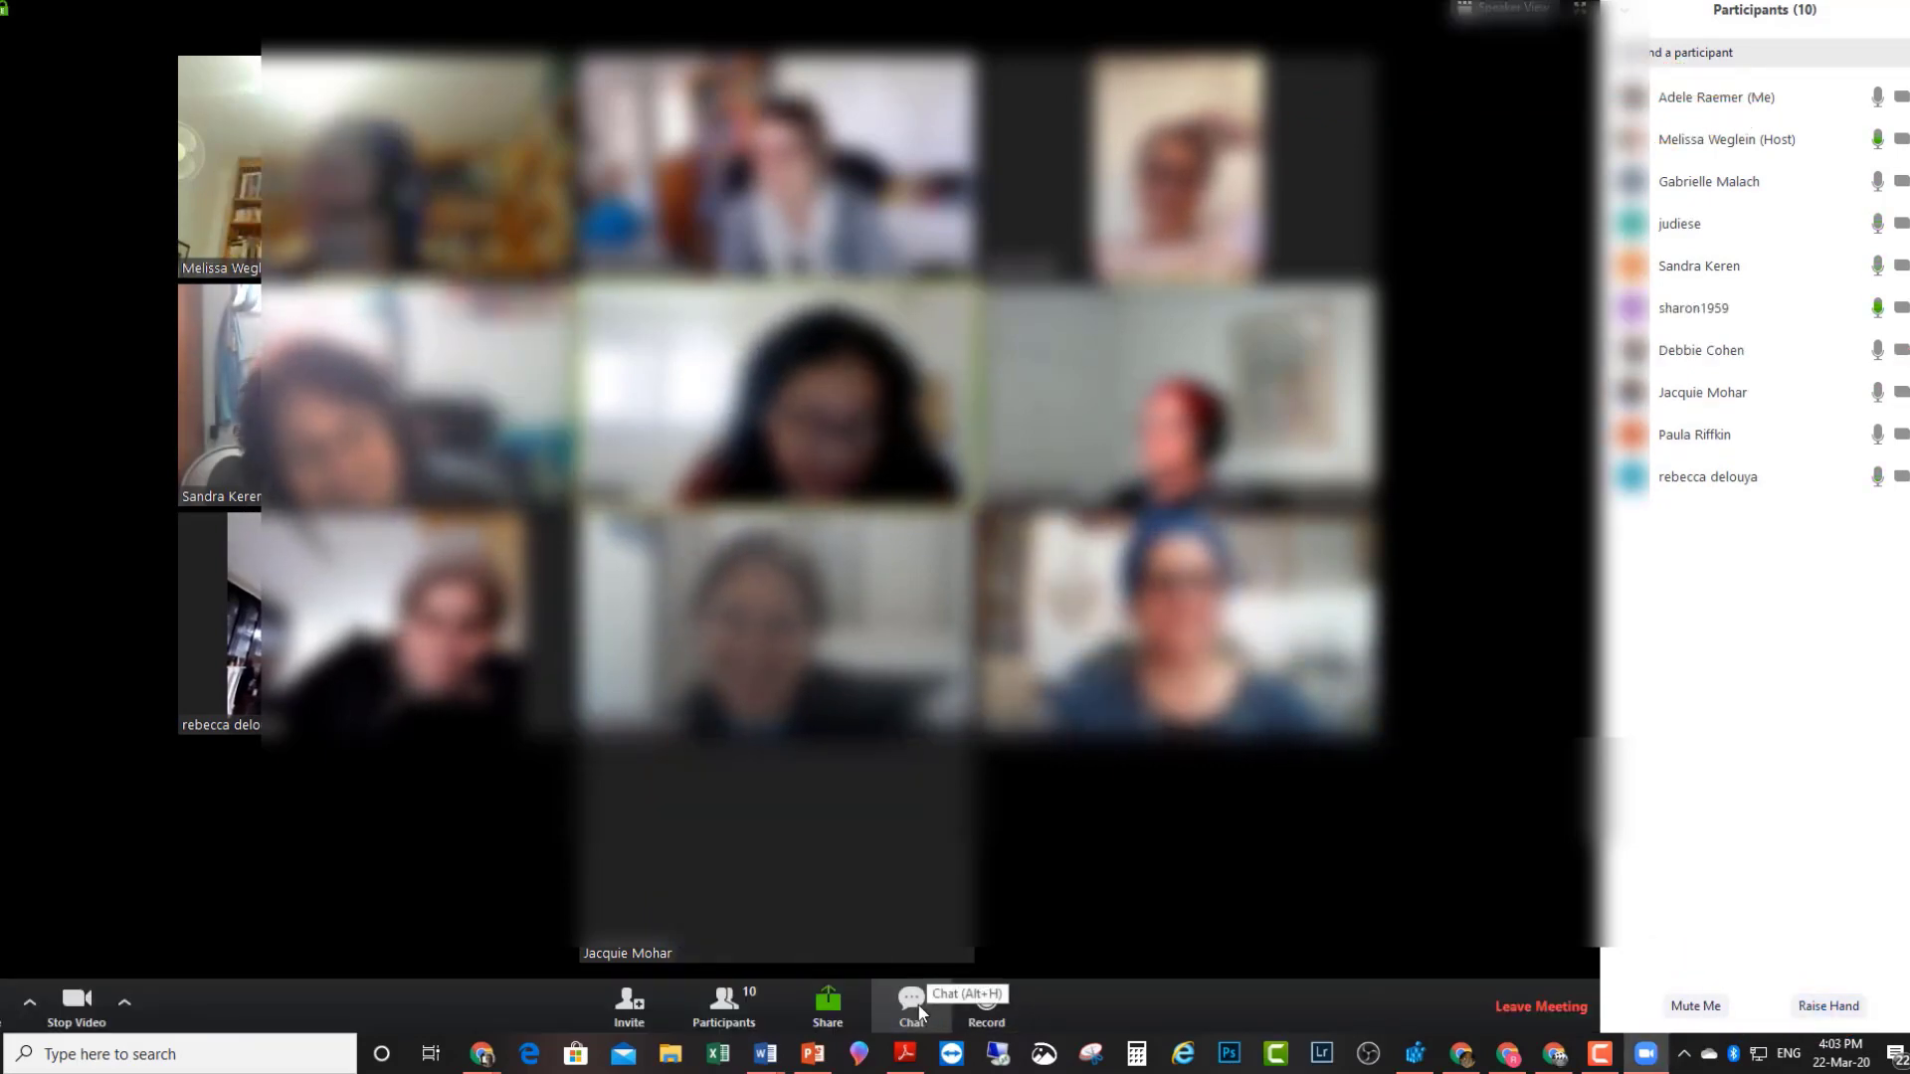
# - Open group chat below participants and view the To: Everyone recipient list, then close it
pyautogui.click(909, 1002)
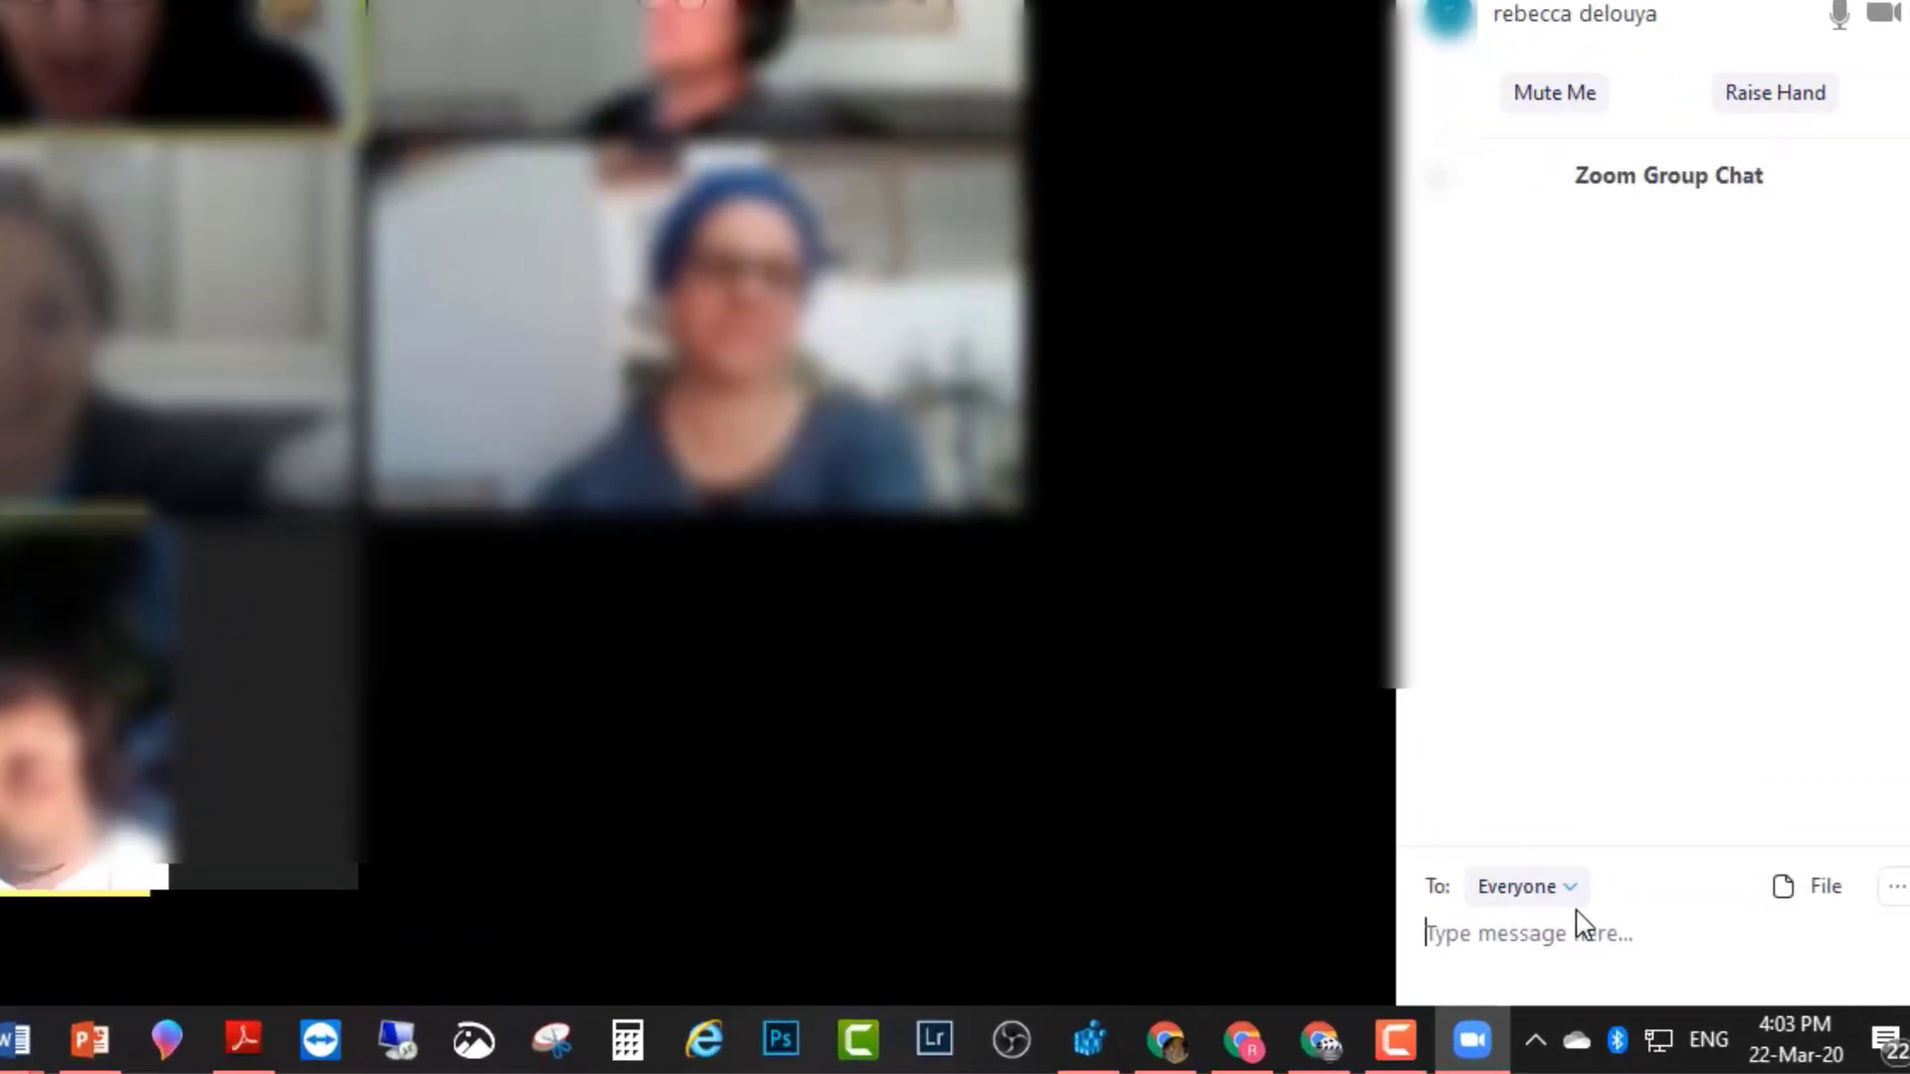
pyautogui.click(1520, 885)
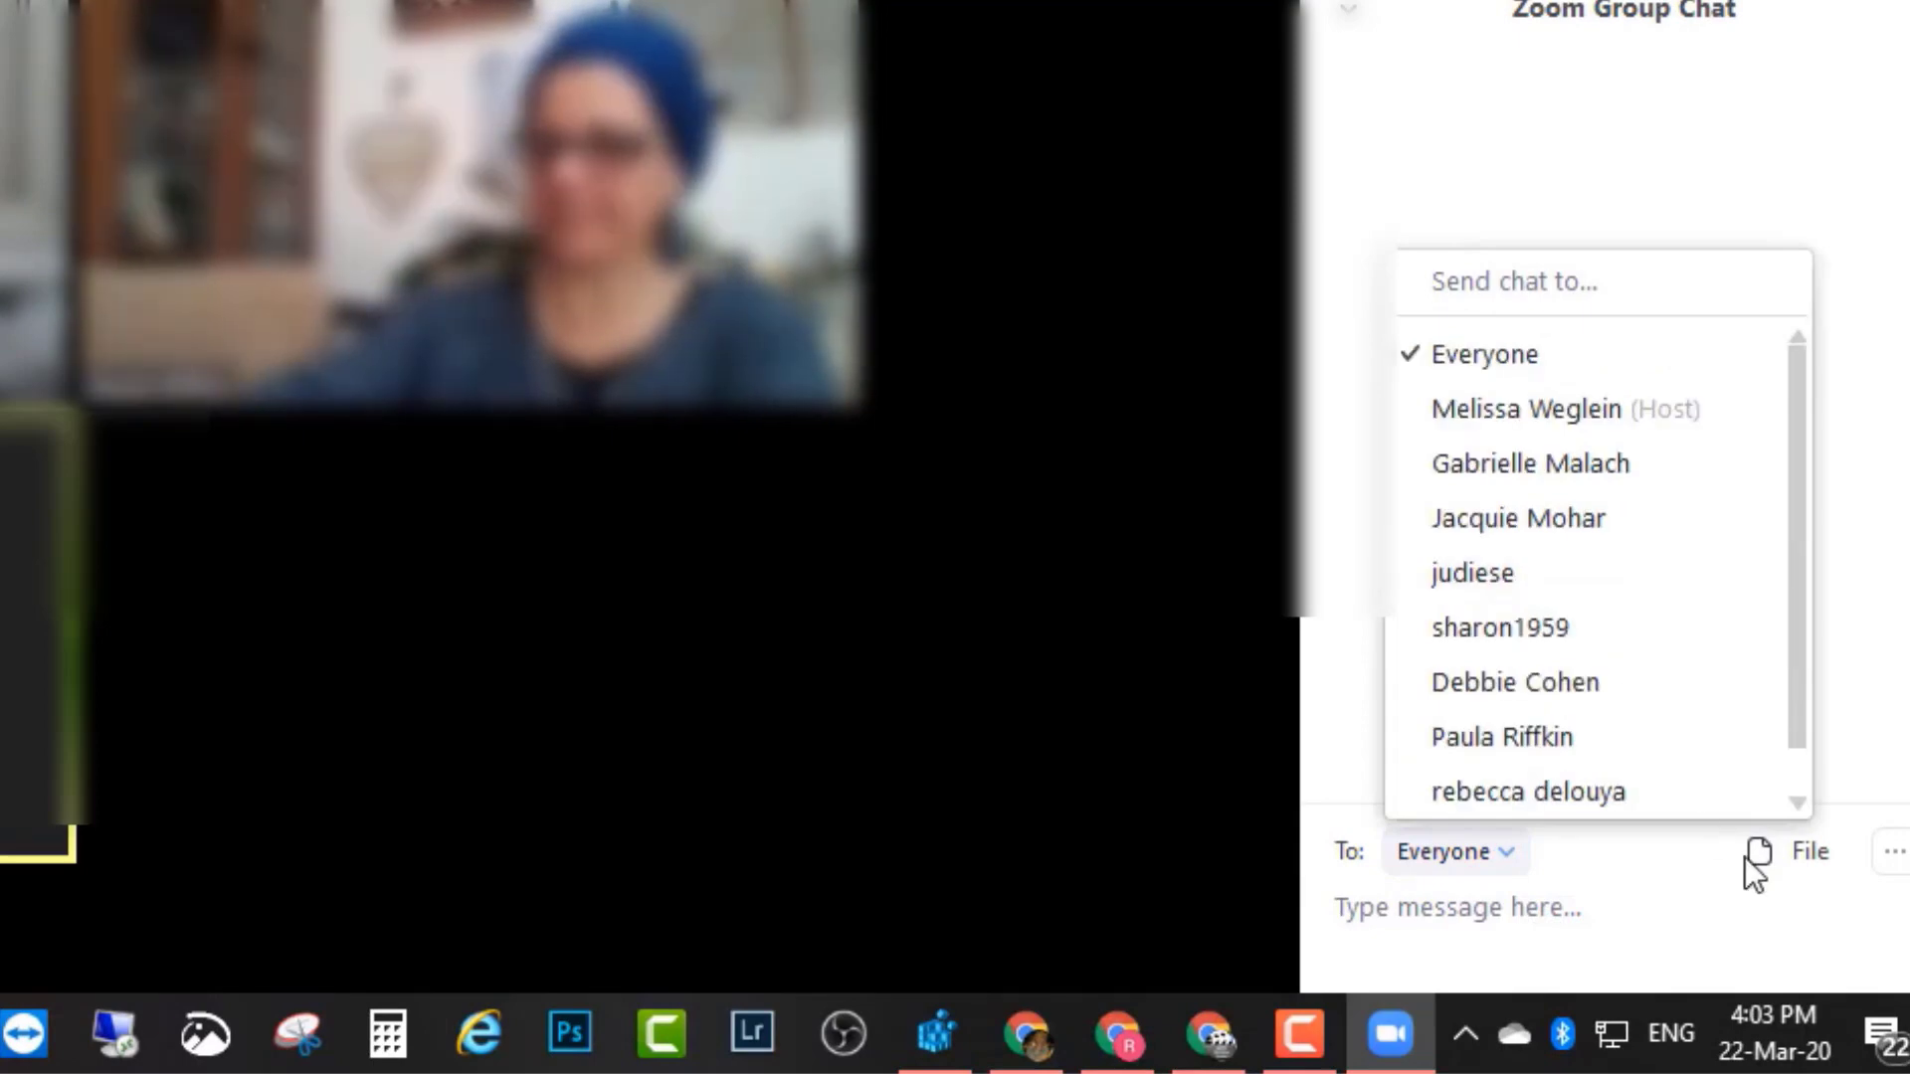
pyautogui.click(1892, 850)
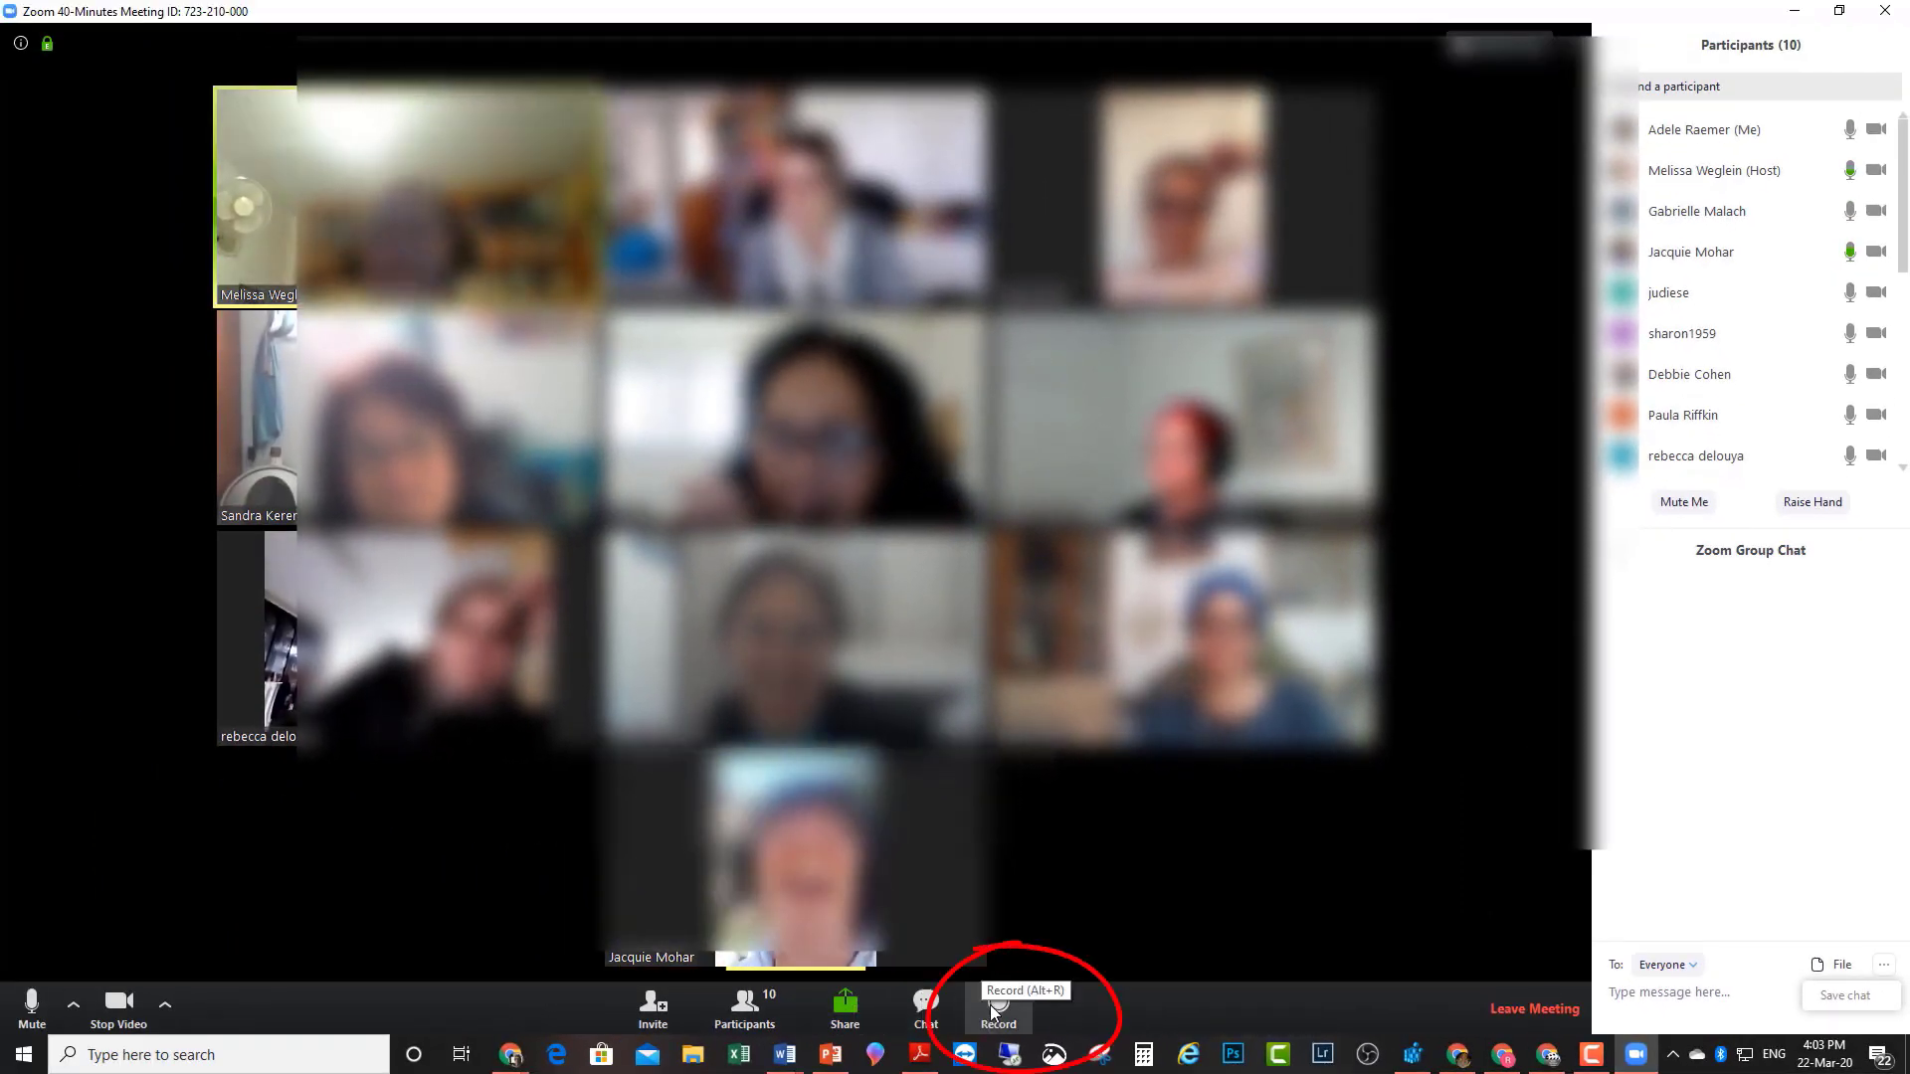
pyautogui.click(997, 1008)
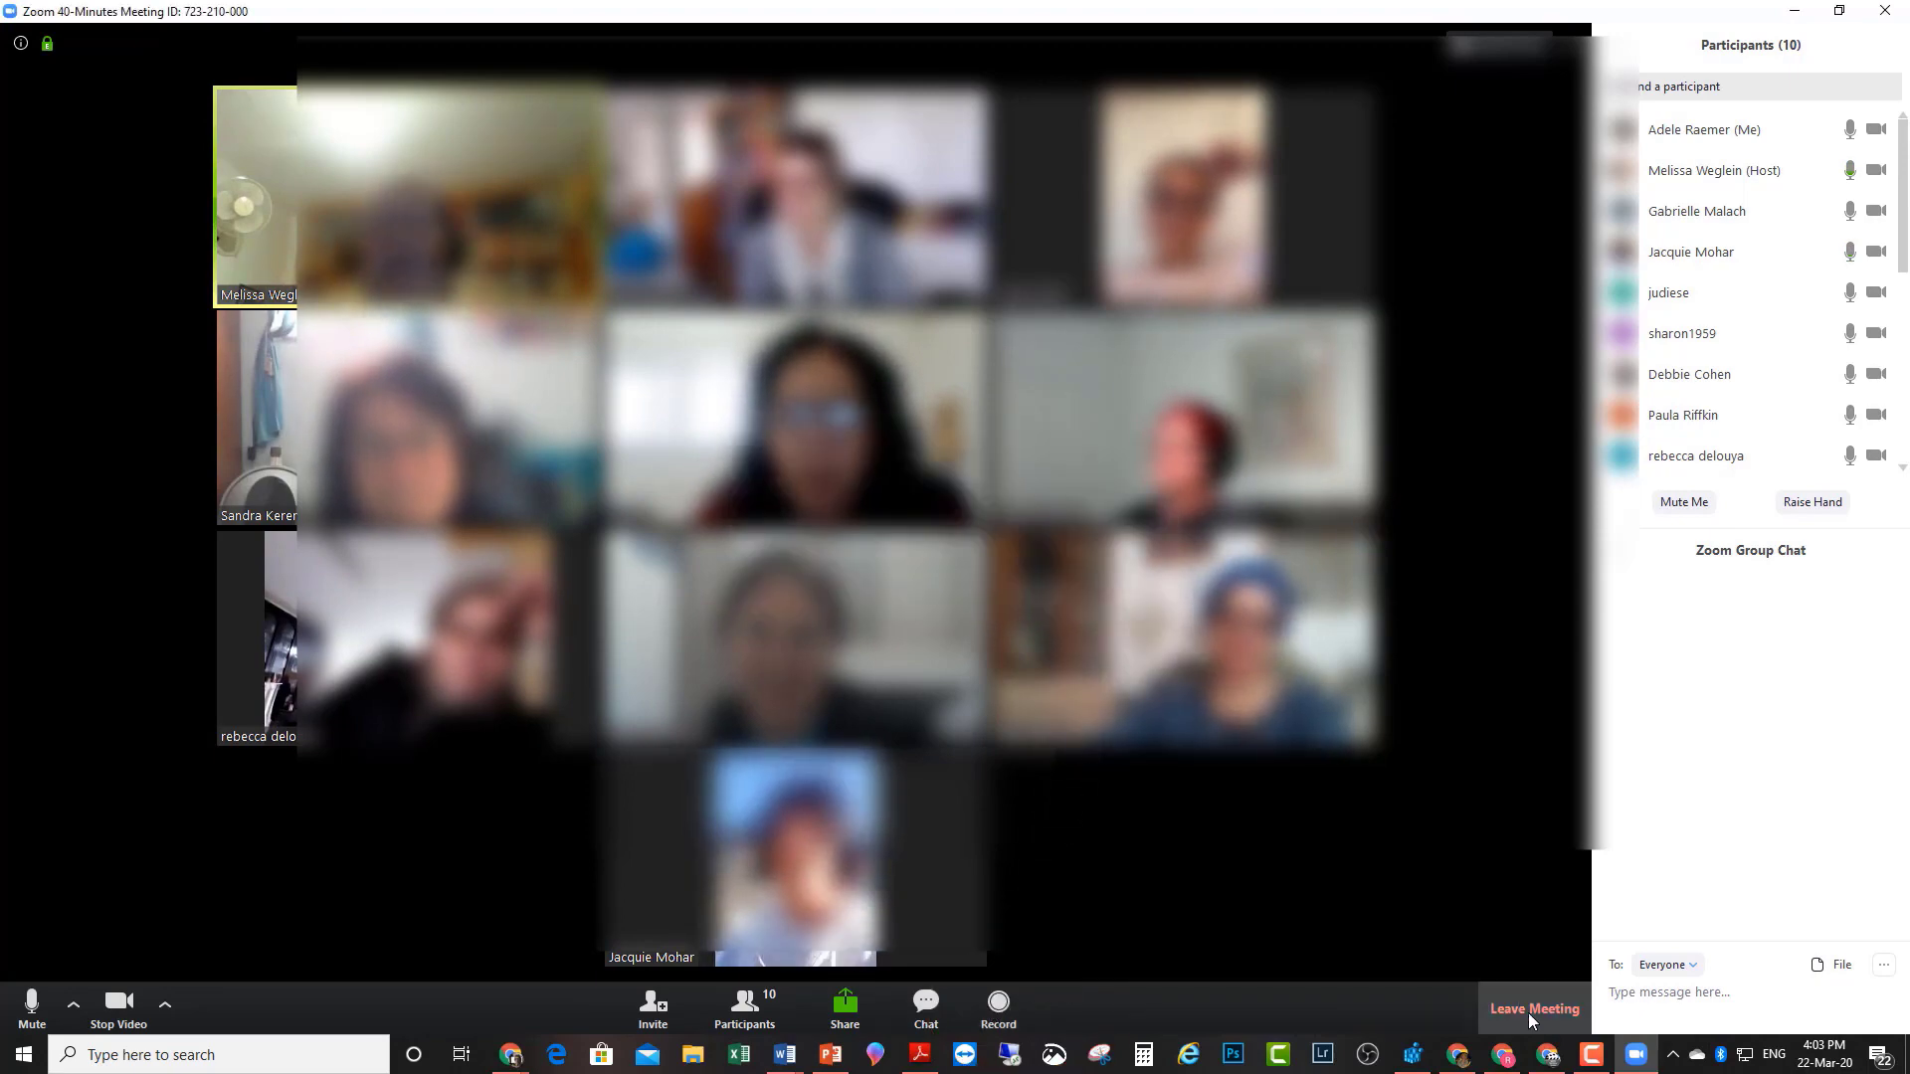
pyautogui.moveTo(1534, 1009)
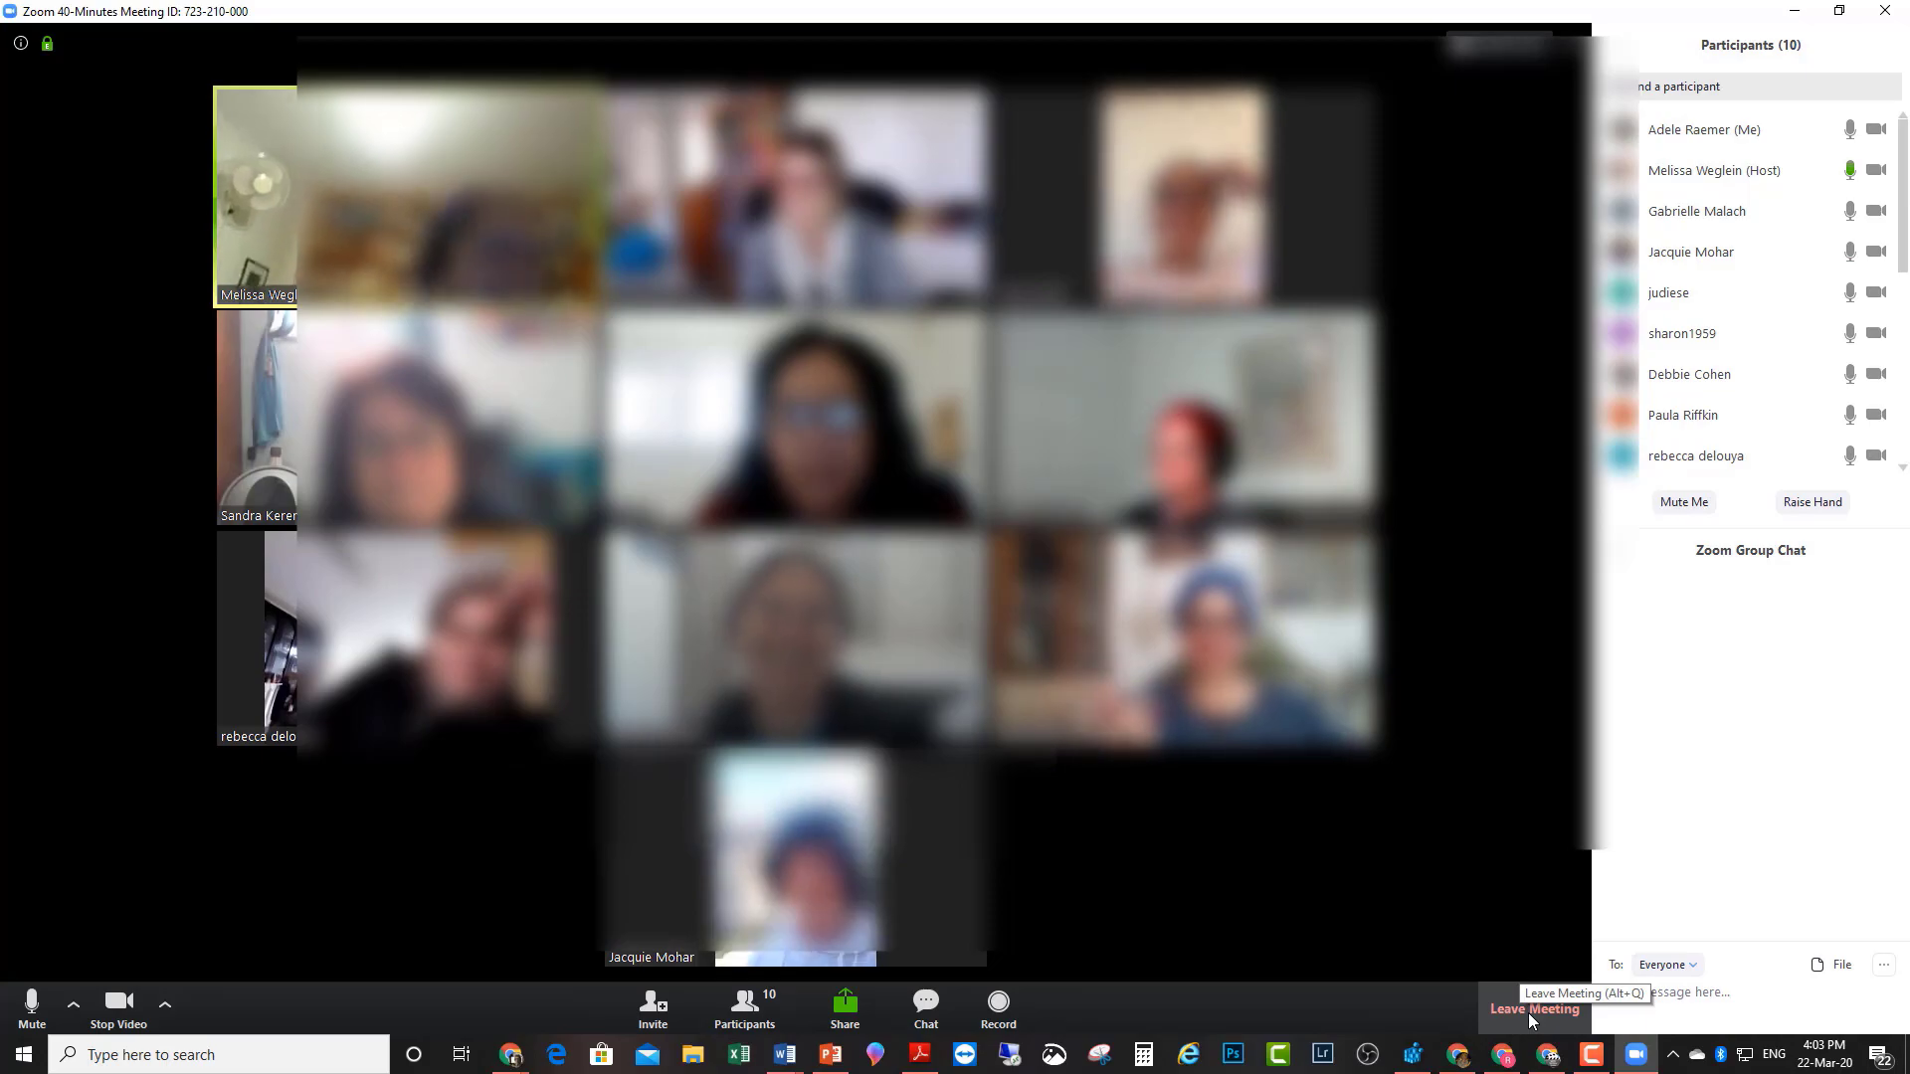